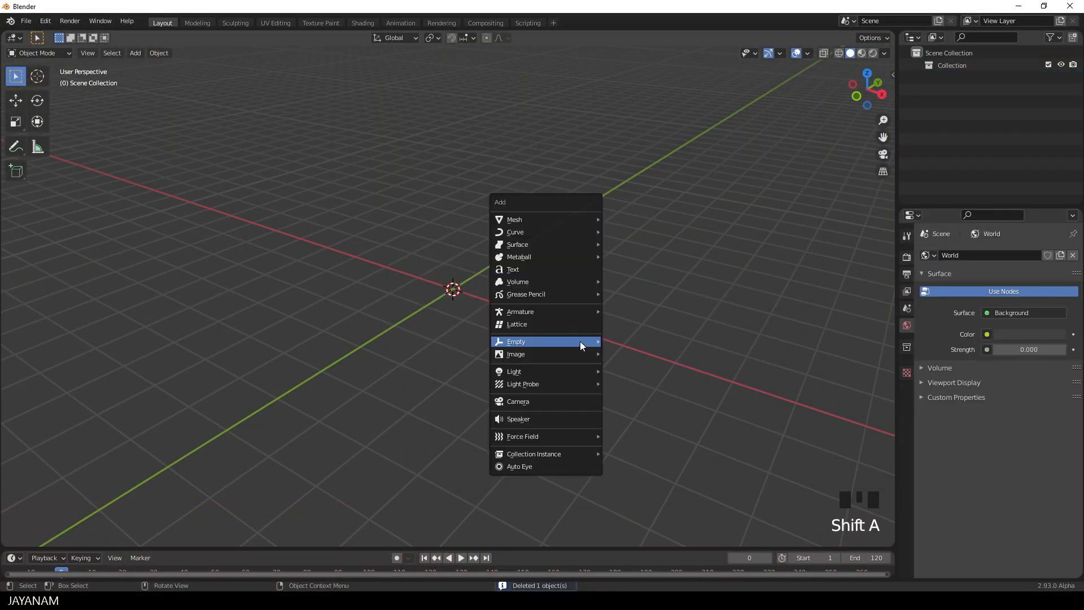
pyautogui.moveTo(537, 232)
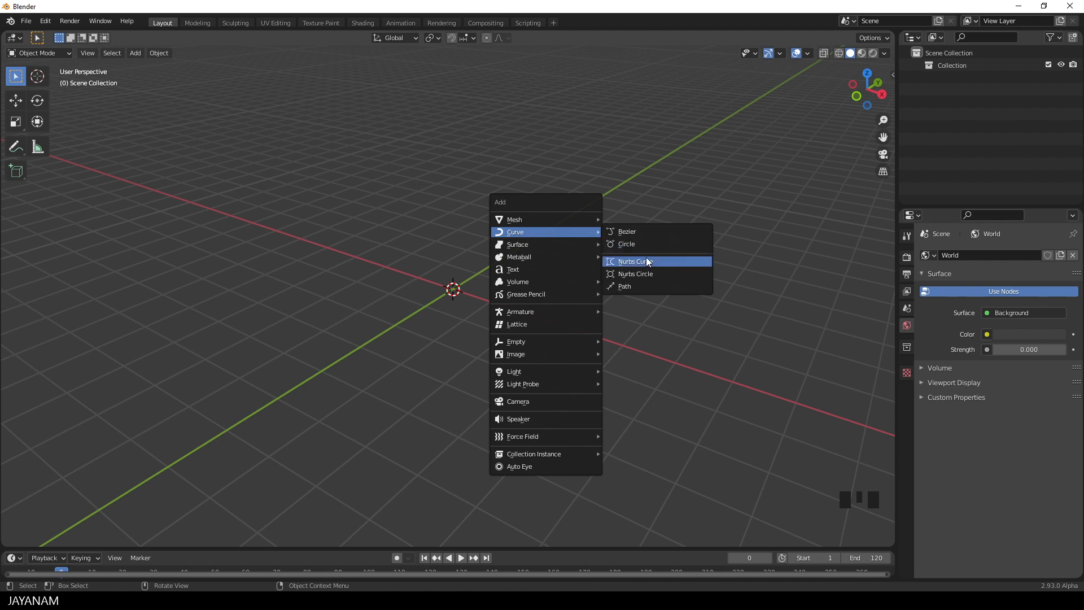
# Add a Bezier circle curve at the world origin.
pyautogui.click(626, 244)
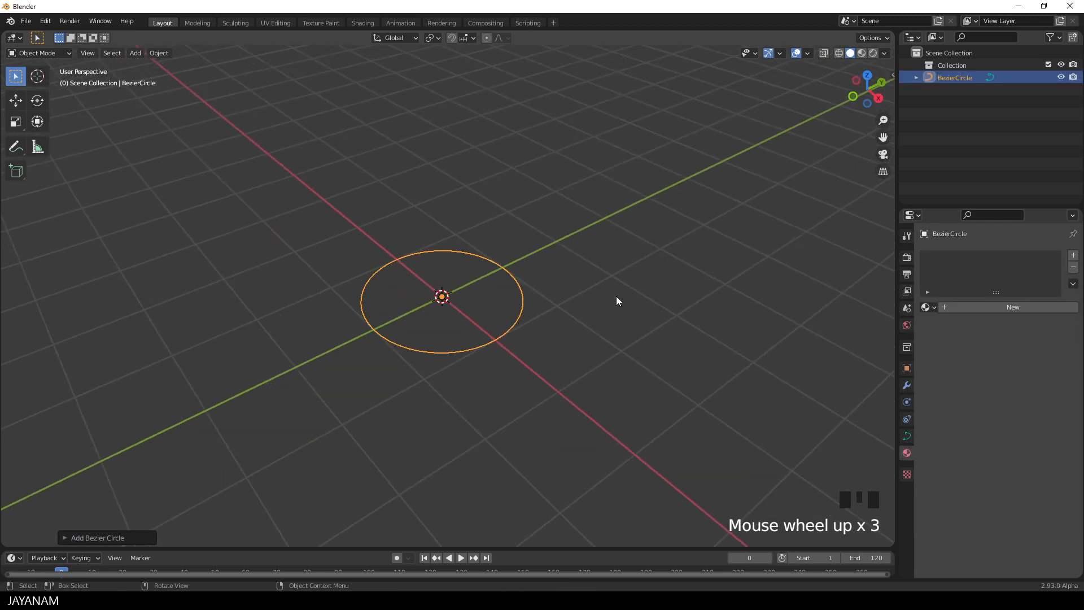
# In Edit Mode, pull a Bezier circle control point upward to bend the path into 3D.
pyautogui.press('Tab')
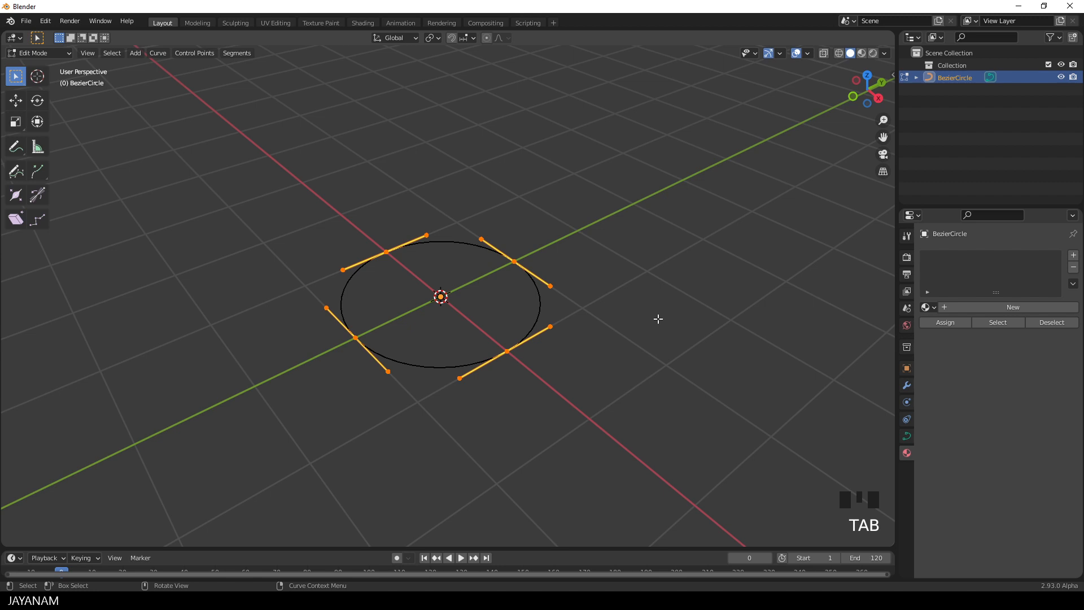
pyautogui.rightClick(658, 320)
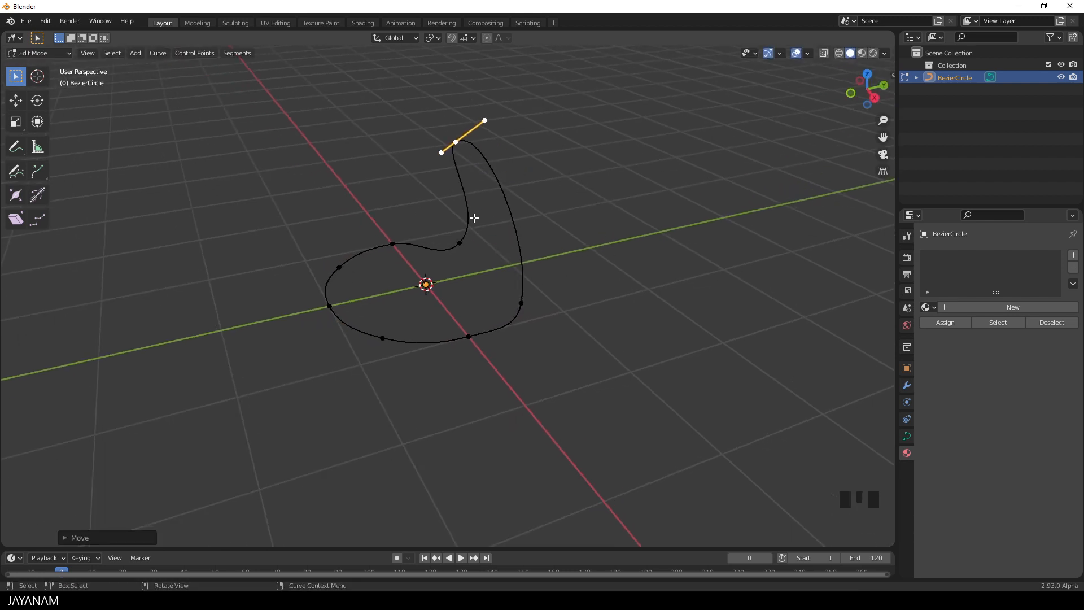
pyautogui.moveTo(462, 136); pyautogui.dragTo(350, 185)
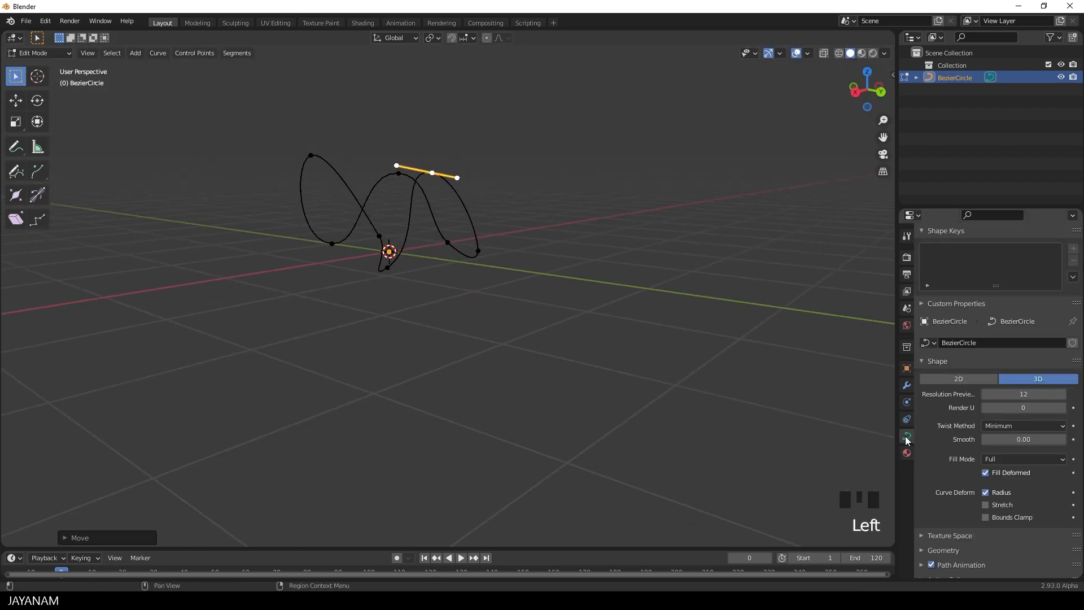
# Set the curve's bevel Round Depth to 110 mm and return to Object Mode.
pyautogui.scroll(-3)
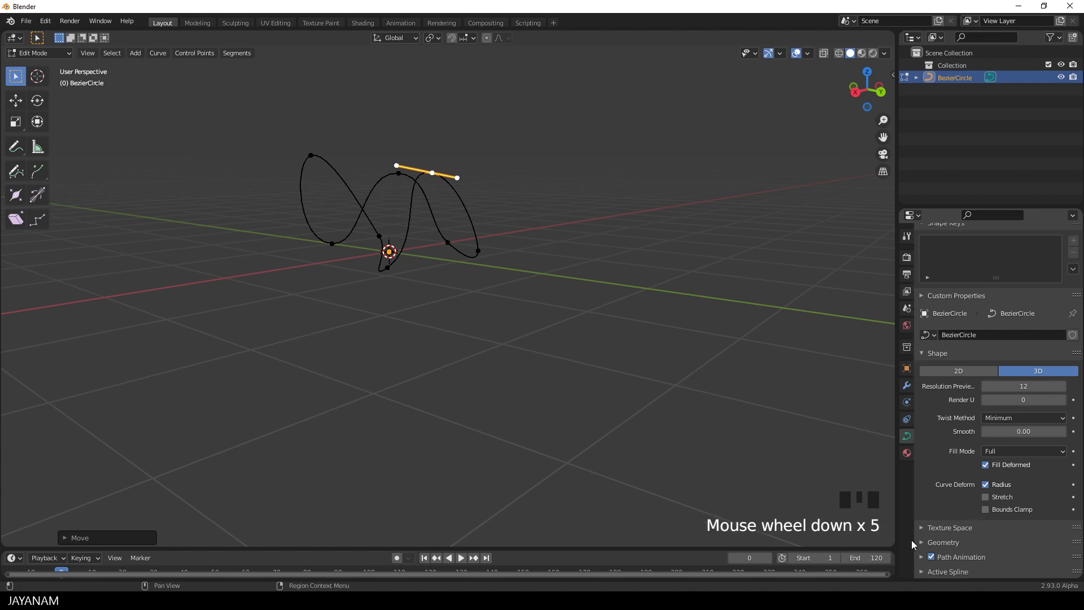
pyautogui.scroll(-3)
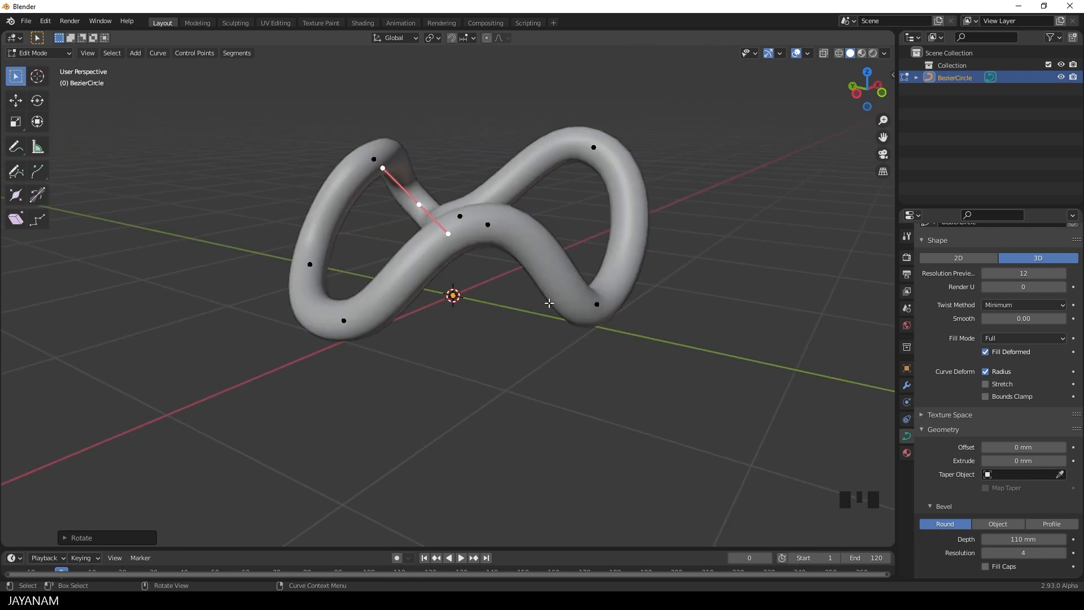
pyautogui.press('Tab')
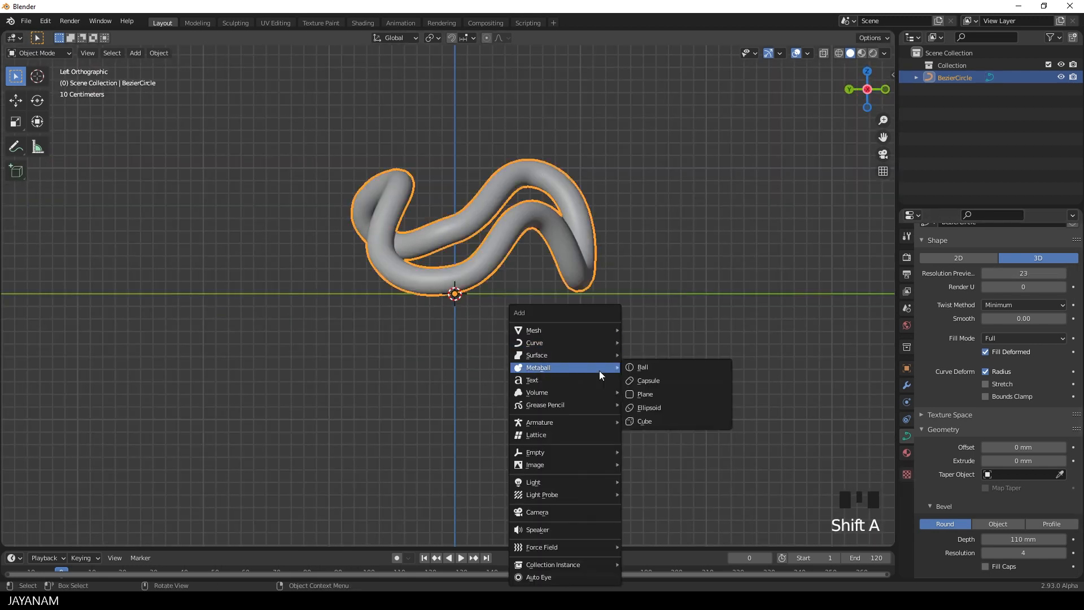
pyautogui.moveTo(550, 452)
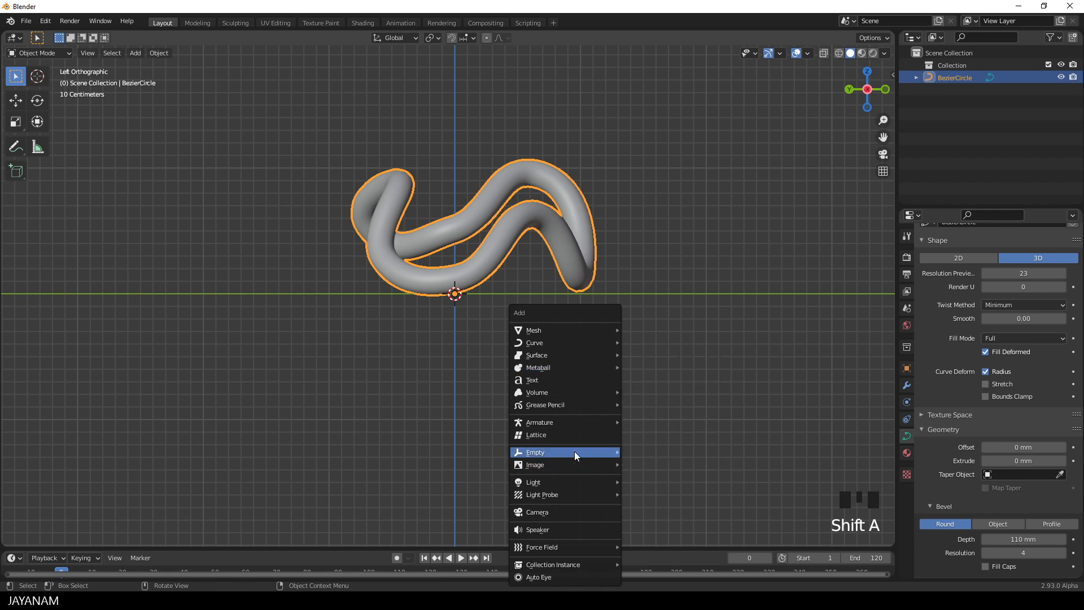
pyautogui.moveTo(576, 453)
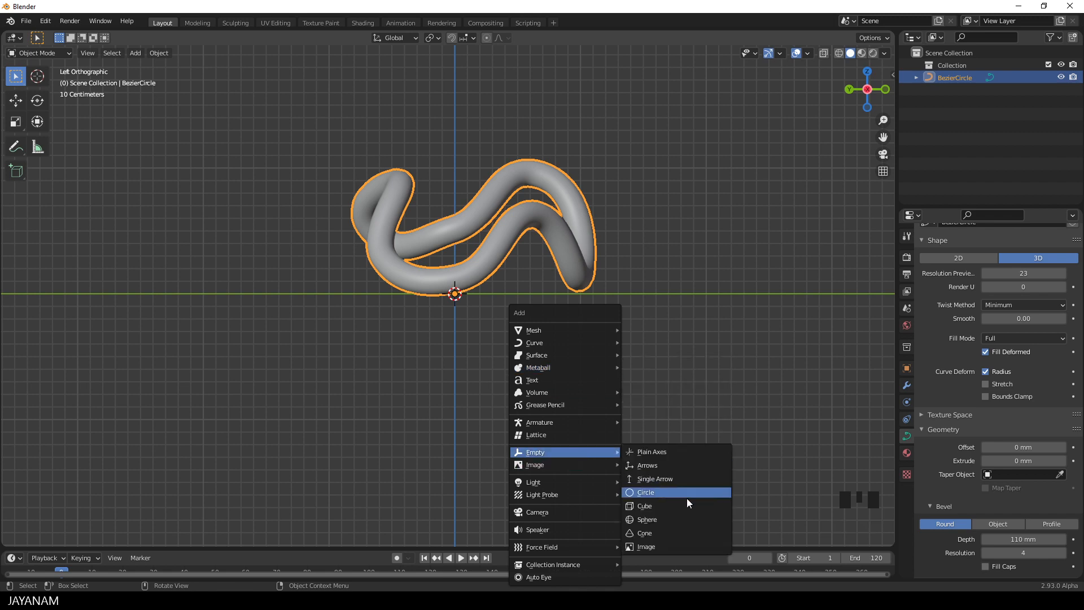
# Add a sphere empty at the origin and scale it down to 130 mm.
pyautogui.click(645, 492)
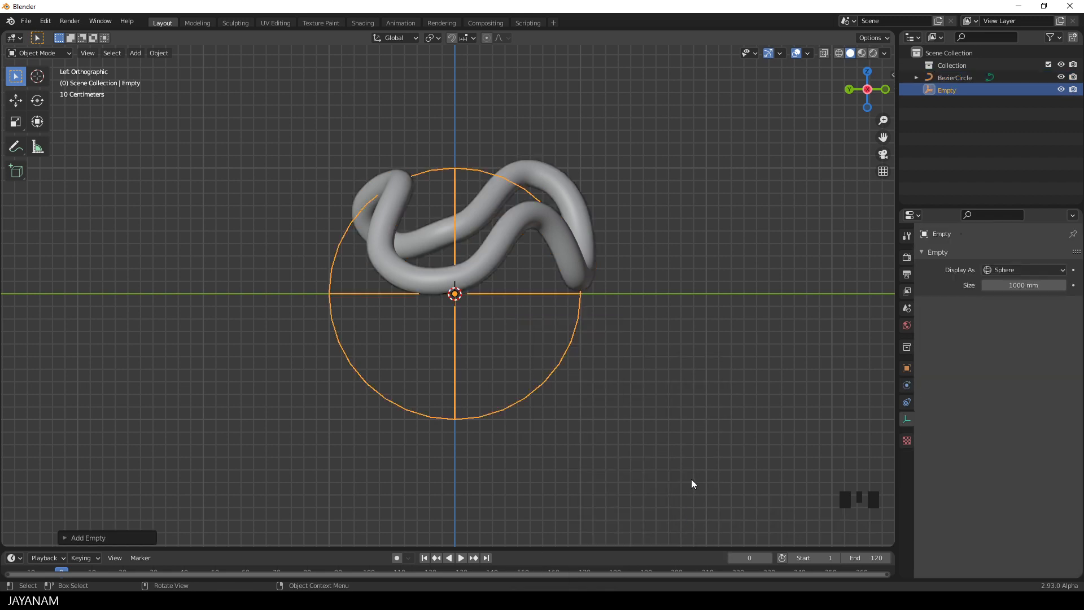
pyautogui.press('s')
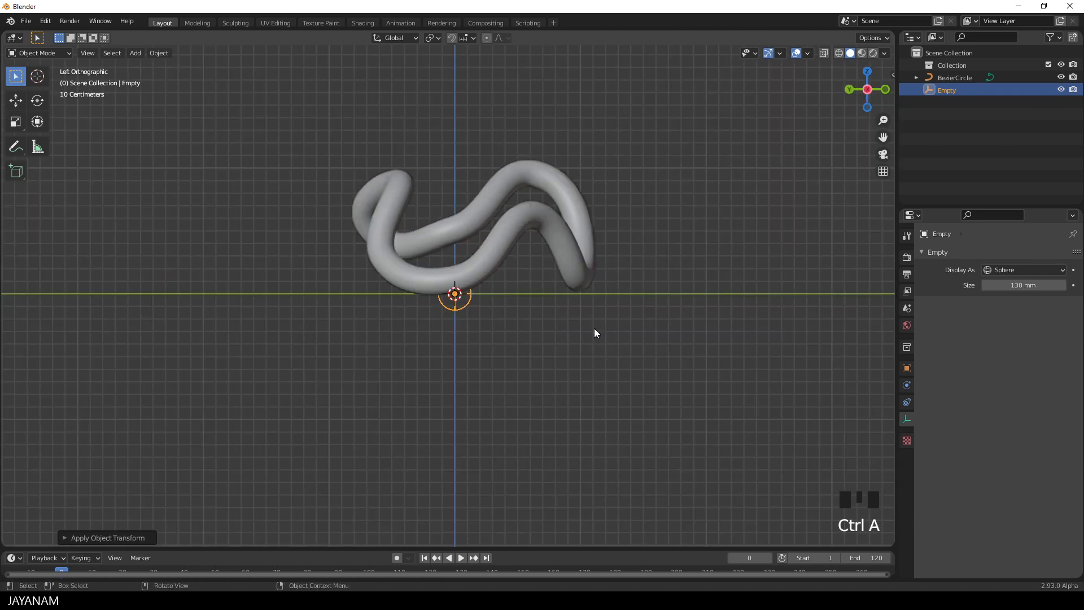
pyautogui.moveTo(594, 281)
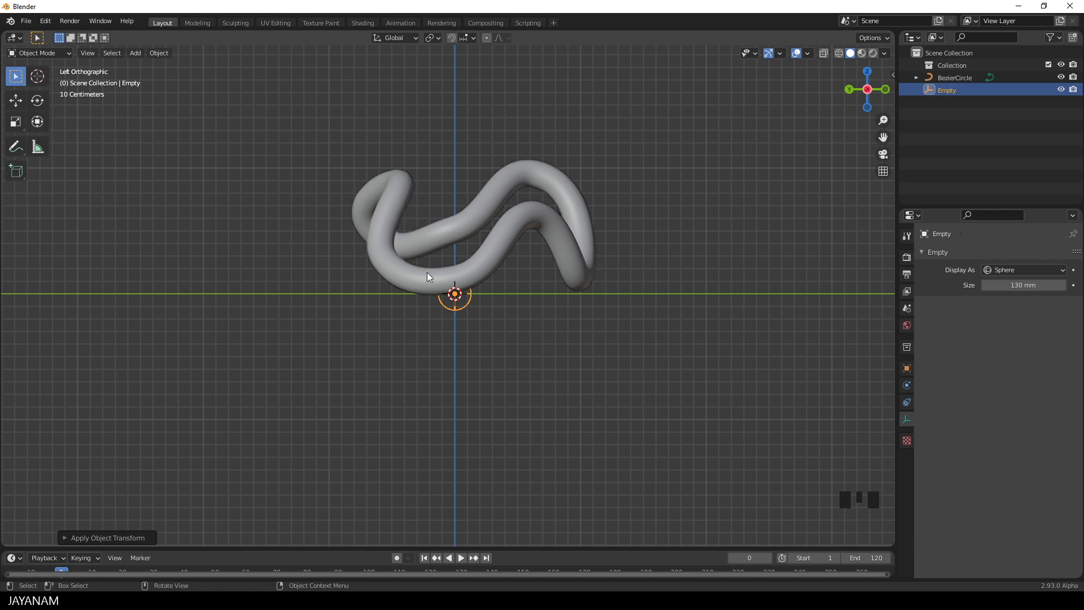
pyautogui.moveTo(585, 270)
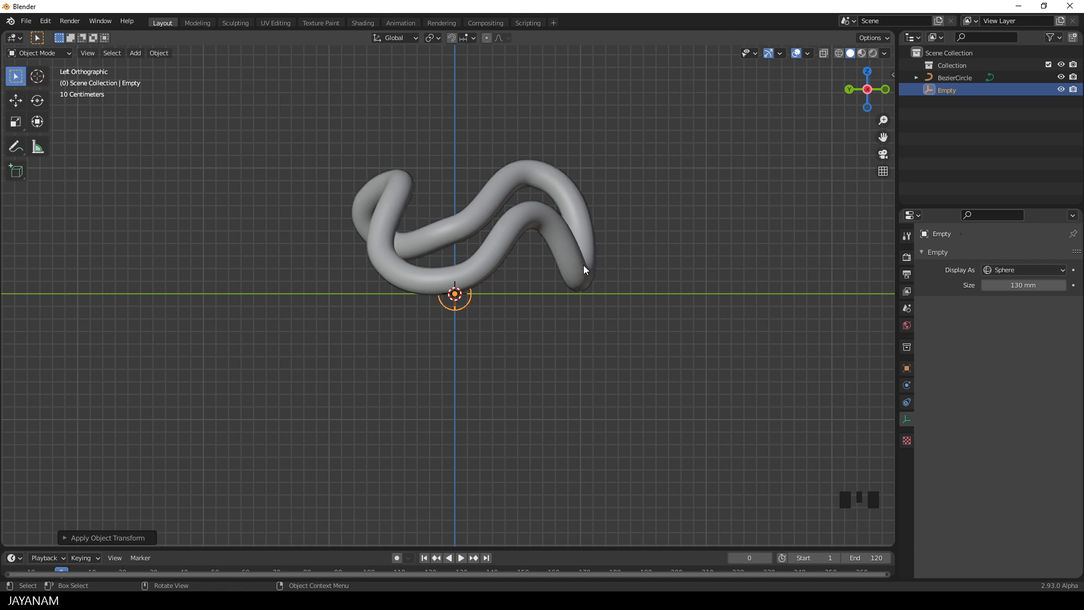
# Give the empty a Follow Path constraint targeting BezierCircle with Follow Curve enabled.
pyautogui.click(907, 385)
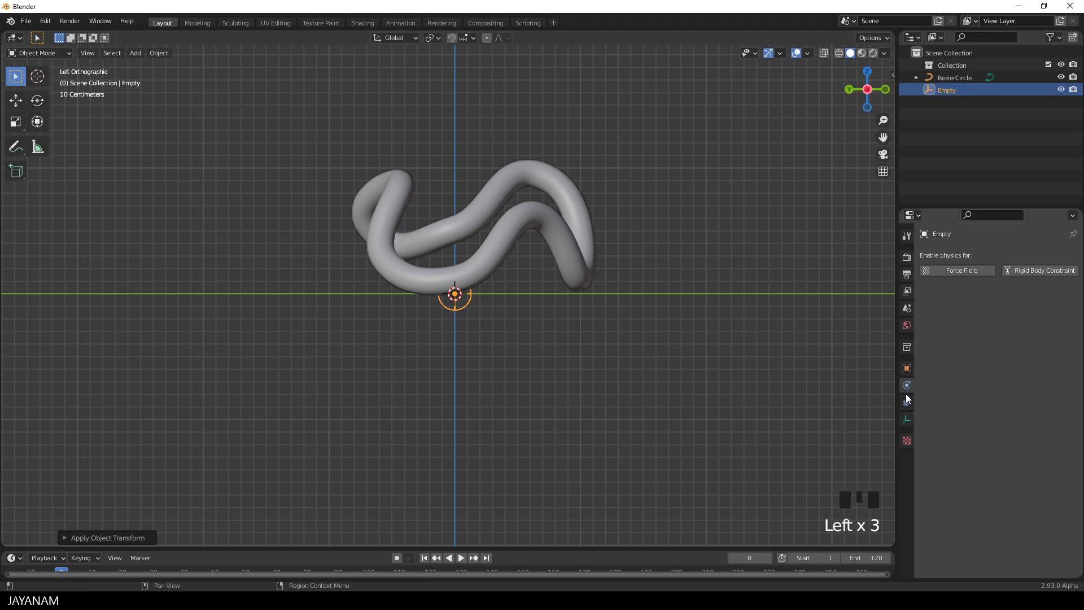
pyautogui.click(907, 402)
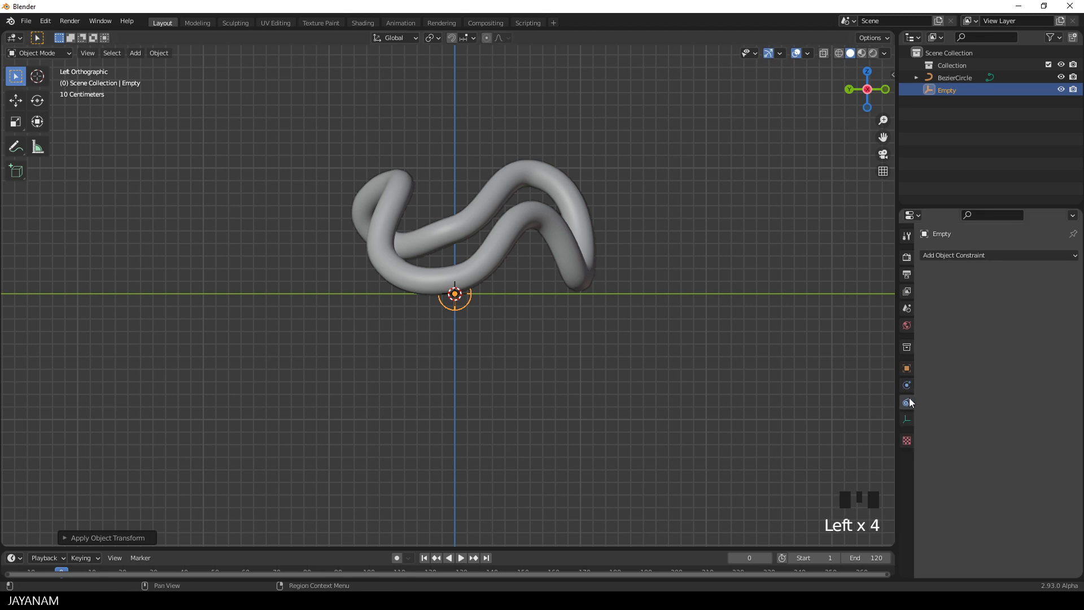
pyautogui.click(989, 255)
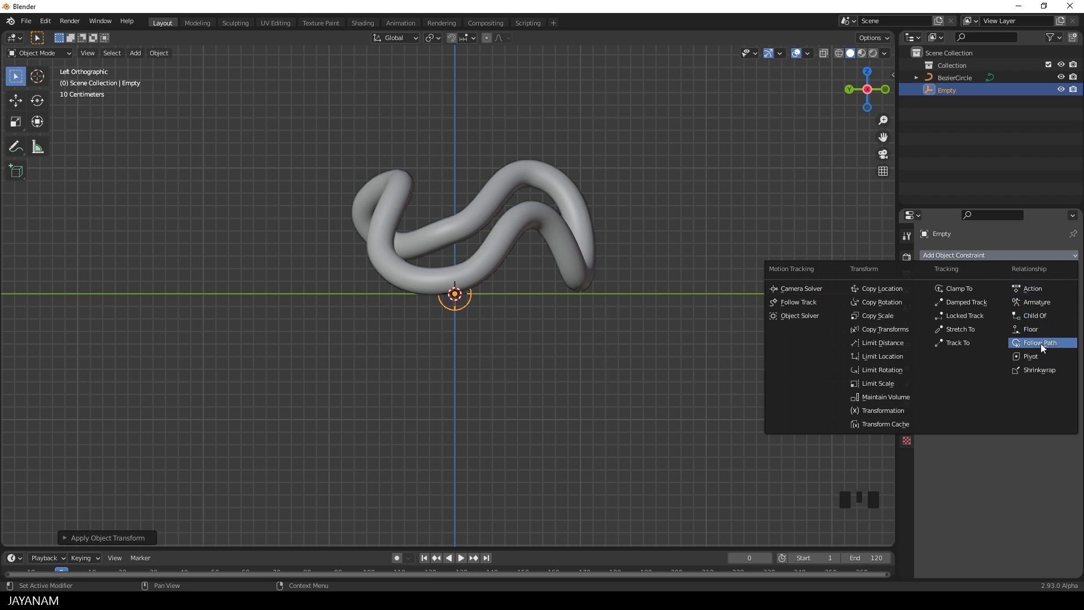
pyautogui.click(1040, 342)
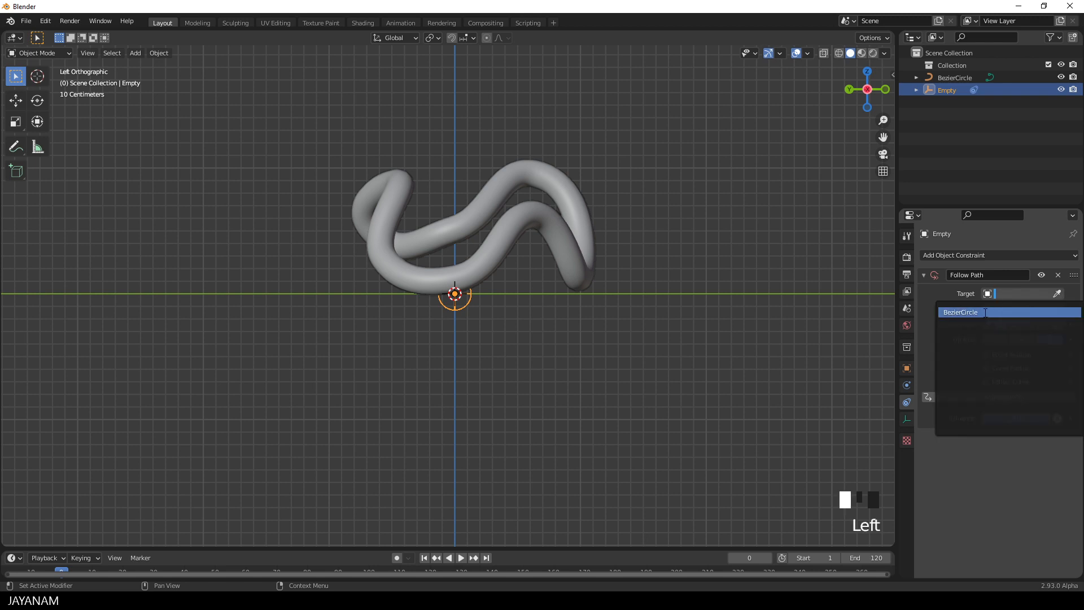
pyautogui.click(961, 312)
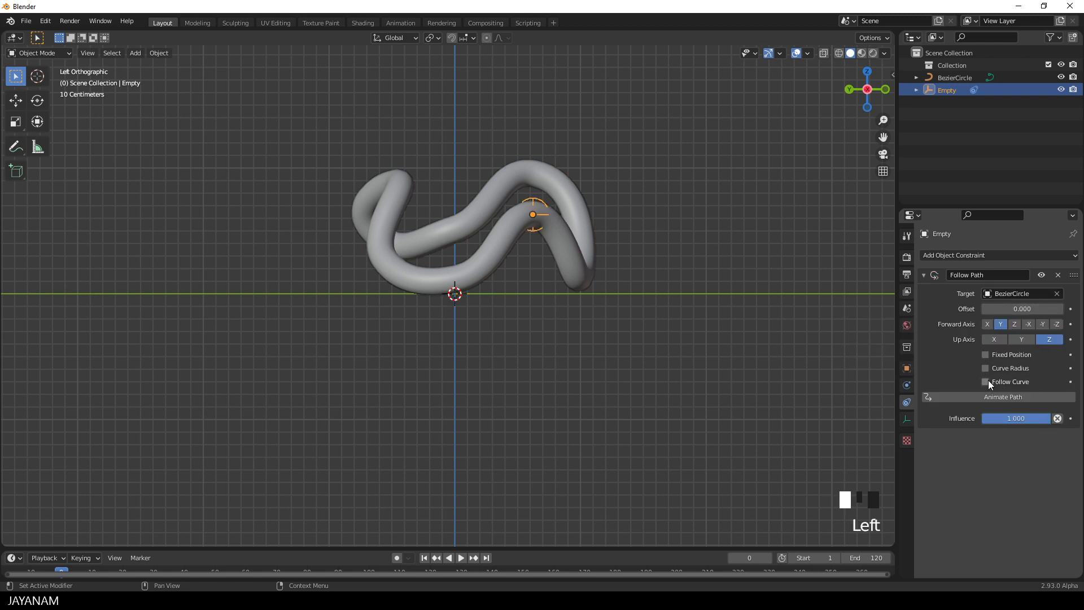
pyautogui.click(985, 381)
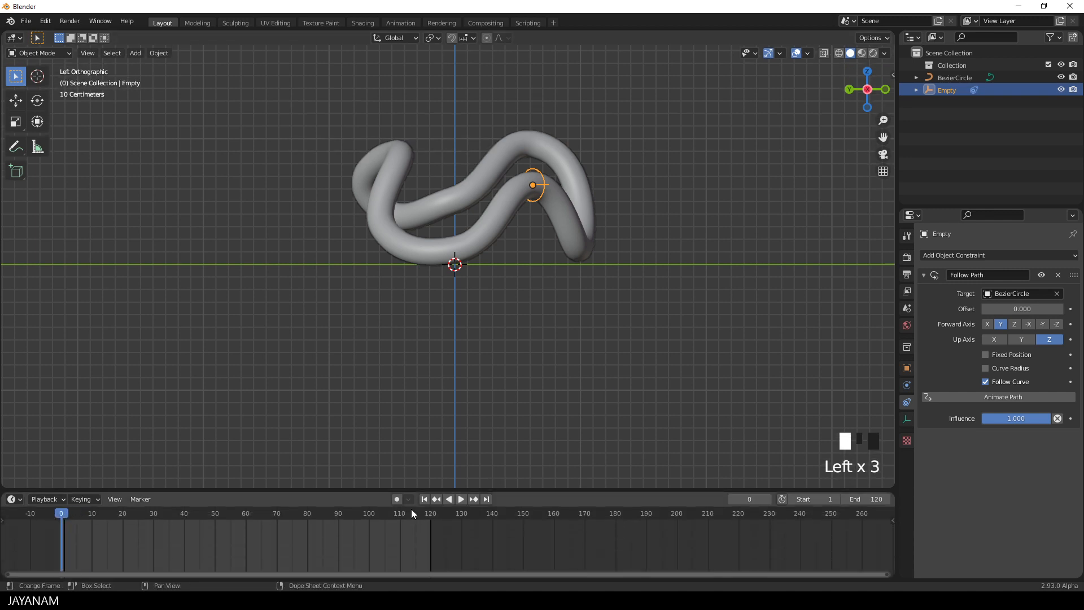
# Play the animation to watch the empty travel, and set the End frame to 100.
pyautogui.press('space')
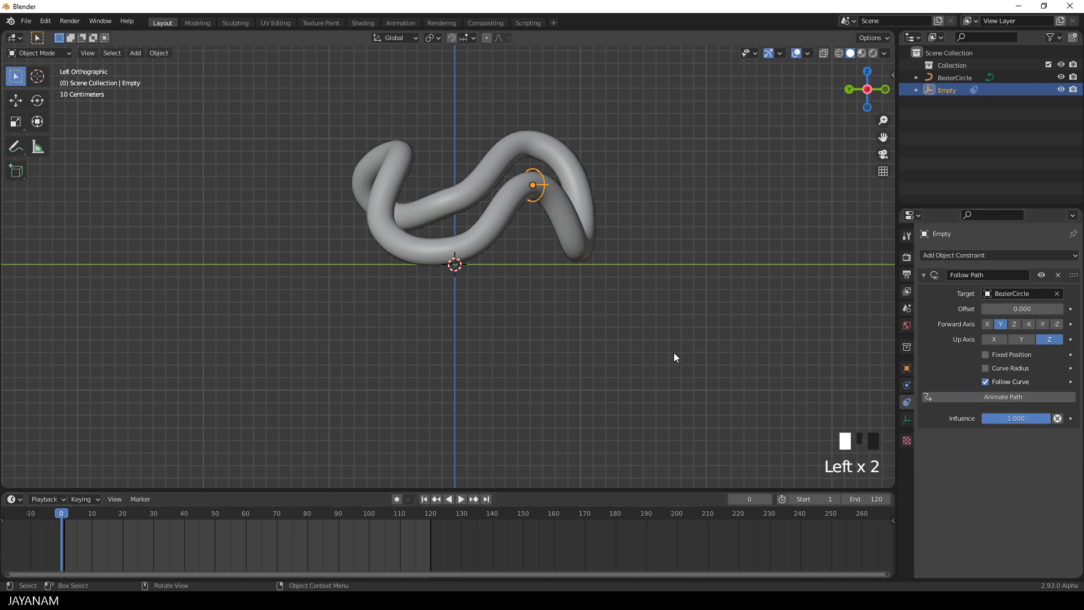
pyautogui.press('Space')
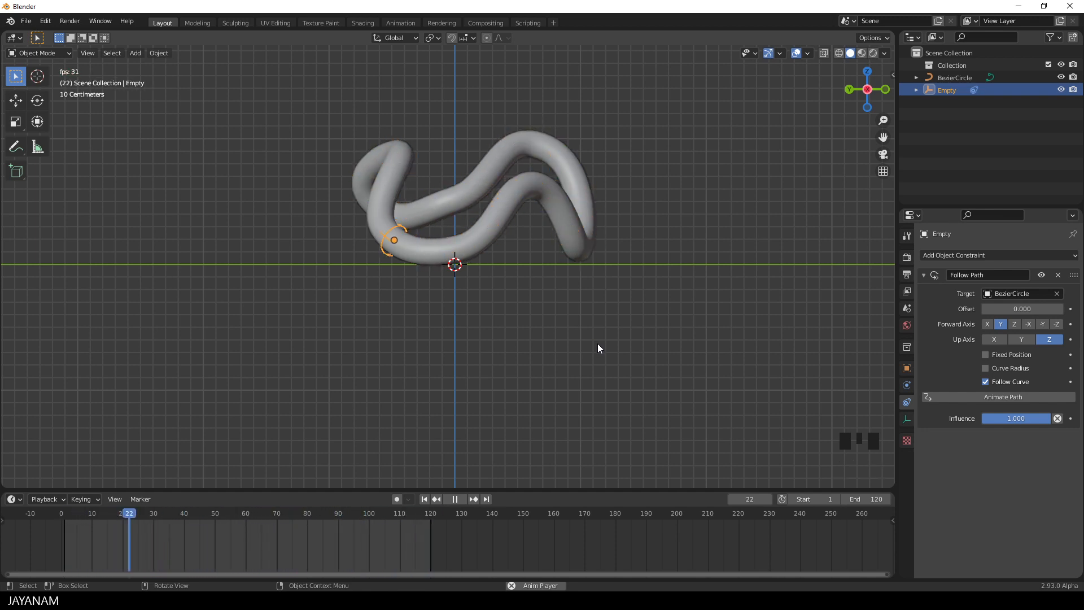
pyautogui.press('space')
pyautogui.write('100')
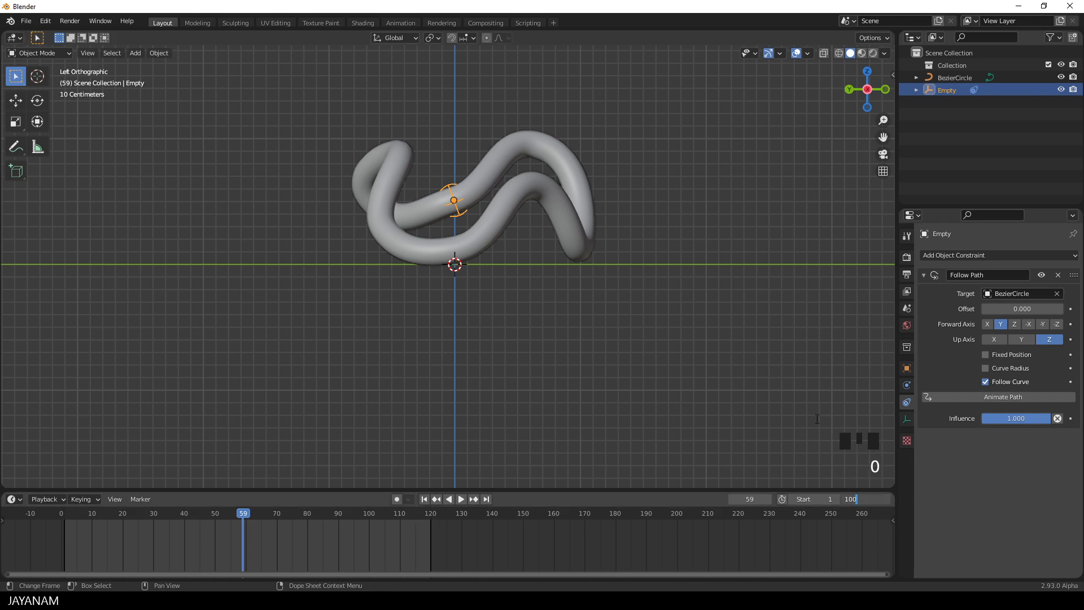
pyautogui.press('SPACE')
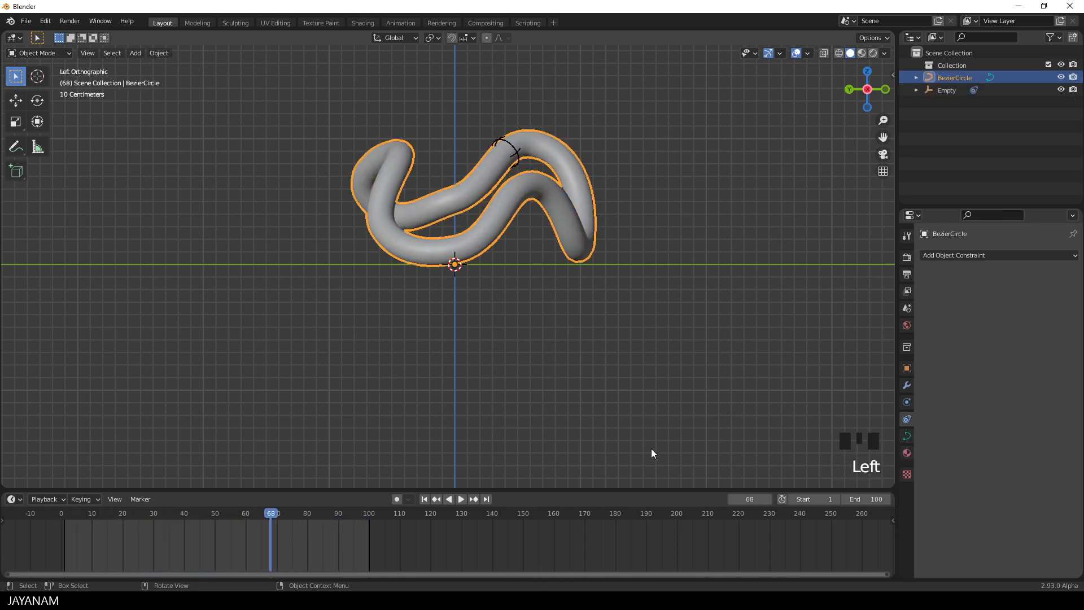
# Set the BezierCircle's Path Animation Frames to 100.
pyautogui.click(907, 436)
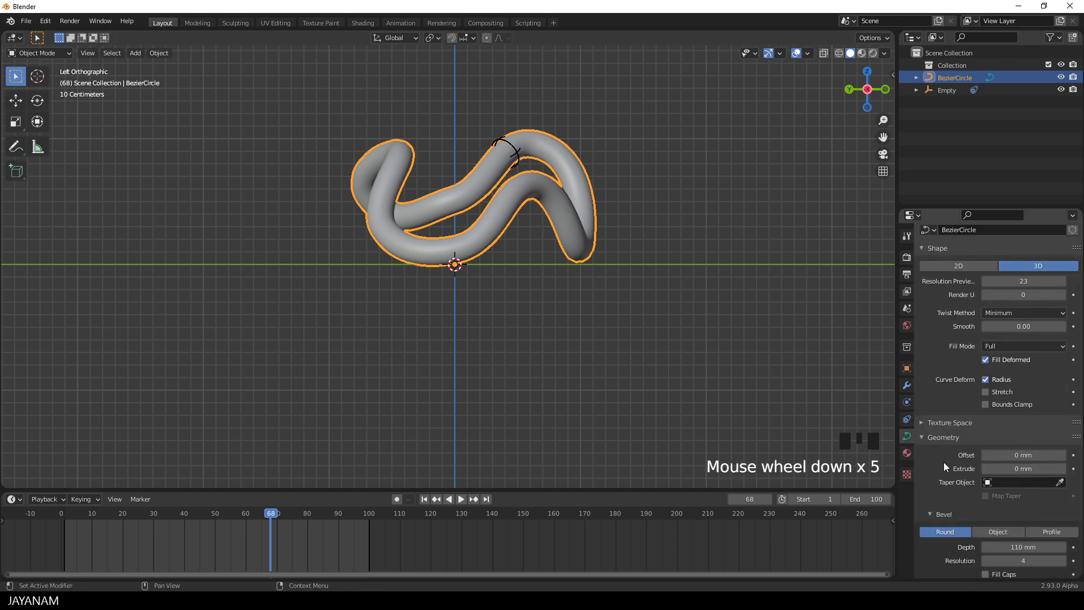
pyautogui.scroll(-3)
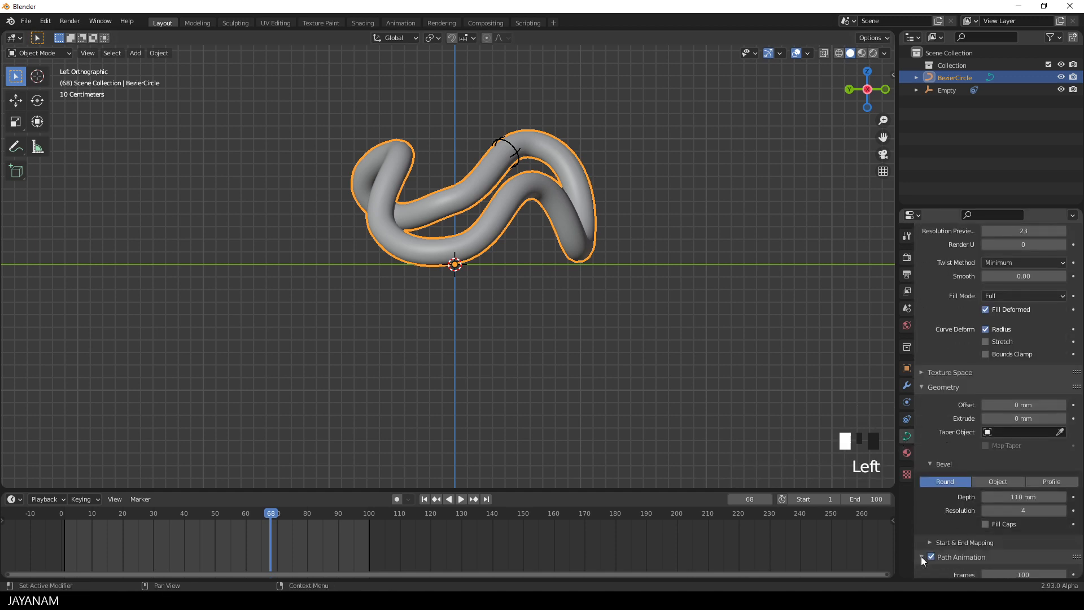
pyautogui.scroll(-3)
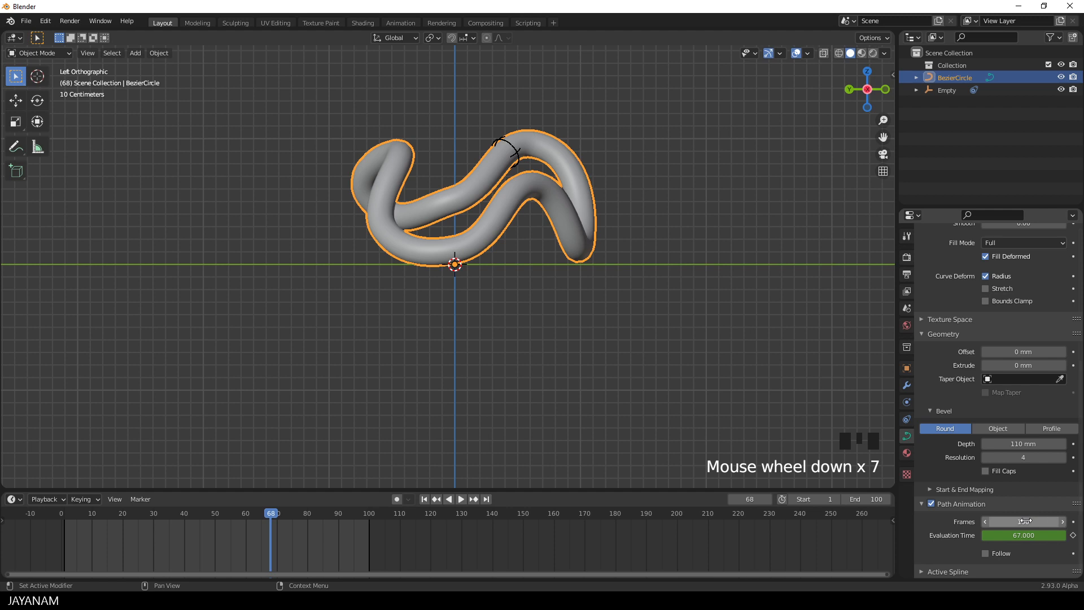
pyautogui.moveTo(1023, 522)
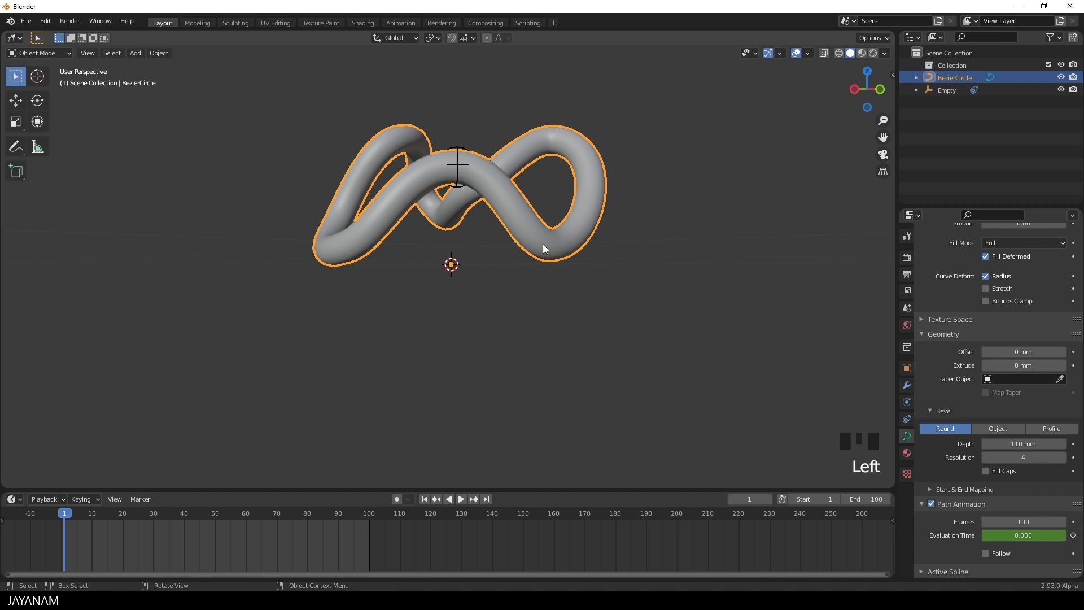
# Duplicate the tube curve and select the Mesh object in the Outliner.
pyautogui.press('shift+d')
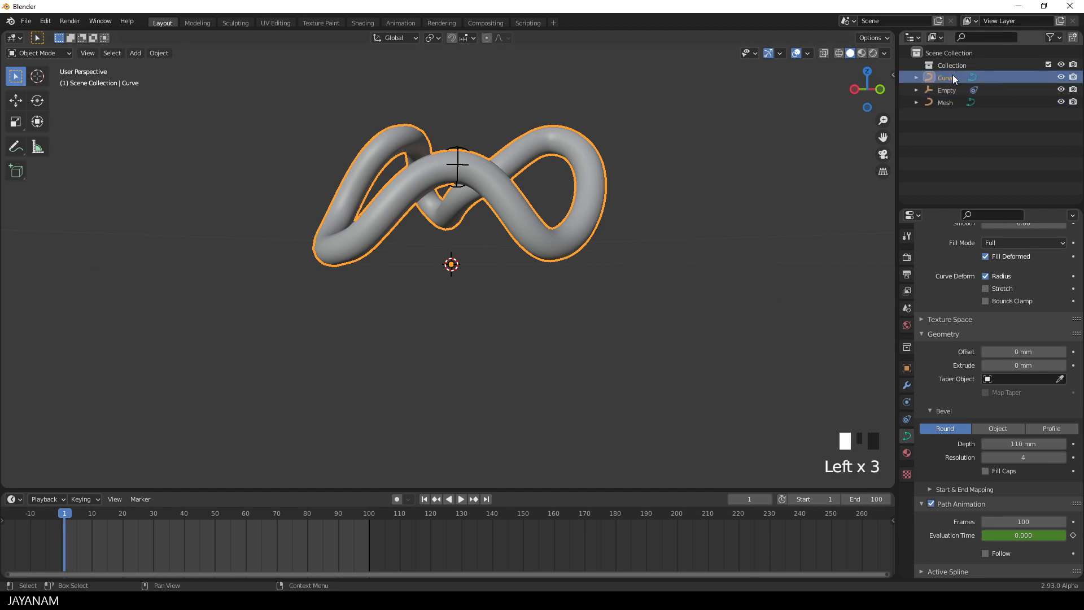
pyautogui.click(947, 90)
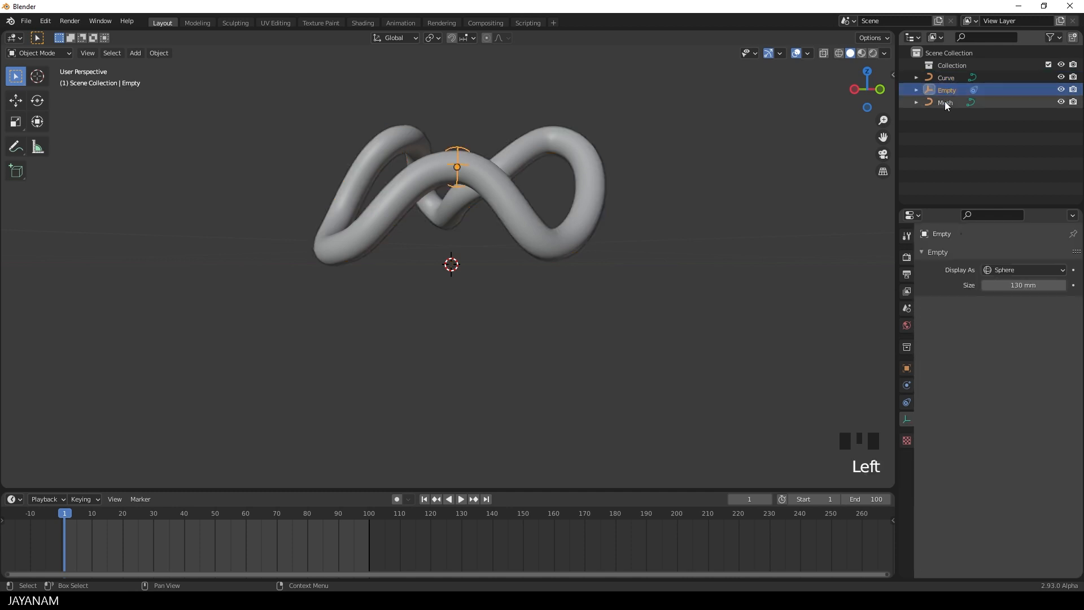
pyautogui.click(946, 102)
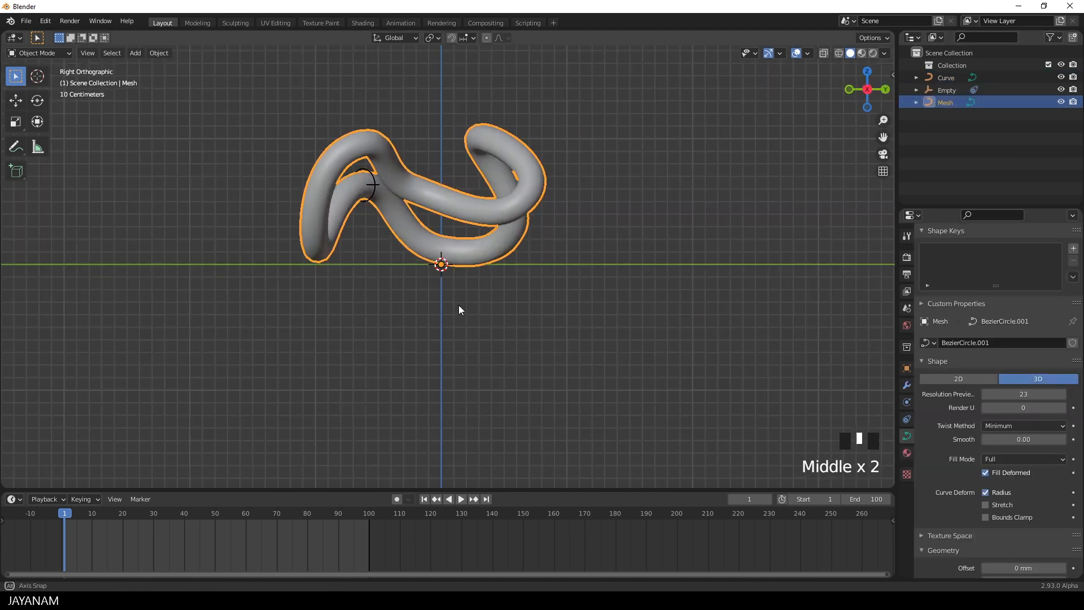
# Convert the Mesh object into real mesh geometry via the F3 'convert' search.
pyautogui.press('F3')
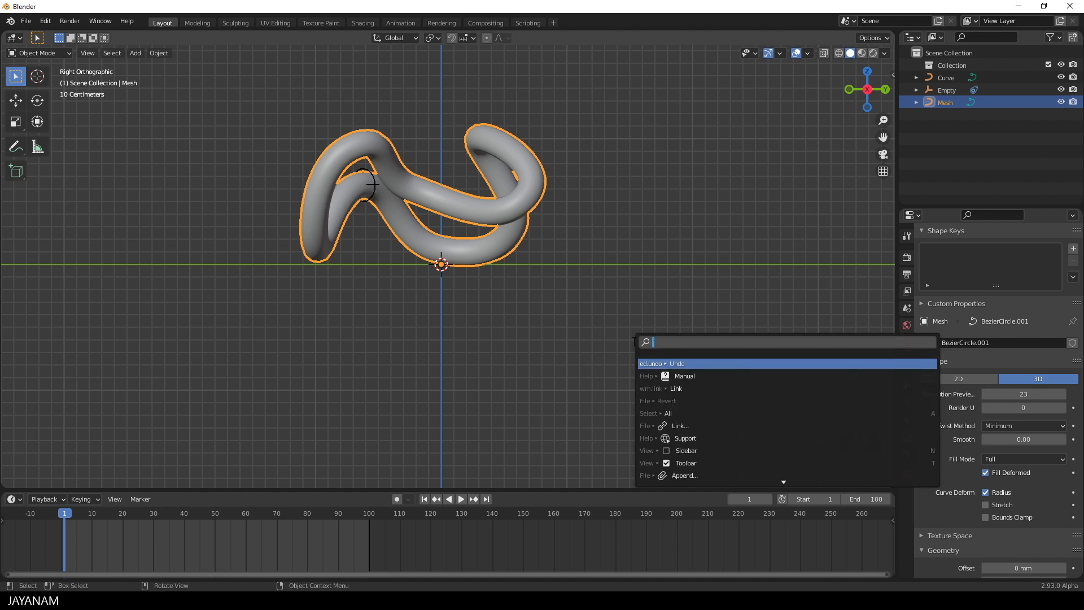
pyautogui.write('convert')
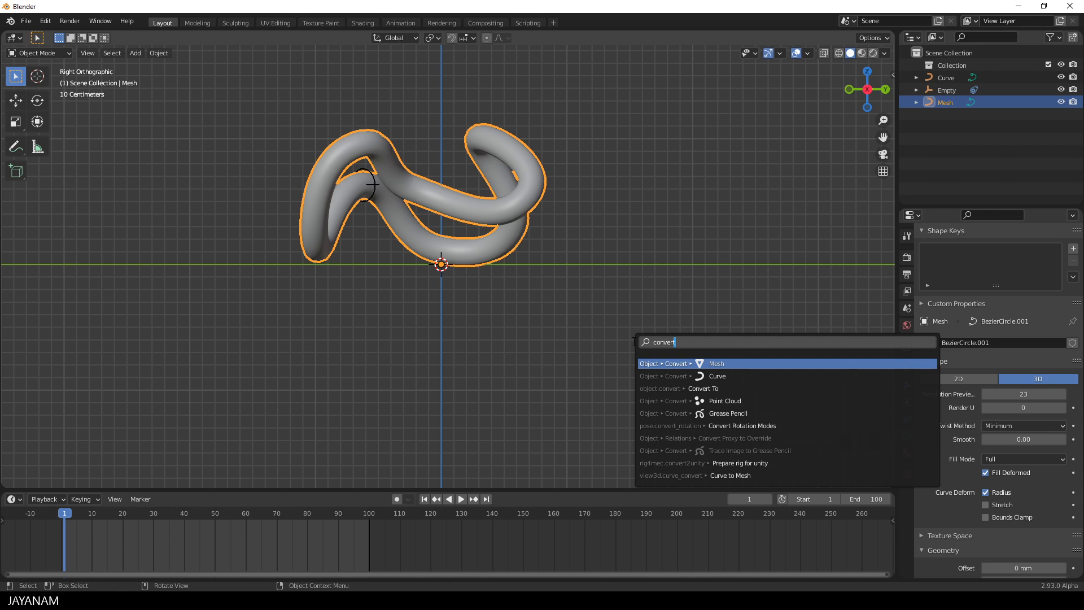
pyautogui.click(716, 363)
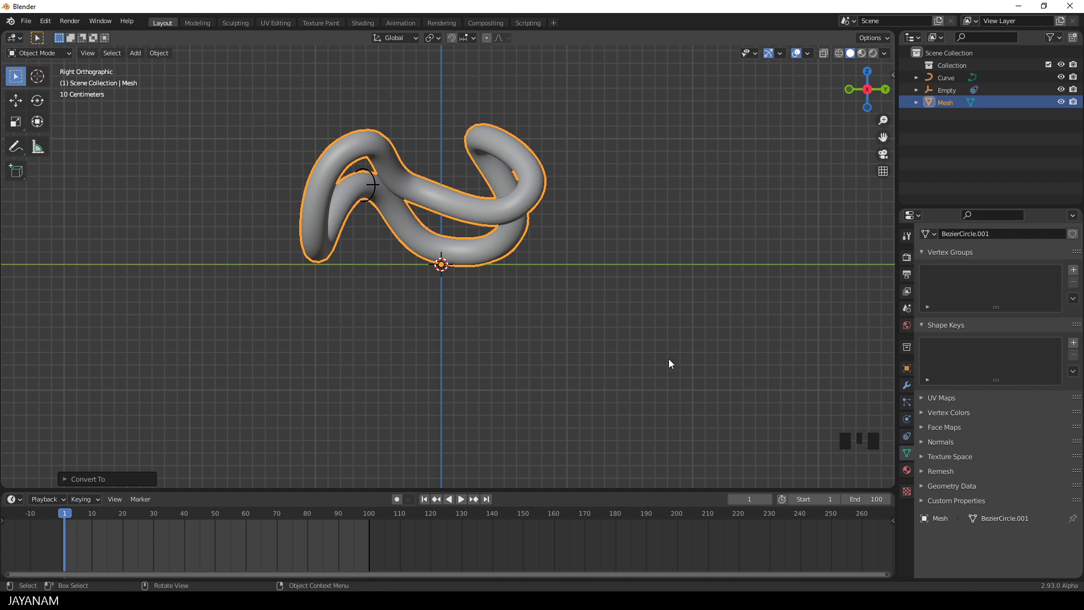
# Assign the existing matDark material to the converted tube and orbit to inspect it.
pyautogui.click(927, 307)
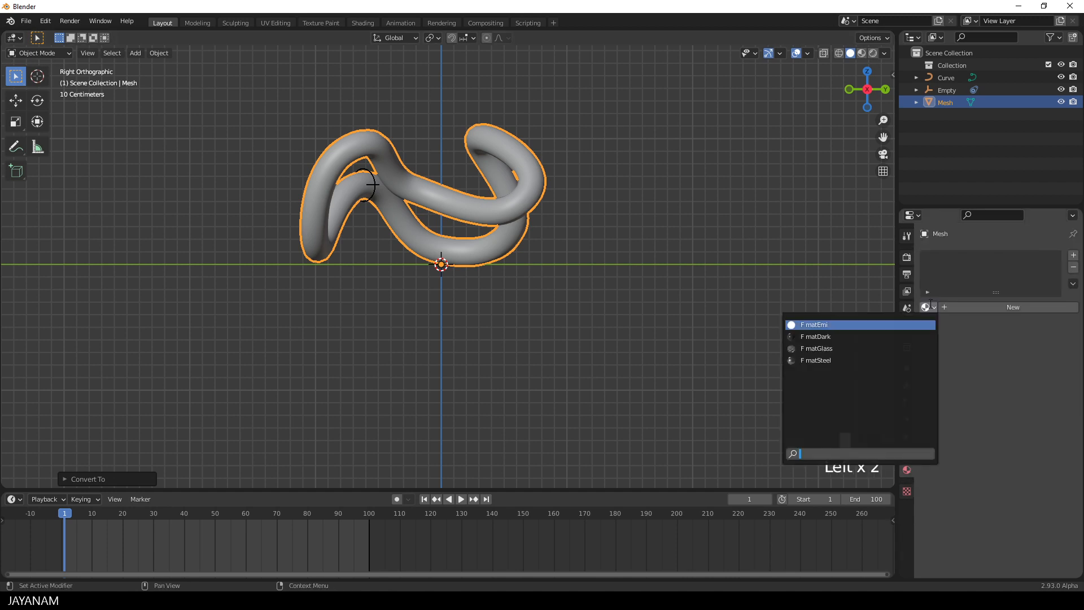
pyautogui.click(815, 336)
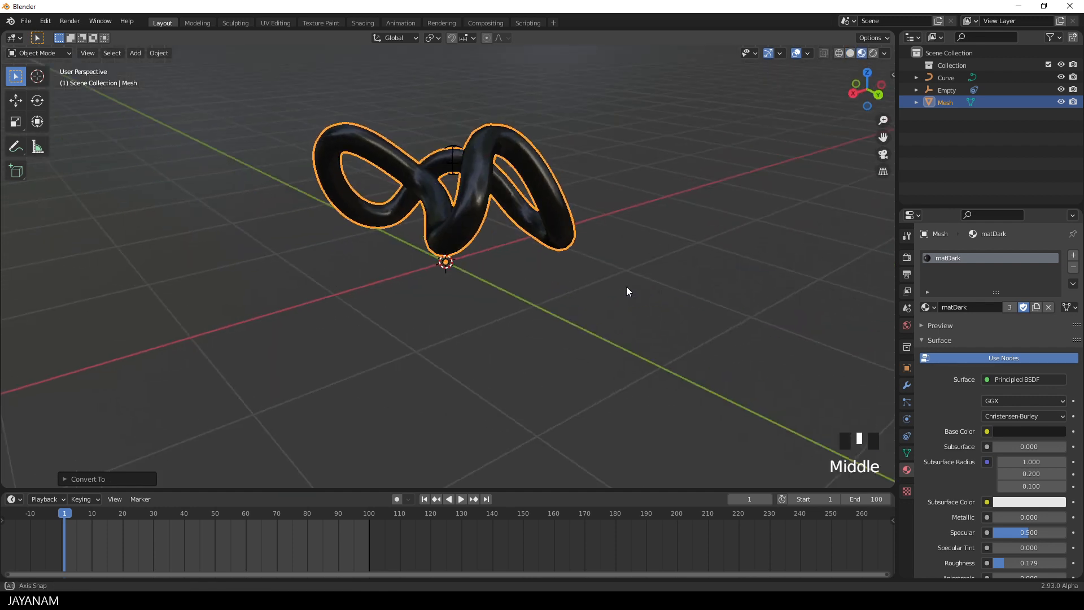
pyautogui.moveTo(627, 292); pyautogui.dragTo(495, 357)
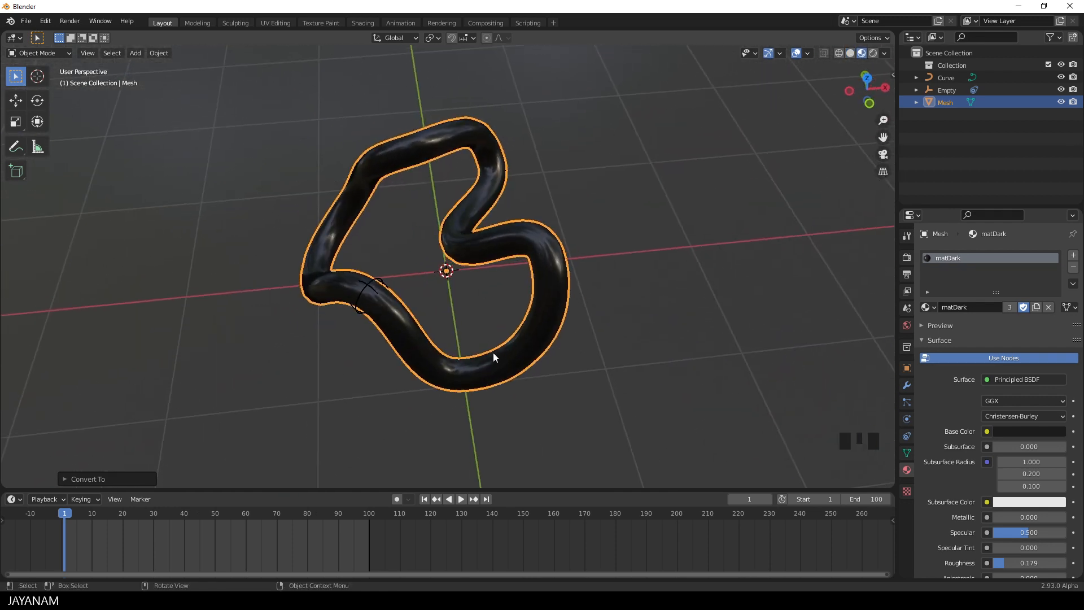
# Enter Edit Mode on the tube and select all its vertices.
pyautogui.moveTo(495, 356); pyautogui.dragTo(586, 336)
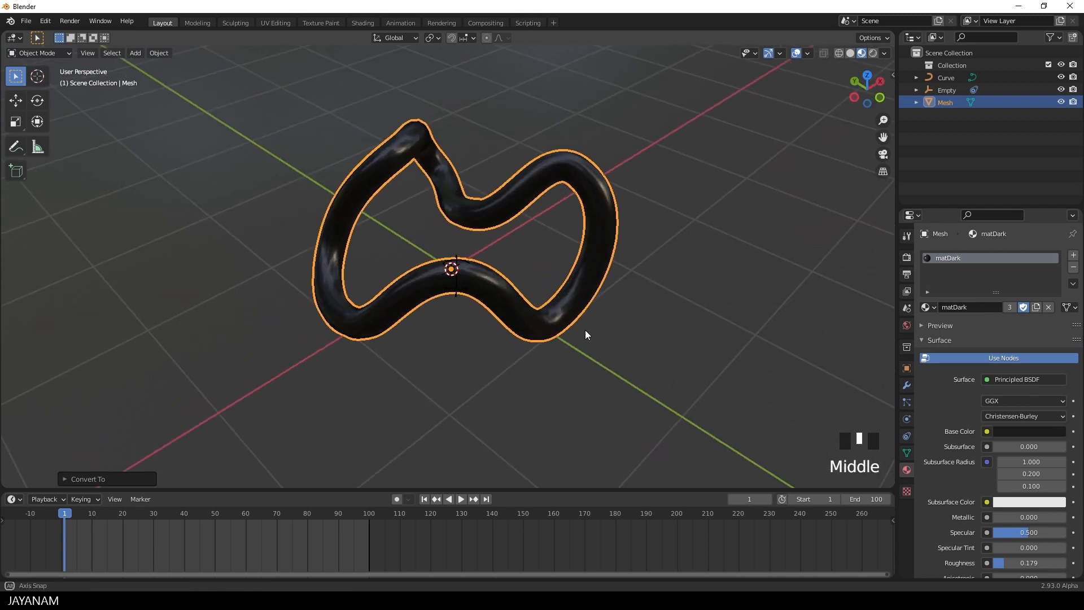
pyautogui.press('KP_3')
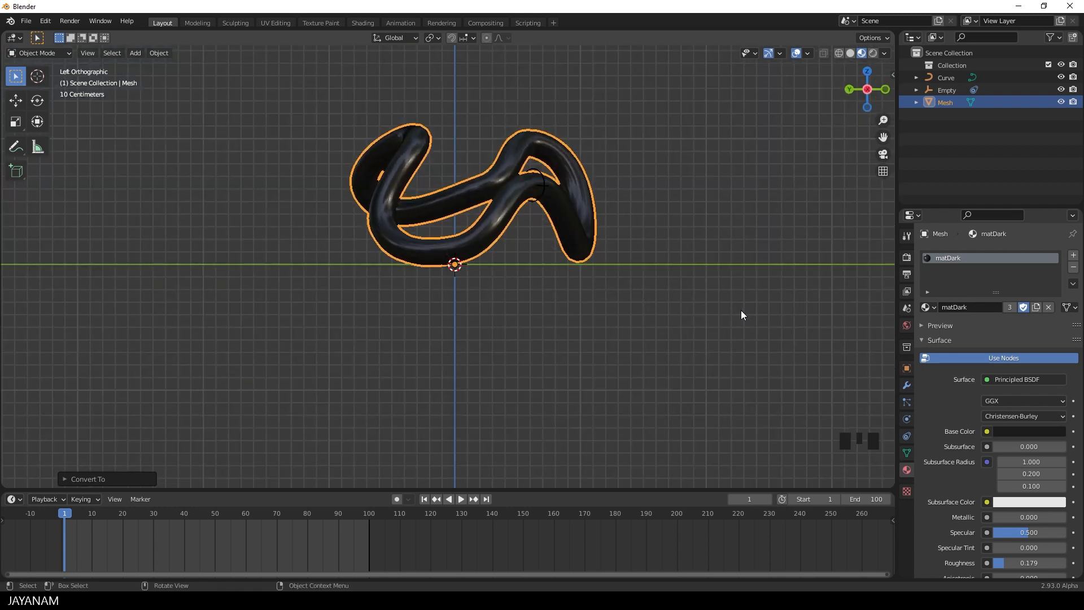
pyautogui.moveTo(737, 319)
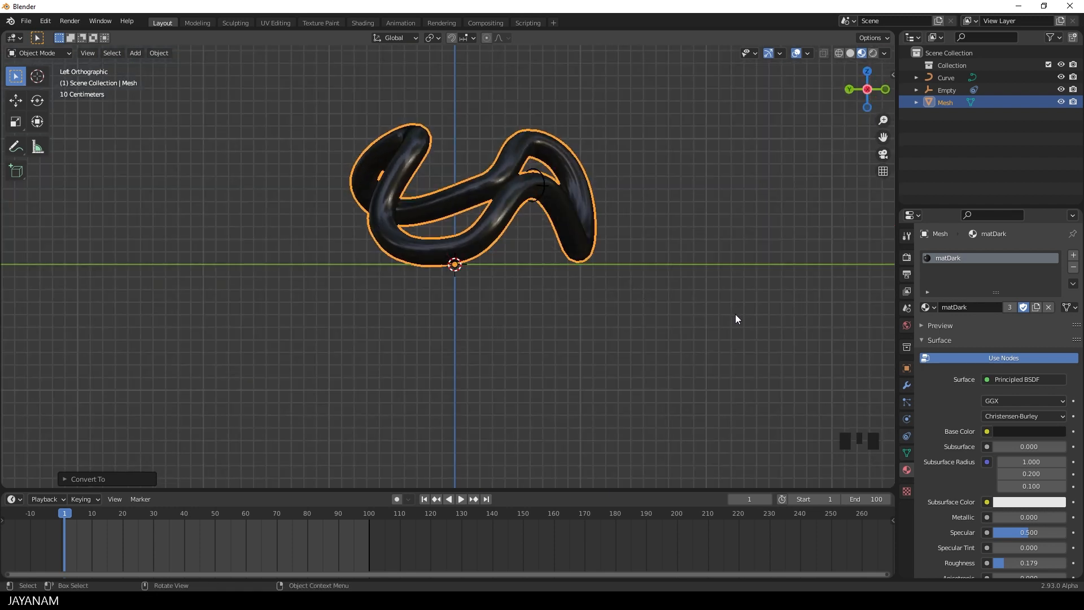
pyautogui.press('Tab')
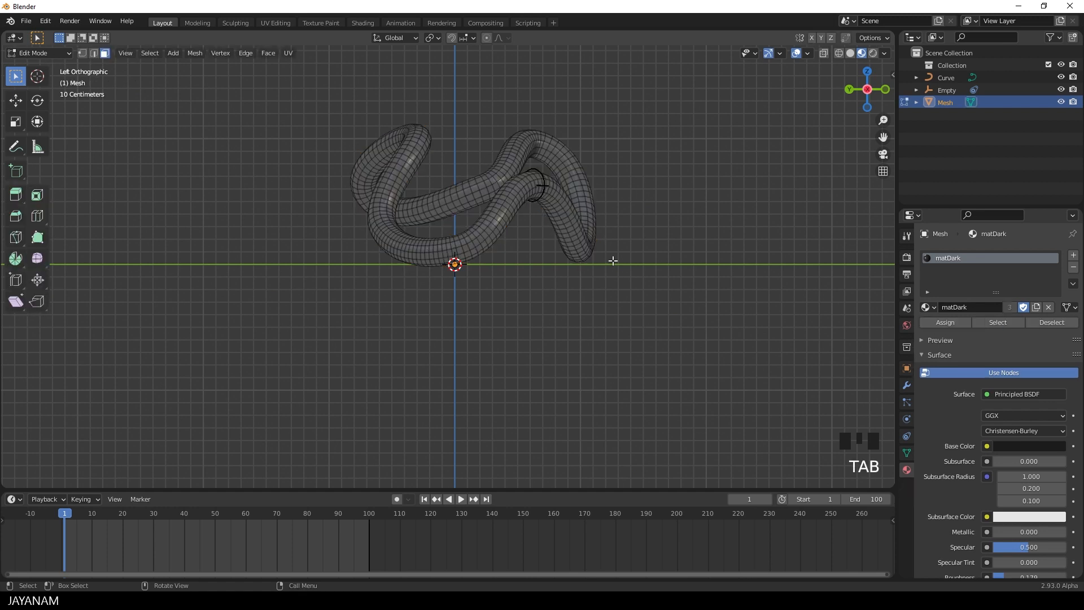
pyautogui.moveTo(612, 261); pyautogui.dragTo(622, 292)
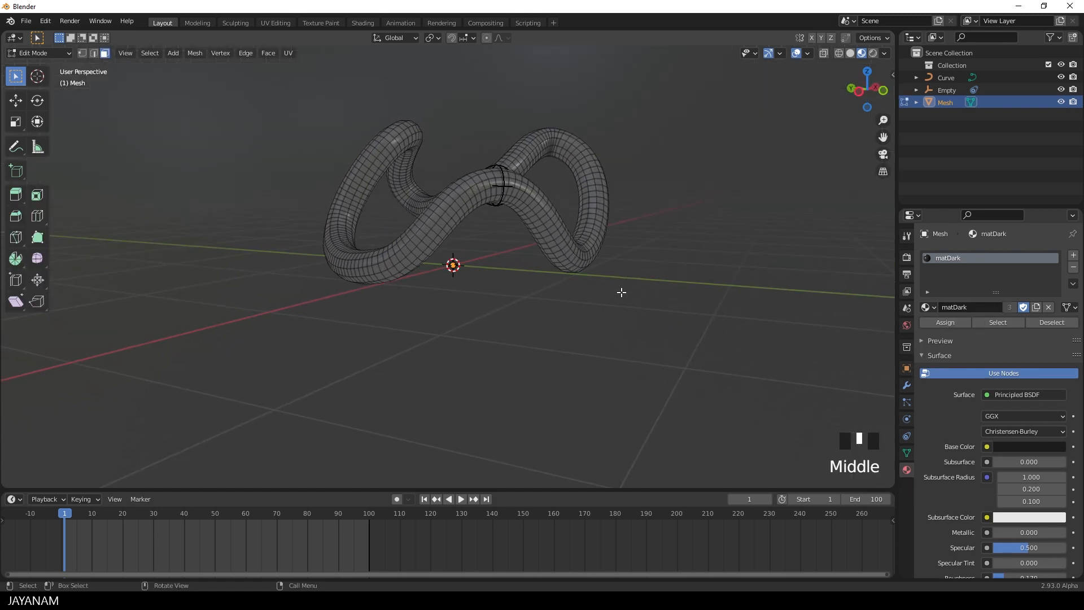
pyautogui.press('A')
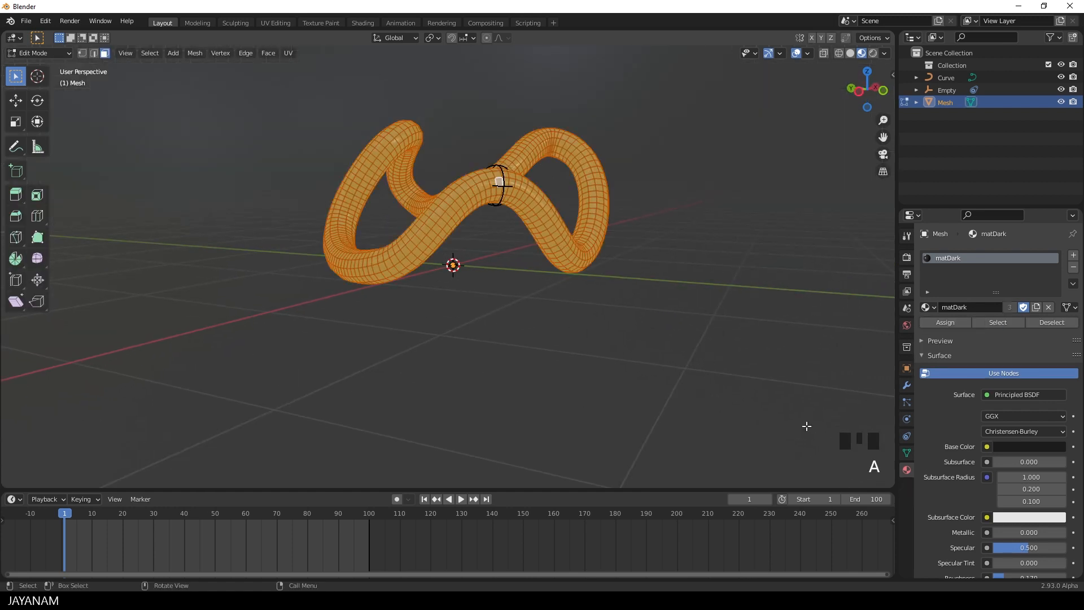
# Add a vertex group named mesh_vgroup, then return to Object Mode.
pyautogui.click(906, 453)
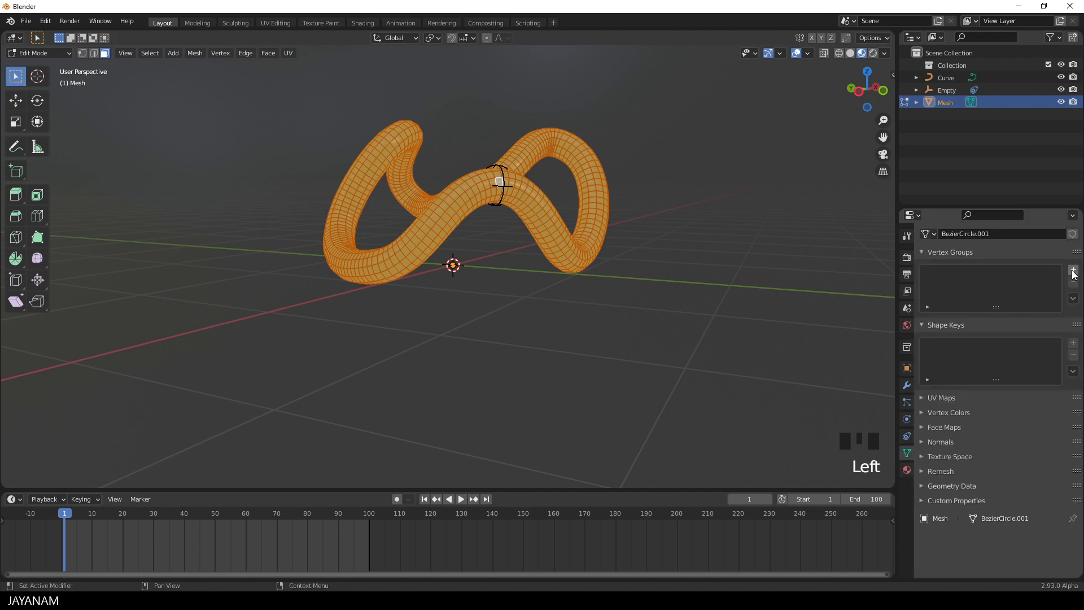
pyautogui.click(1073, 269)
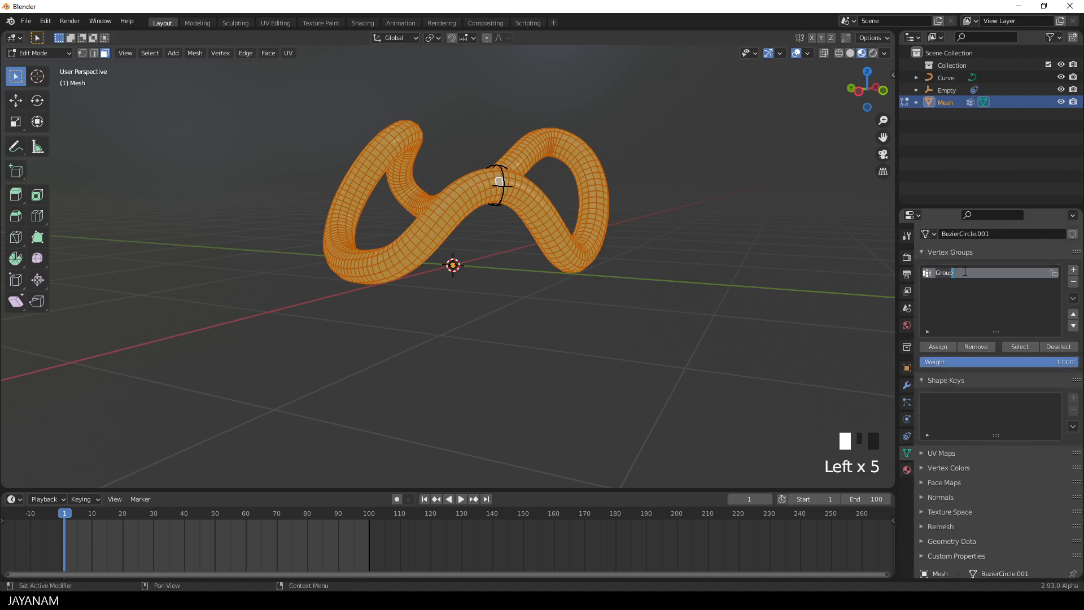
pyautogui.write('mesh_vgr')
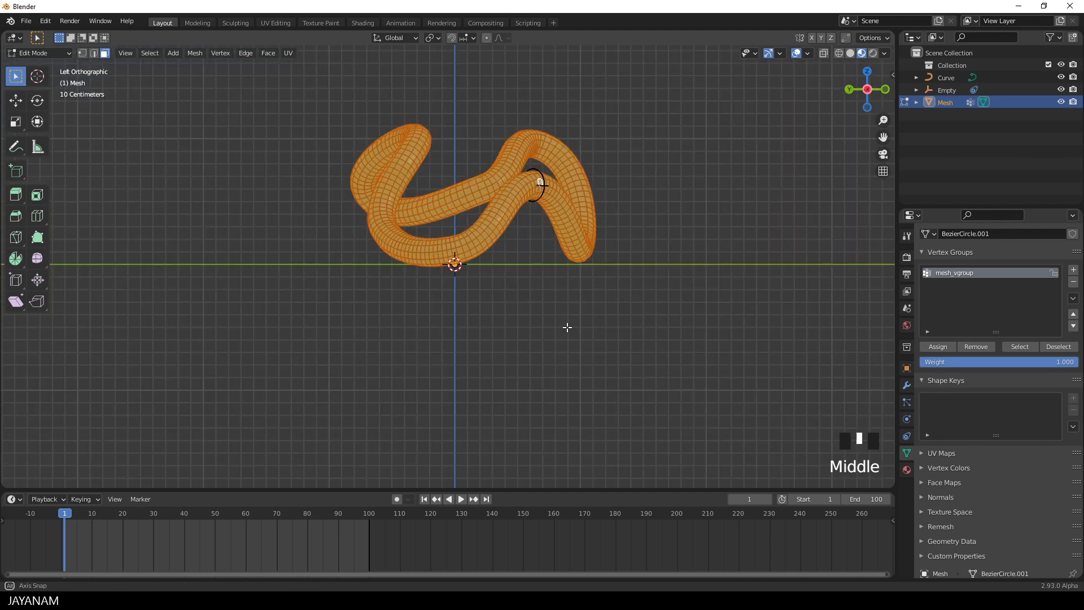
pyautogui.press('Tab')
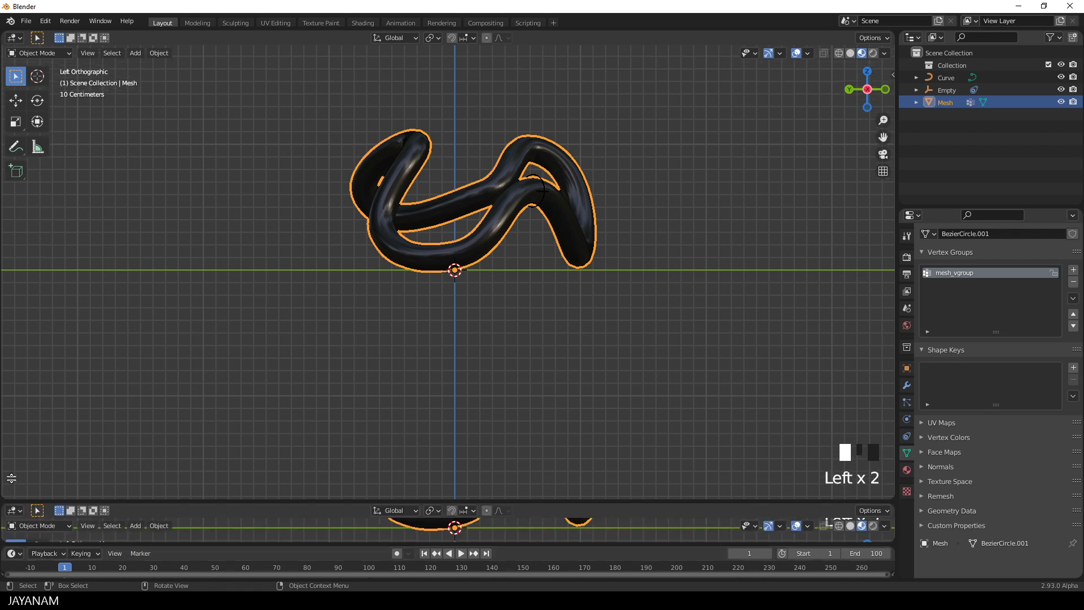
# Turn the lower area into a Geometry Node Editor and create a new node tree for the tube.
pyautogui.click(11, 401)
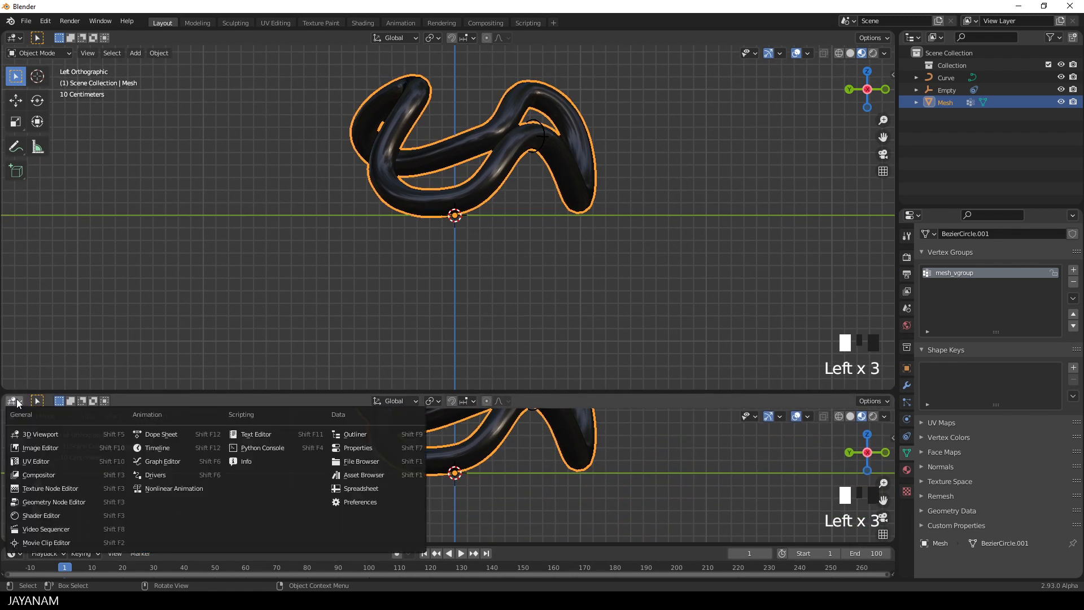
pyautogui.moveTo(54, 502)
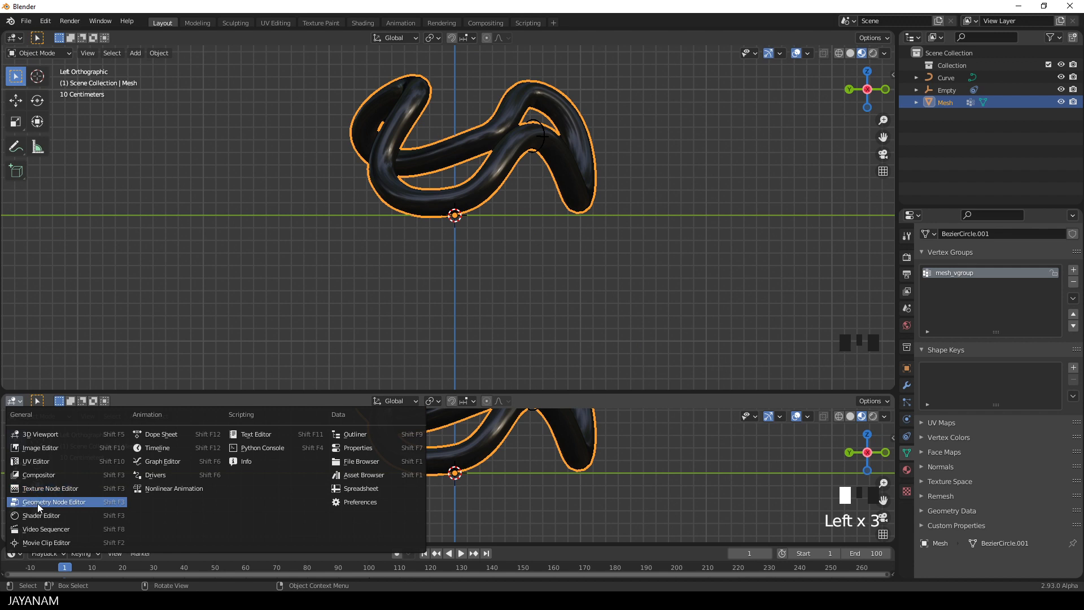
pyautogui.click(54, 502)
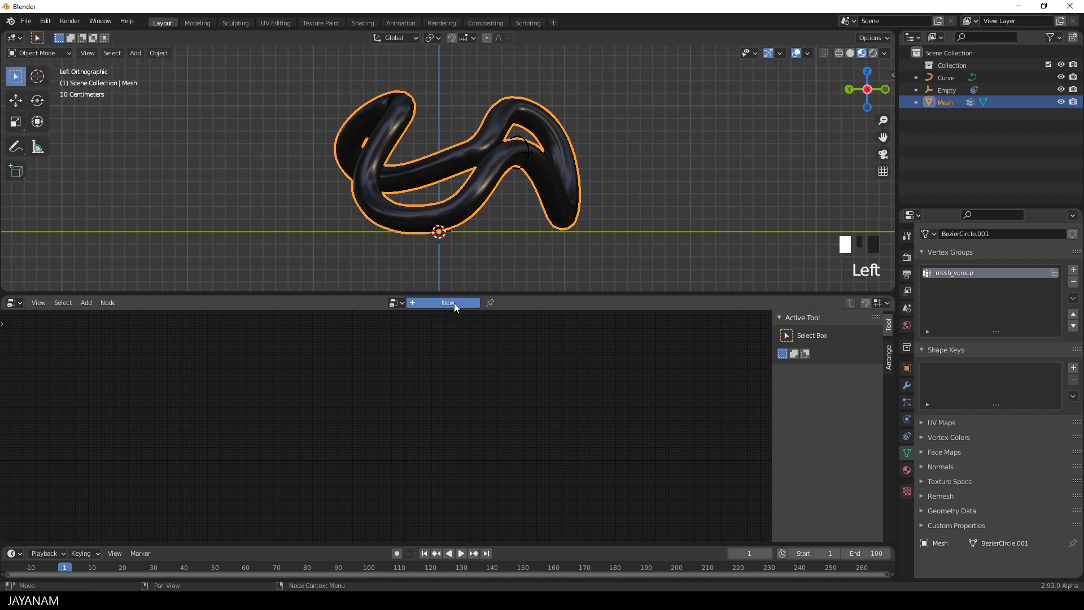
pyautogui.click(448, 303)
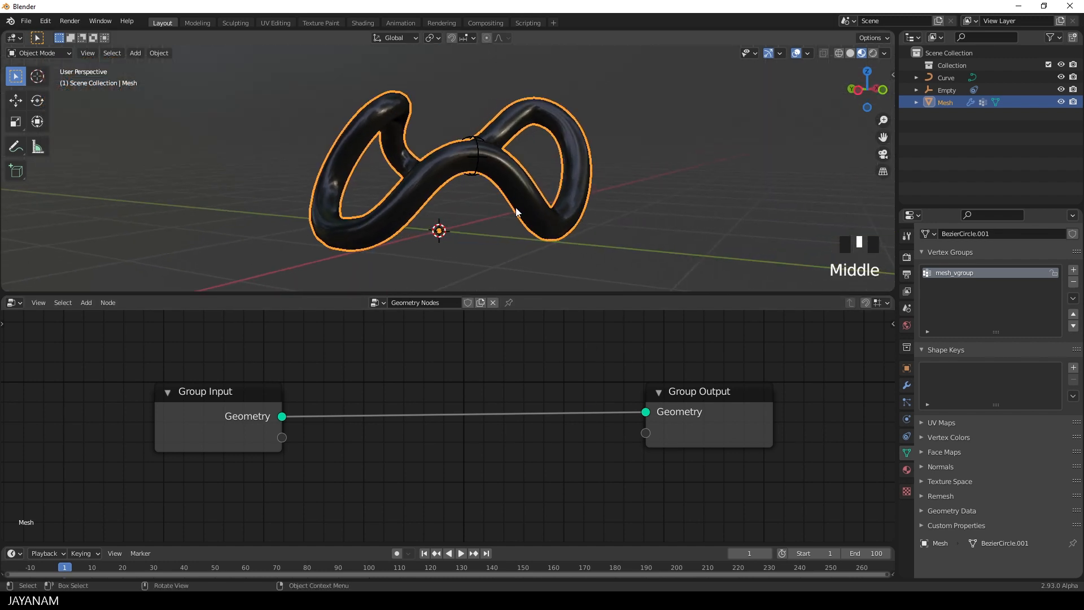
# Add a shrunken UV sphere, assign it matEmit, and enable Eevee Bloom.
pyautogui.scroll(-3)
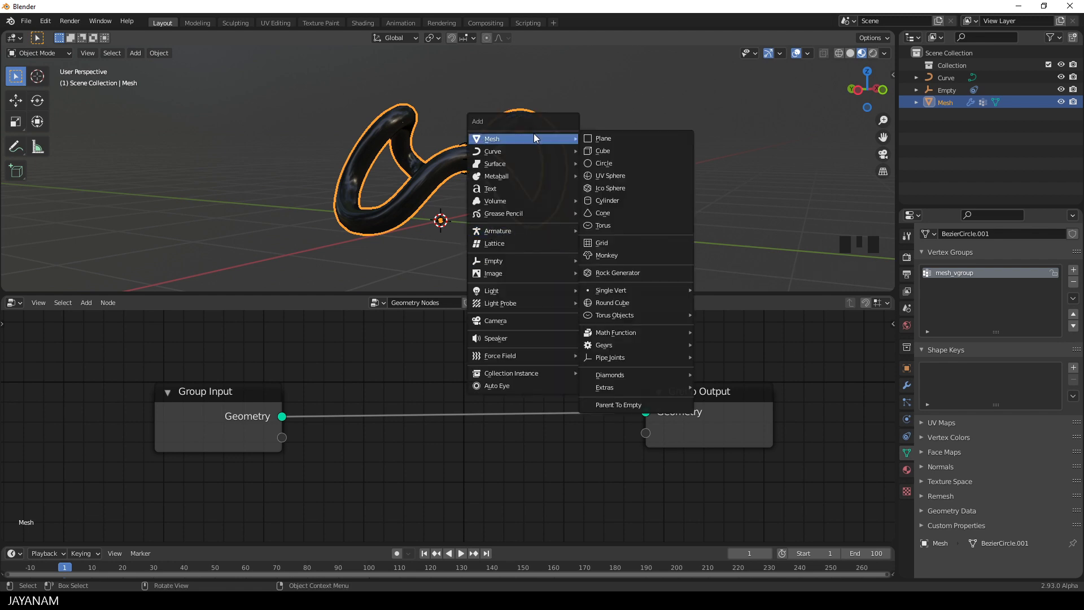
pyautogui.moveTo(618, 177)
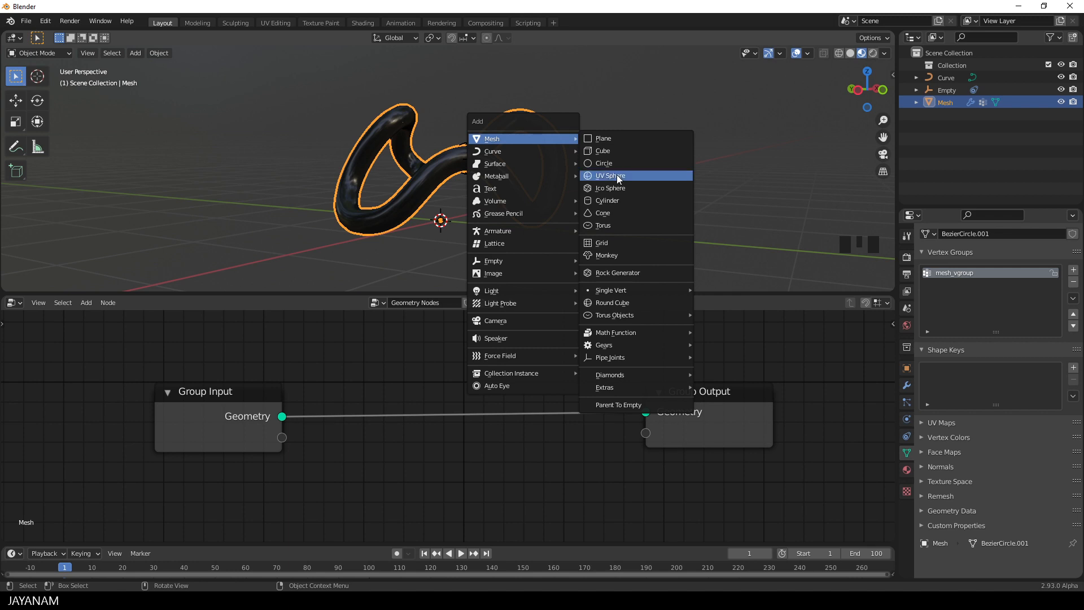
pyautogui.click(610, 176)
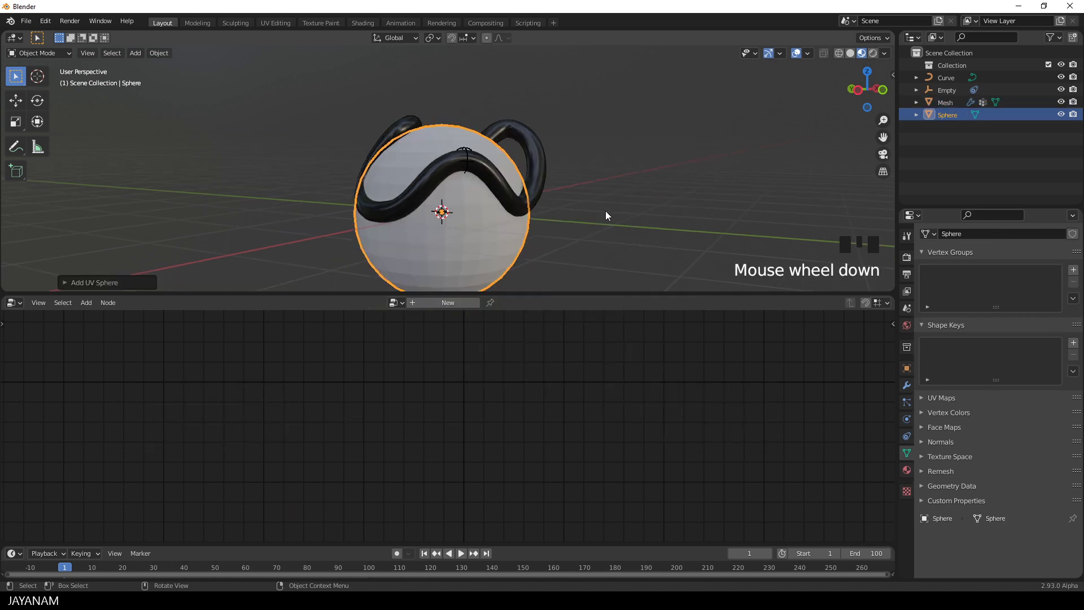
pyautogui.rightClick(445, 213)
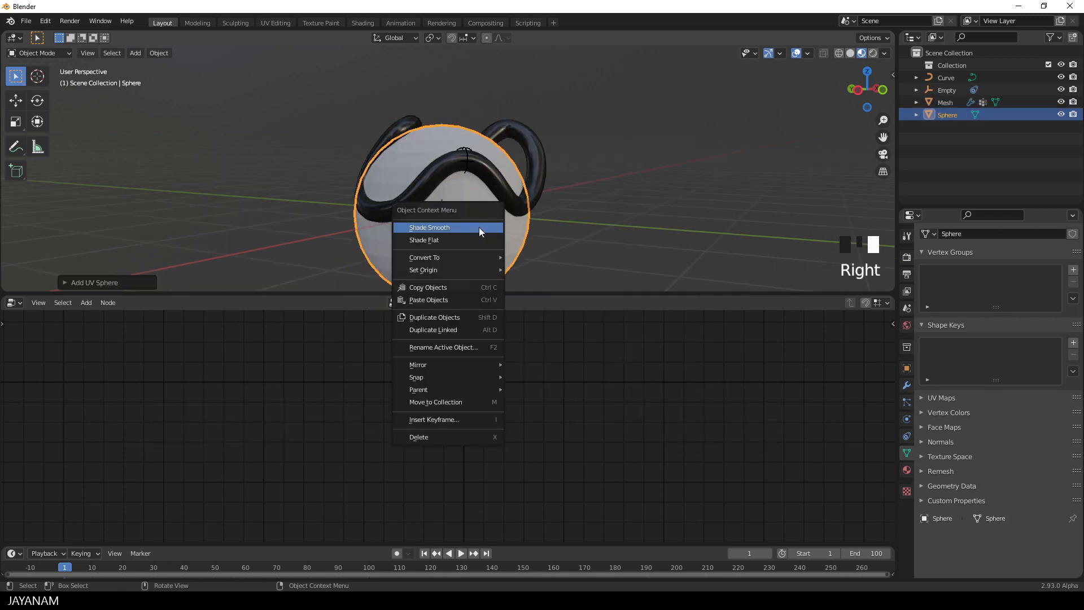
pyautogui.press('Tab')
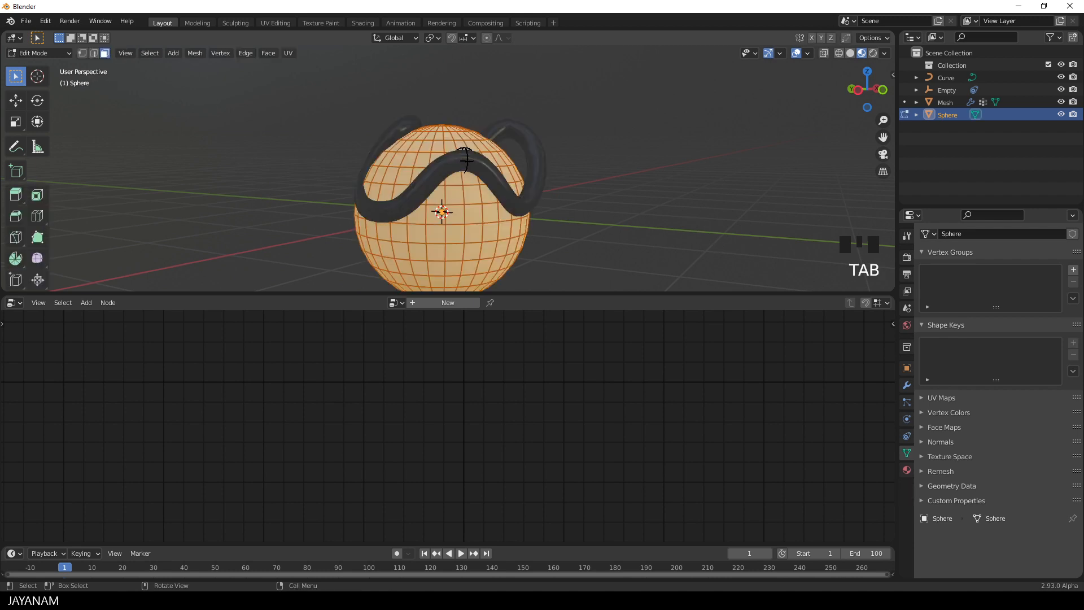
pyautogui.press('s')
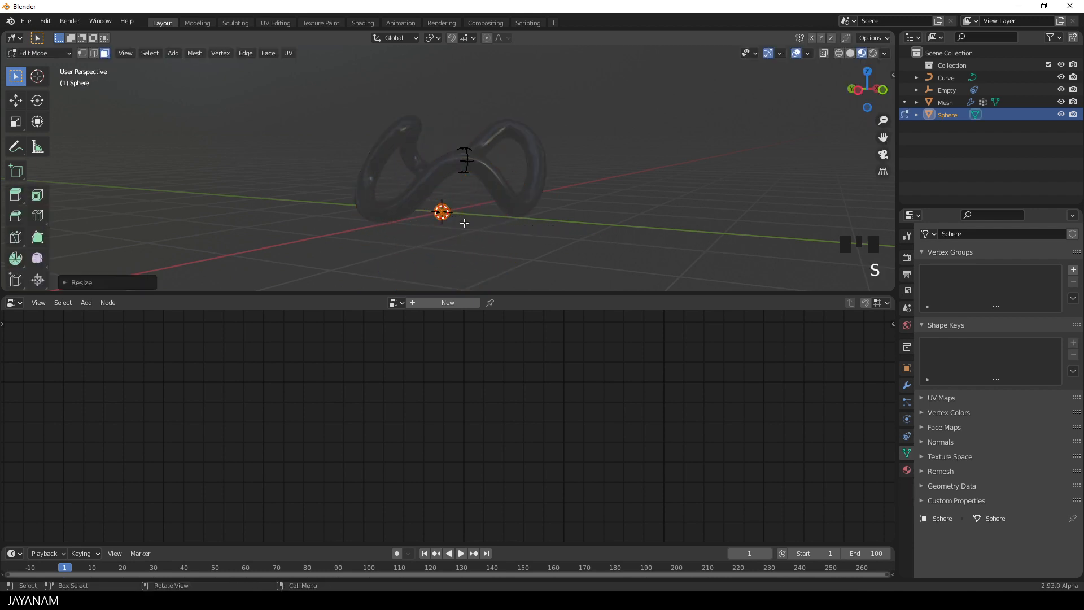
pyautogui.press('Tab')
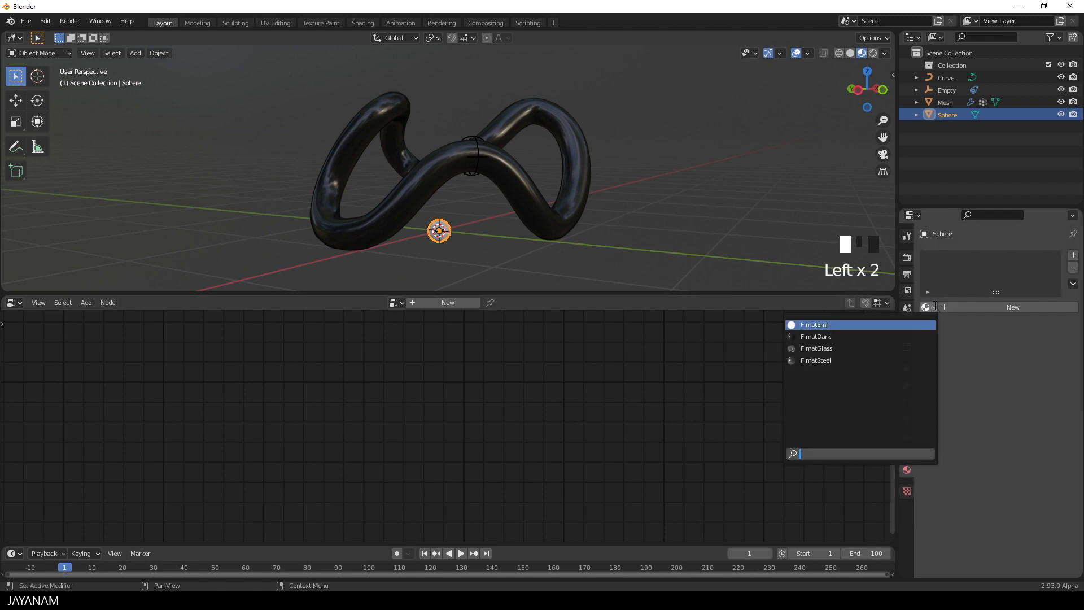
pyautogui.click(814, 325)
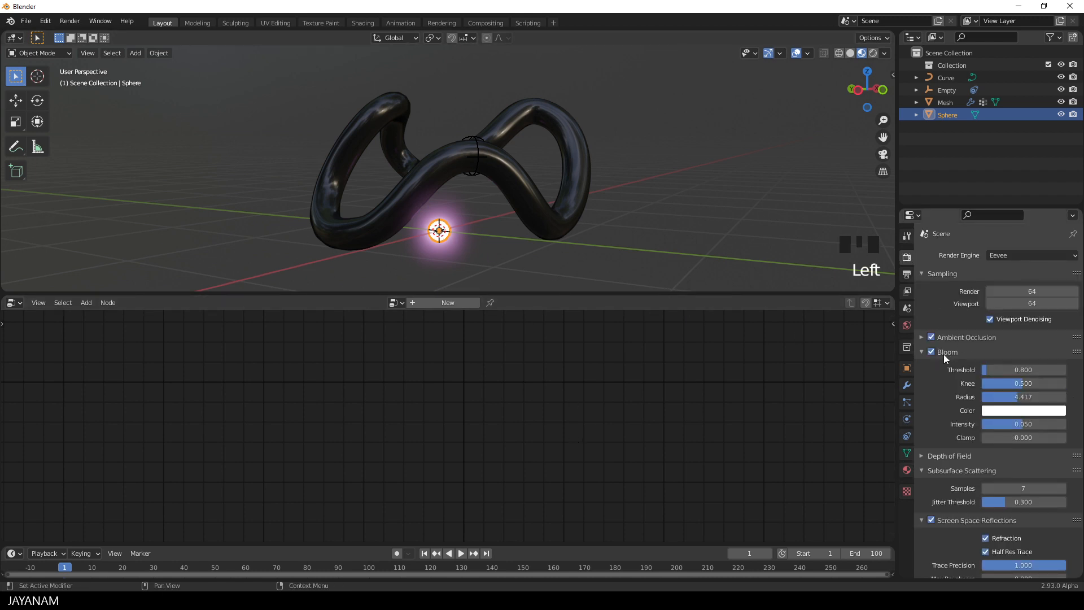
pyautogui.click(930, 337)
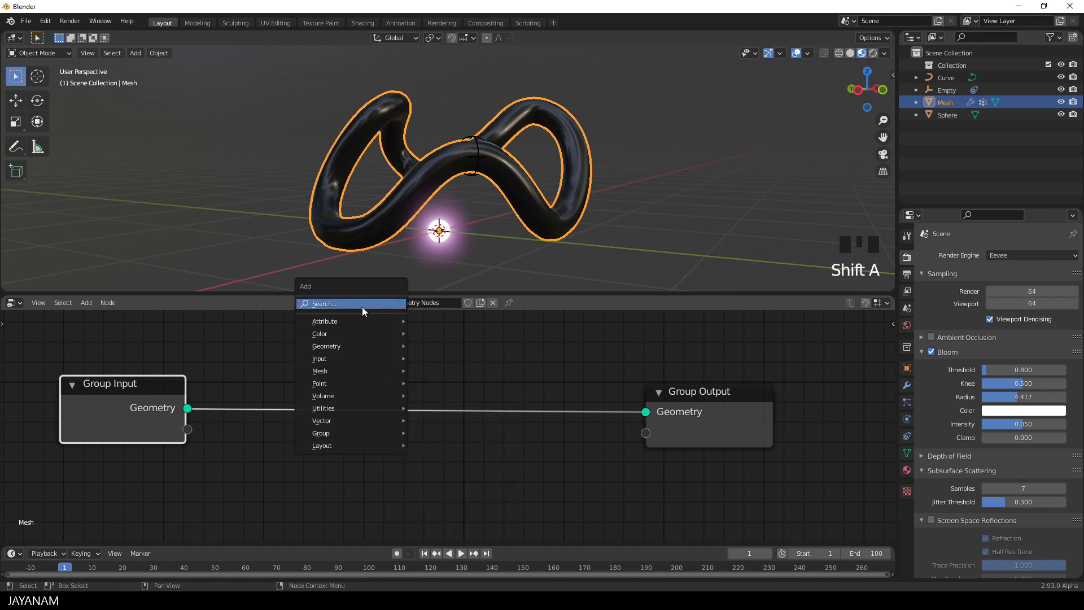
# Add a Point Distribute node set to Poisson Disk with density 20.
pyautogui.write('point d')
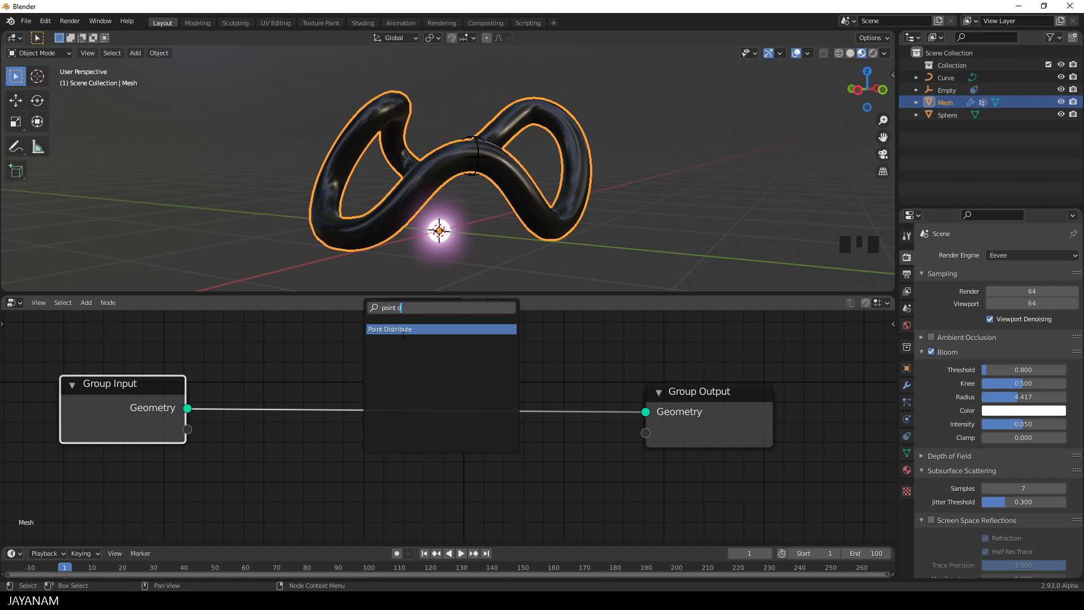
pyautogui.click(389, 328)
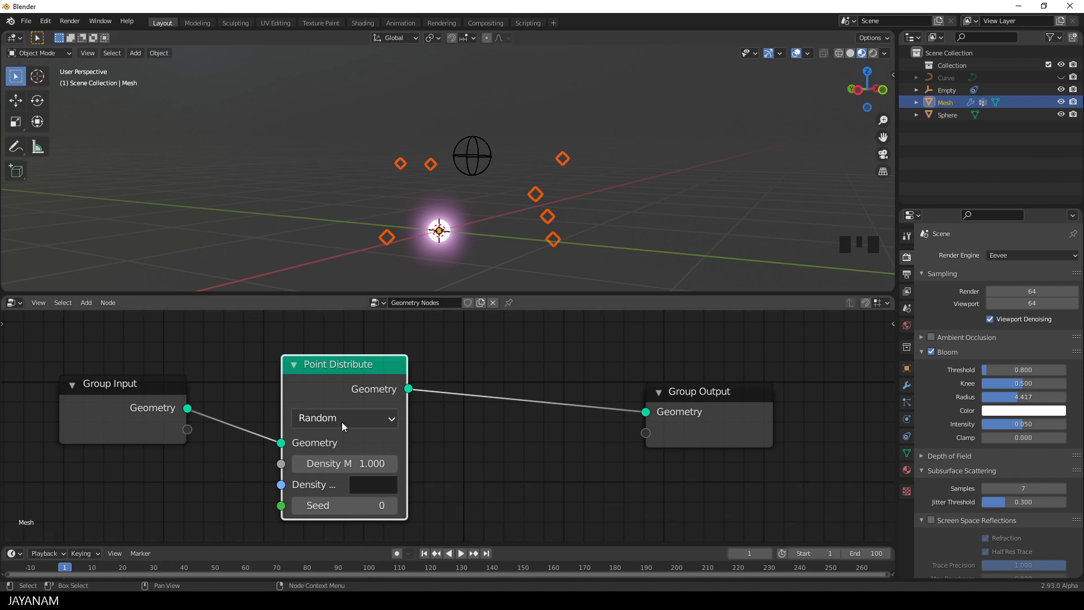
pyautogui.click(344, 418)
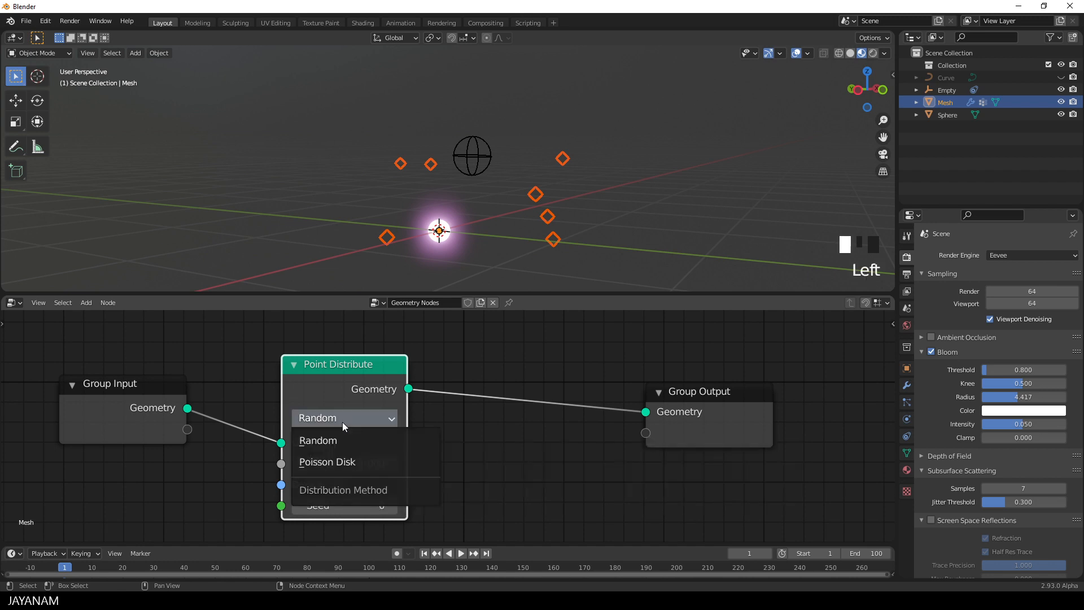
pyautogui.moveTo(346, 462)
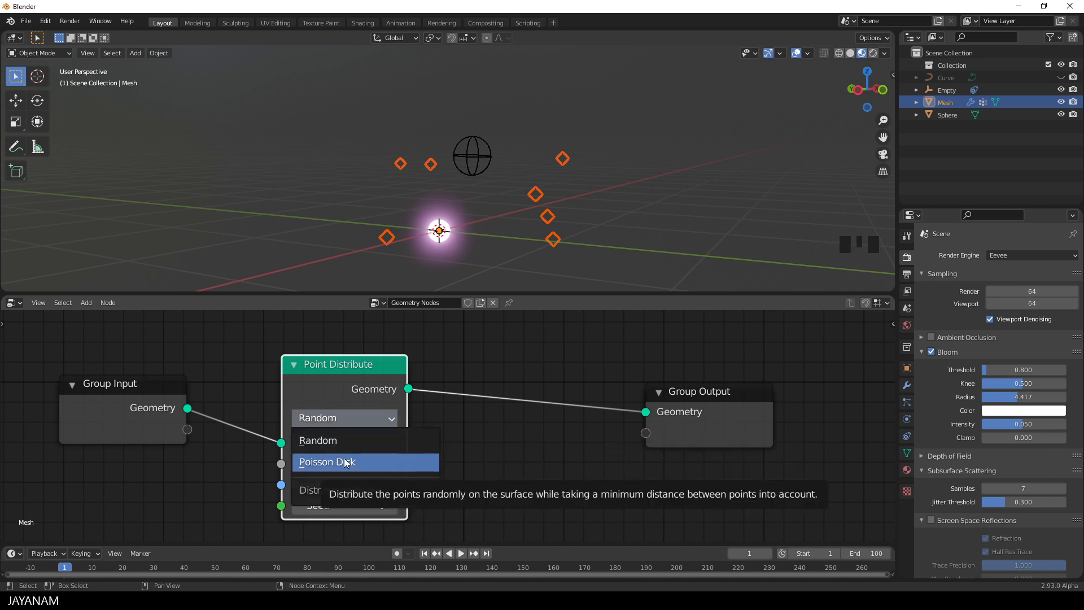
pyautogui.click(344, 462)
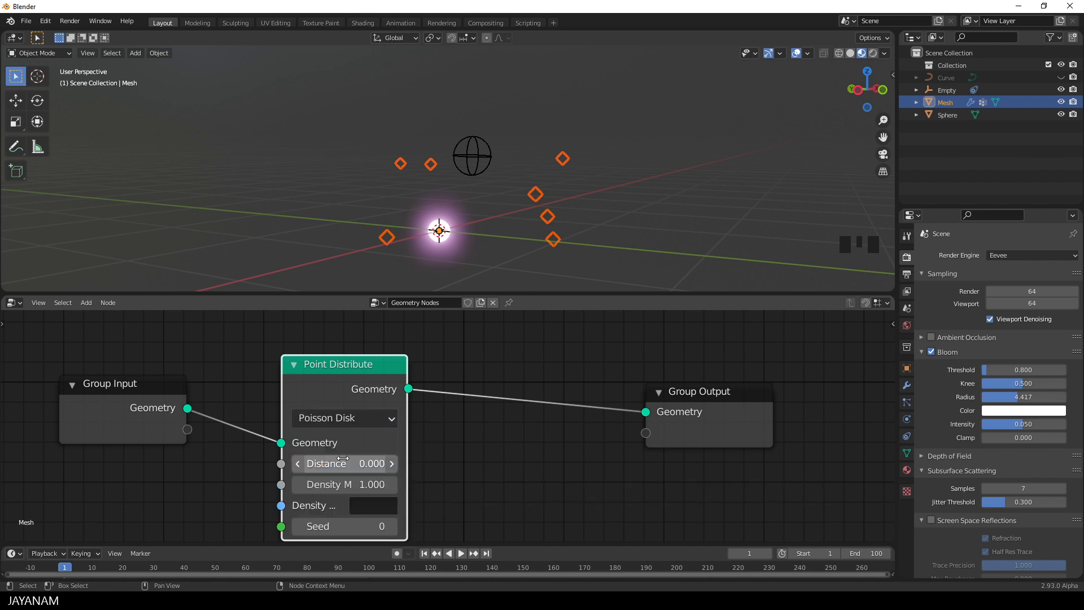
pyautogui.doubleClick(344, 485)
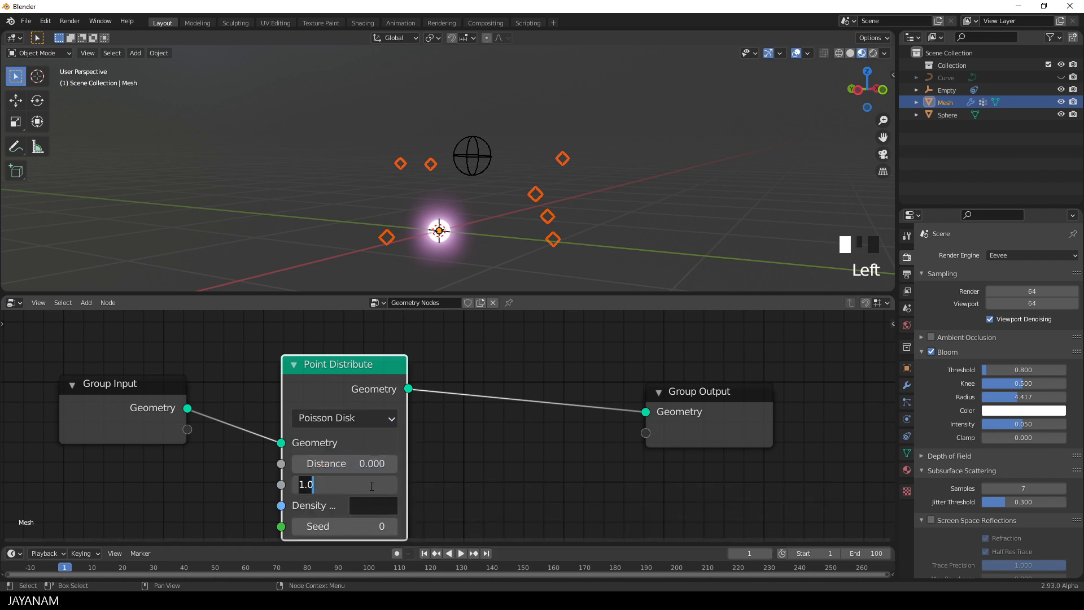
pyautogui.write('20.000')
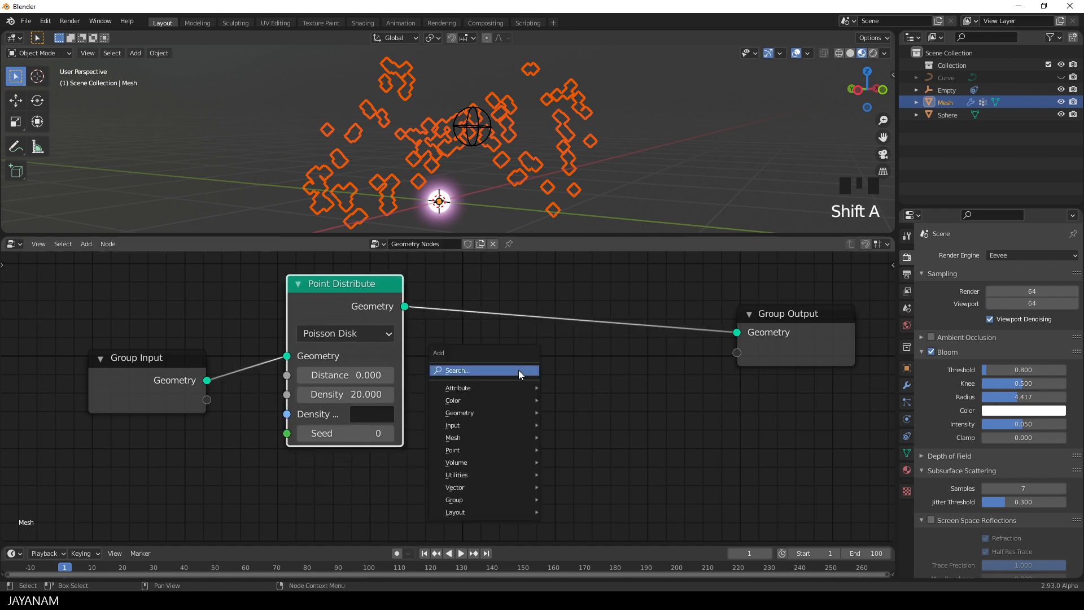
# Insert a Point Instance node before Group Output, instancing the Sphere object.
pyautogui.write('point inst')
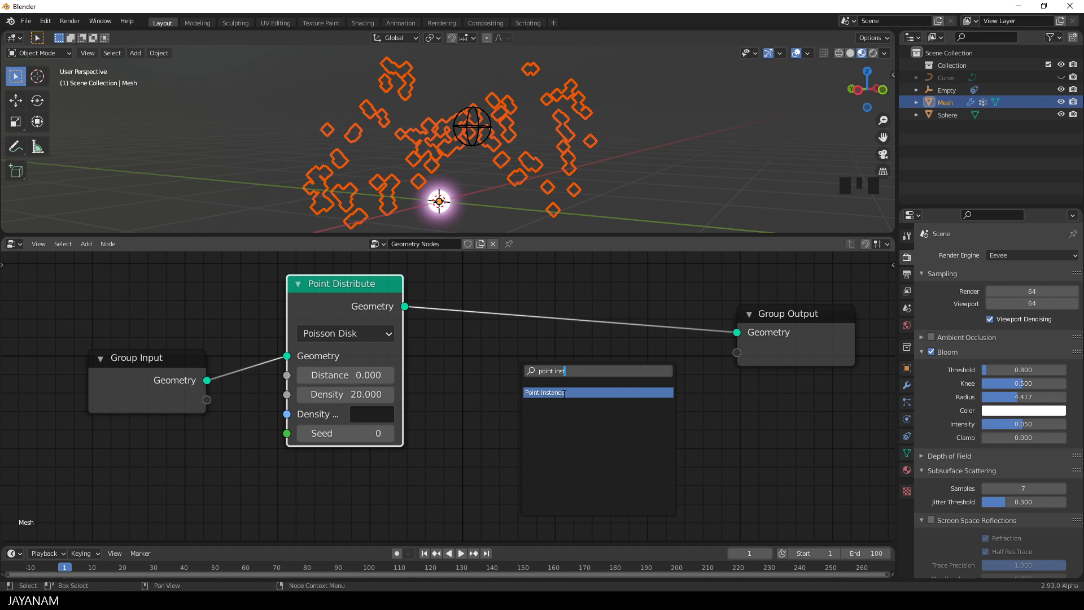
pyautogui.click(544, 393)
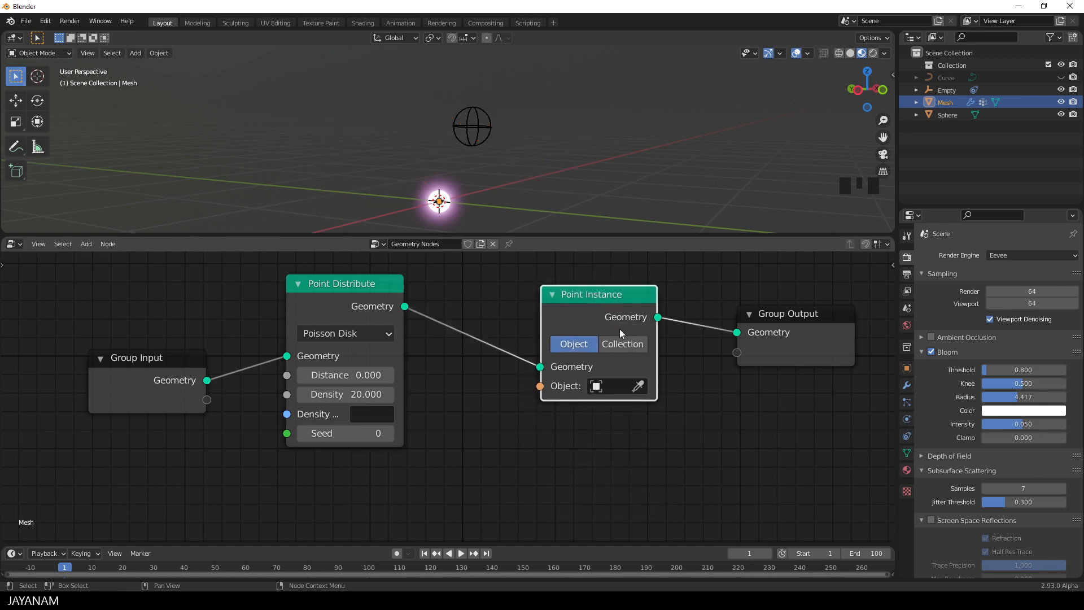
pyautogui.click(596, 386)
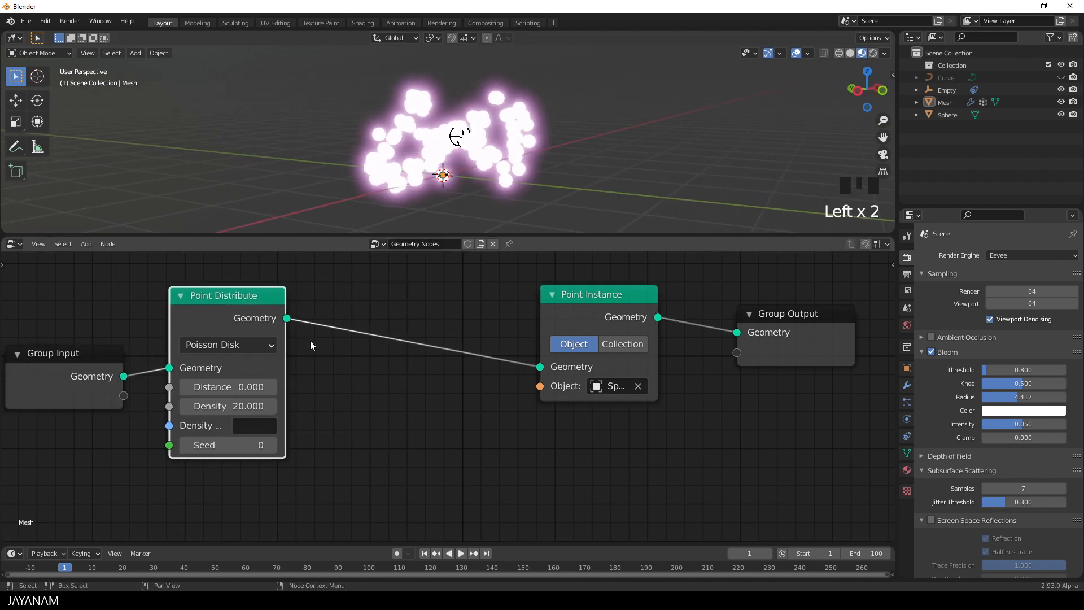
# Add an Attribute Randomize node on the scale attribute, ranging 0.4 to 0.6.
pyautogui.press('shift+a')
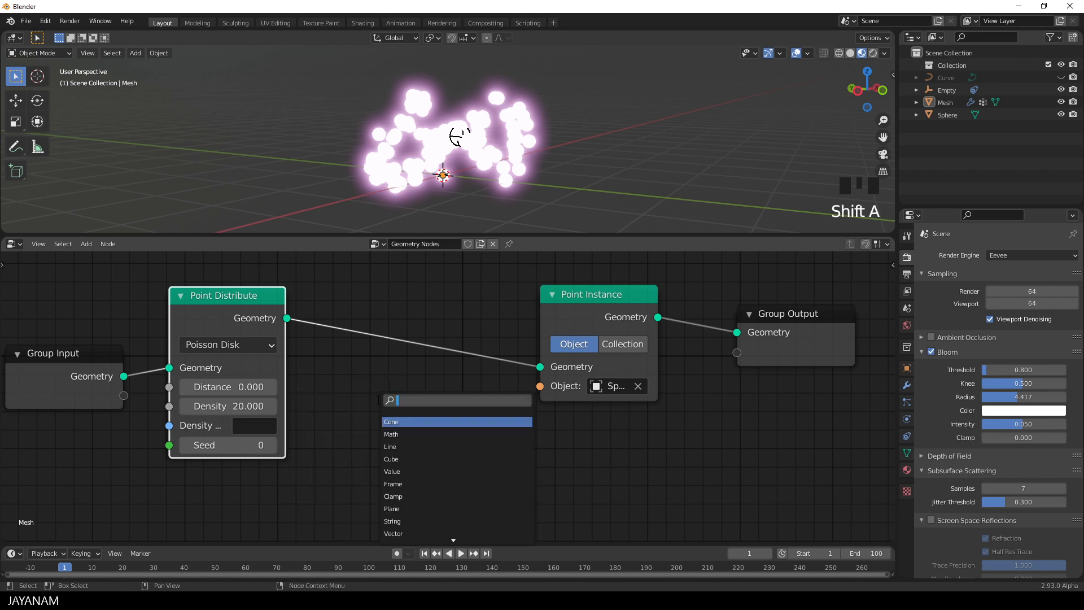
pyautogui.write('ma')
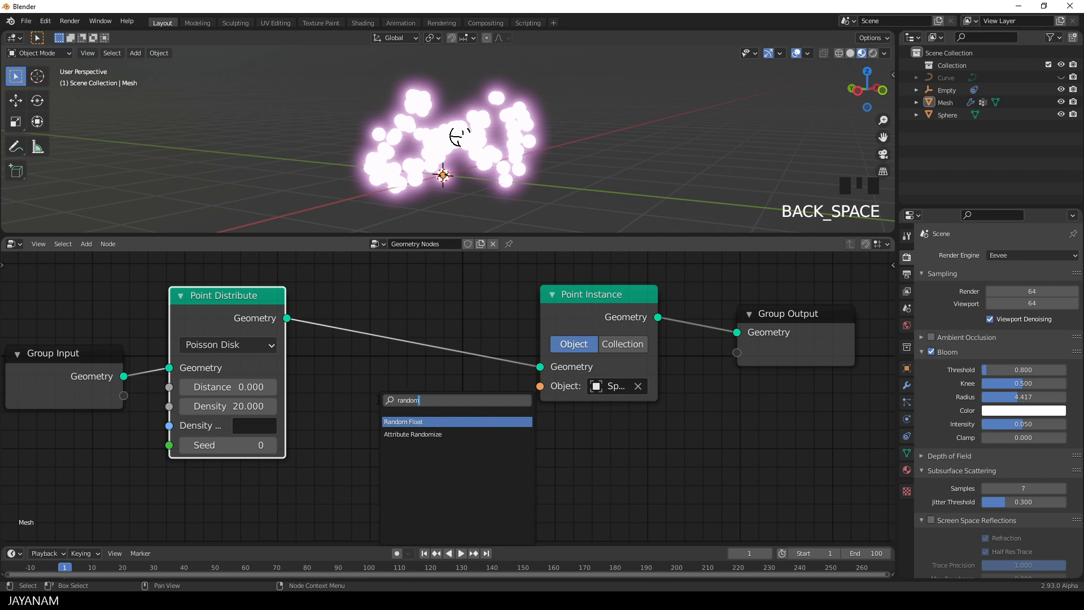
pyautogui.click(413, 434)
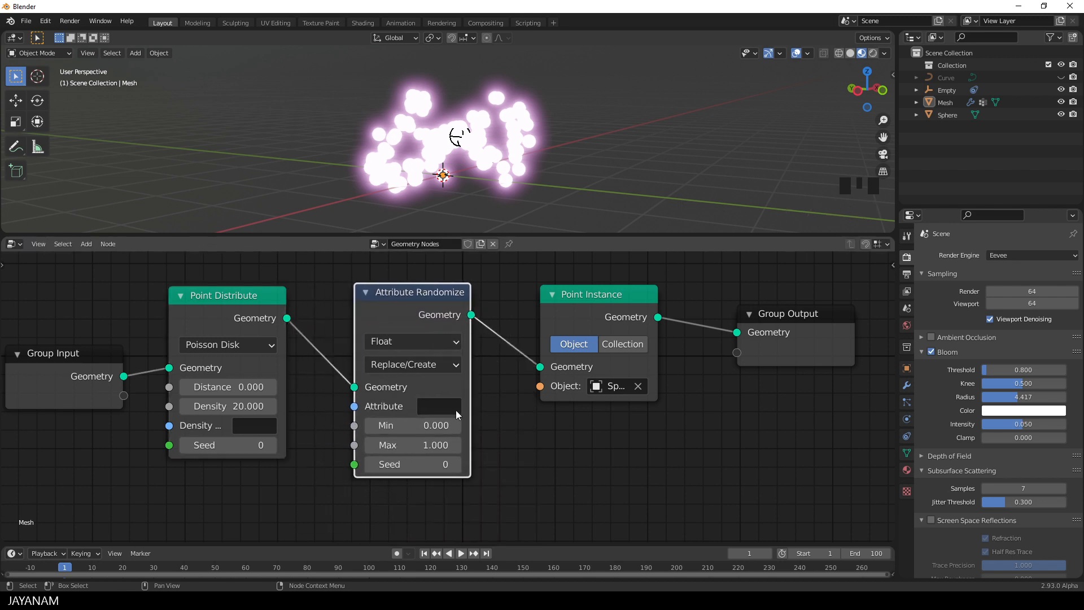
pyautogui.write('scale')
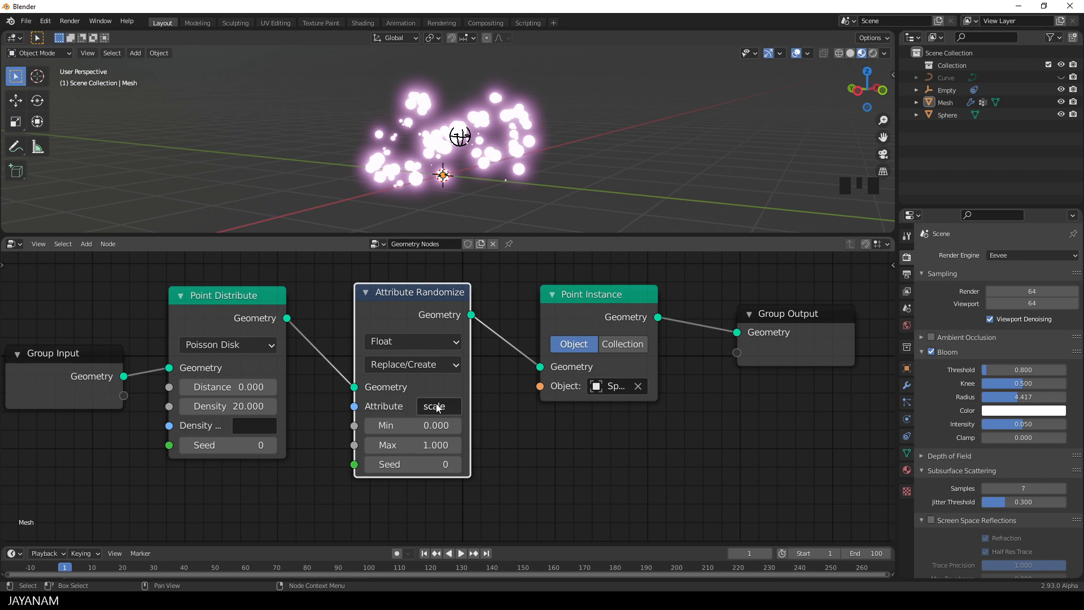
pyautogui.click(413, 425)
pyautogui.write('0.400')
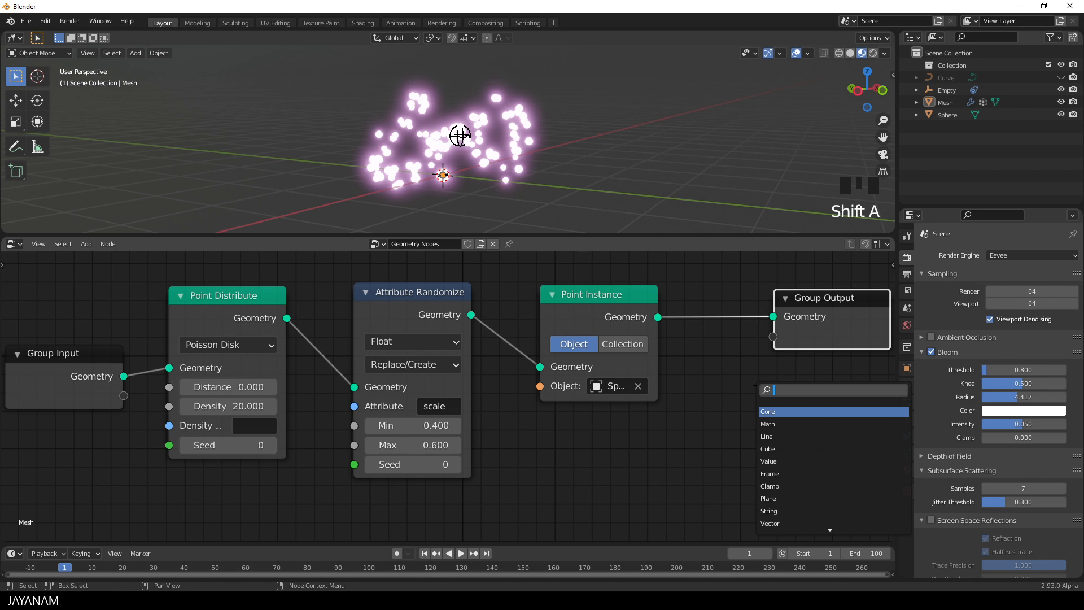
# Add Join Geometry and feed the Group Input geometry into it alongside the spheres.
pyautogui.write('join')
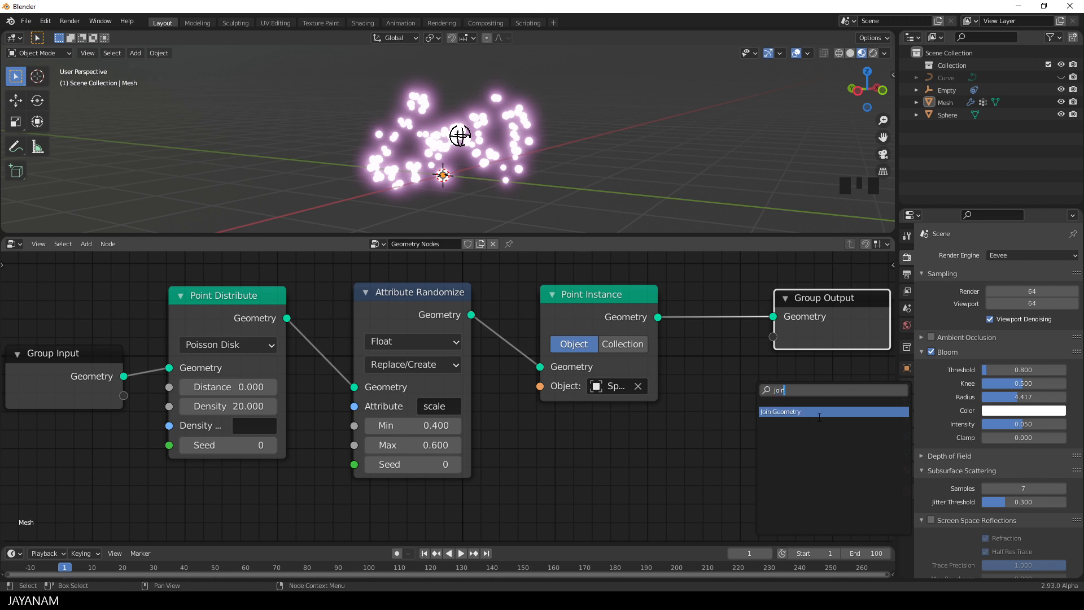
pyautogui.click(780, 411)
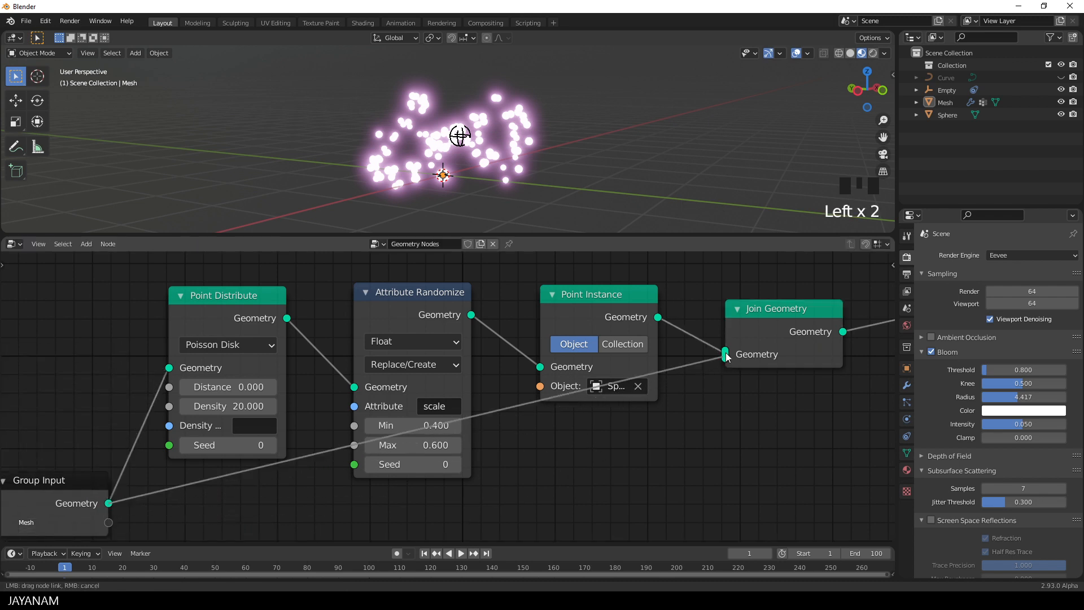
pyautogui.moveTo(456, 134); pyautogui.dragTo(463, 183)
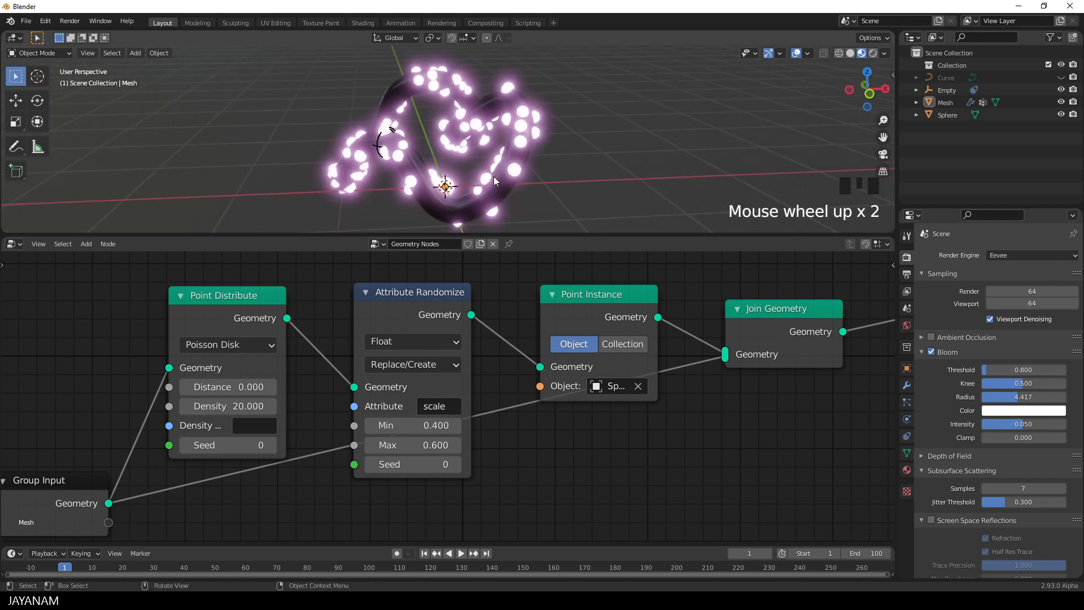
pyautogui.moveTo(495, 181); pyautogui.dragTo(585, 179)
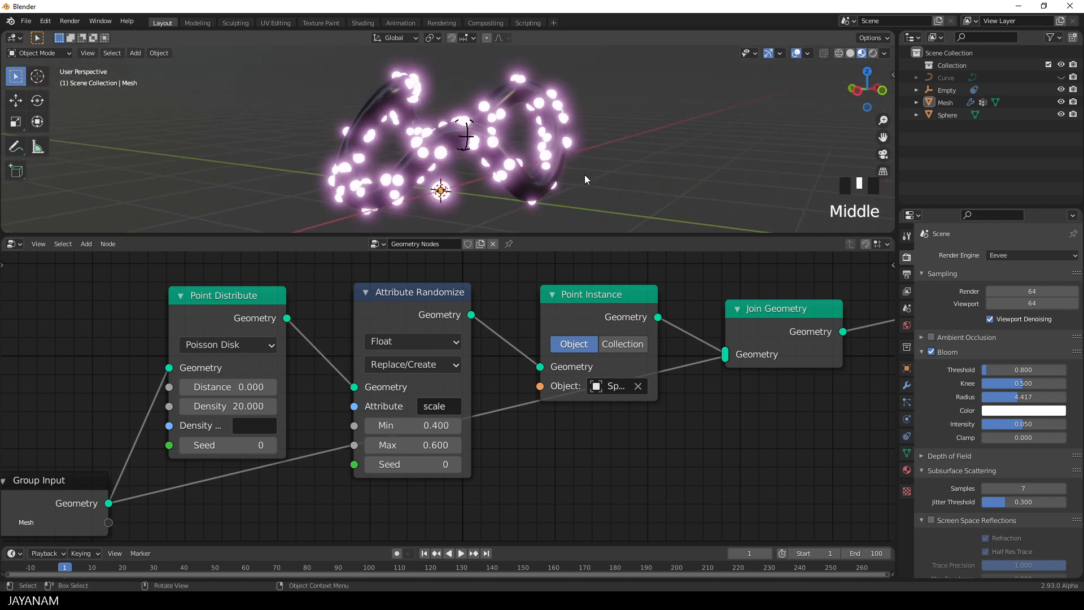
pyautogui.scroll(-3)
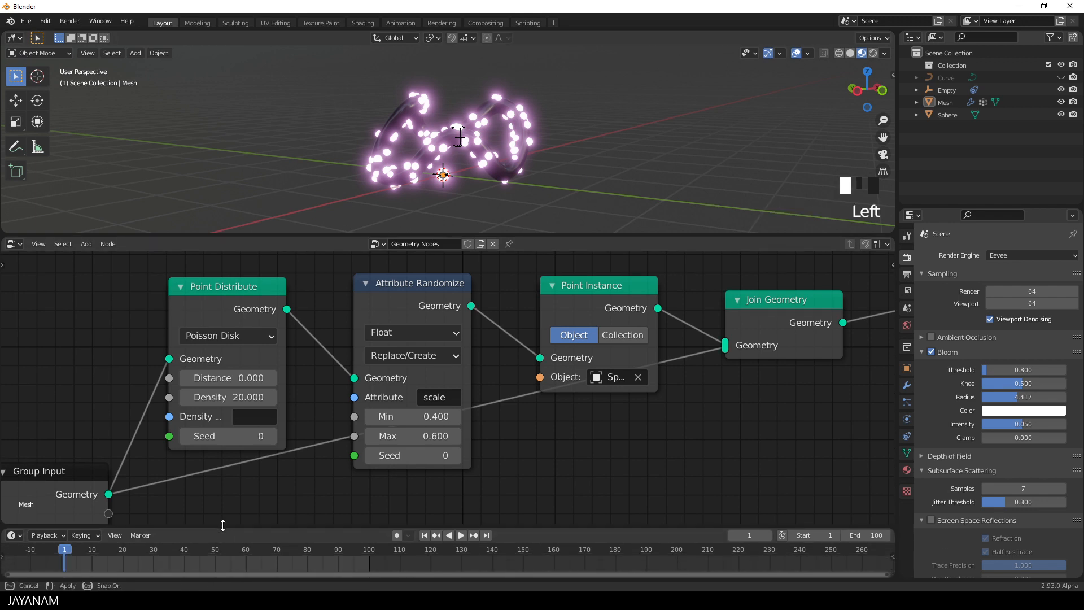
pyautogui.click(460, 535)
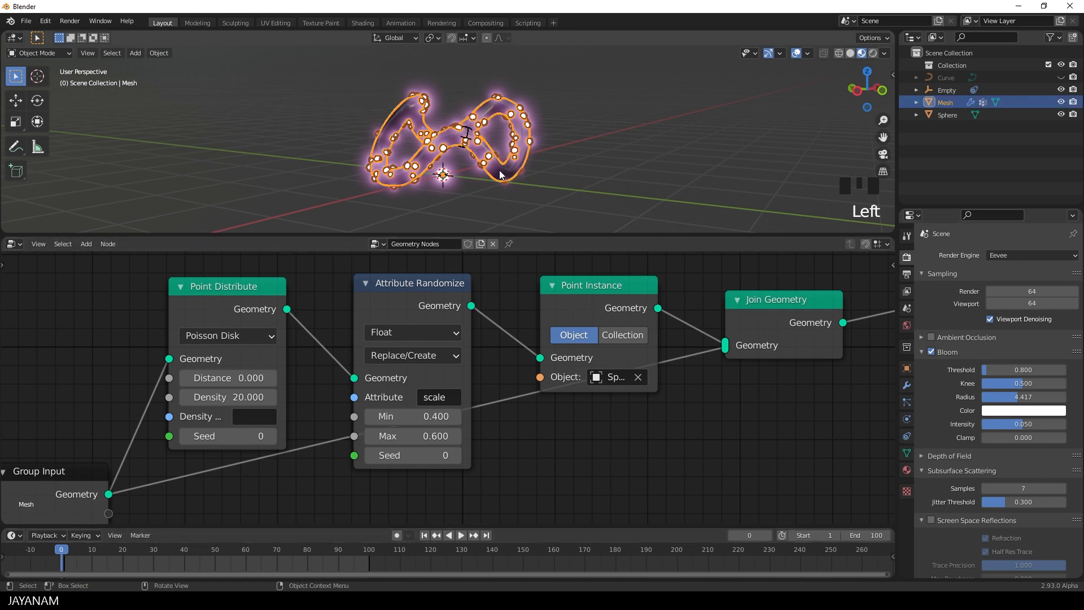
# Add a Vertex Weight Proximity modifier to the tube.
pyautogui.click(907, 385)
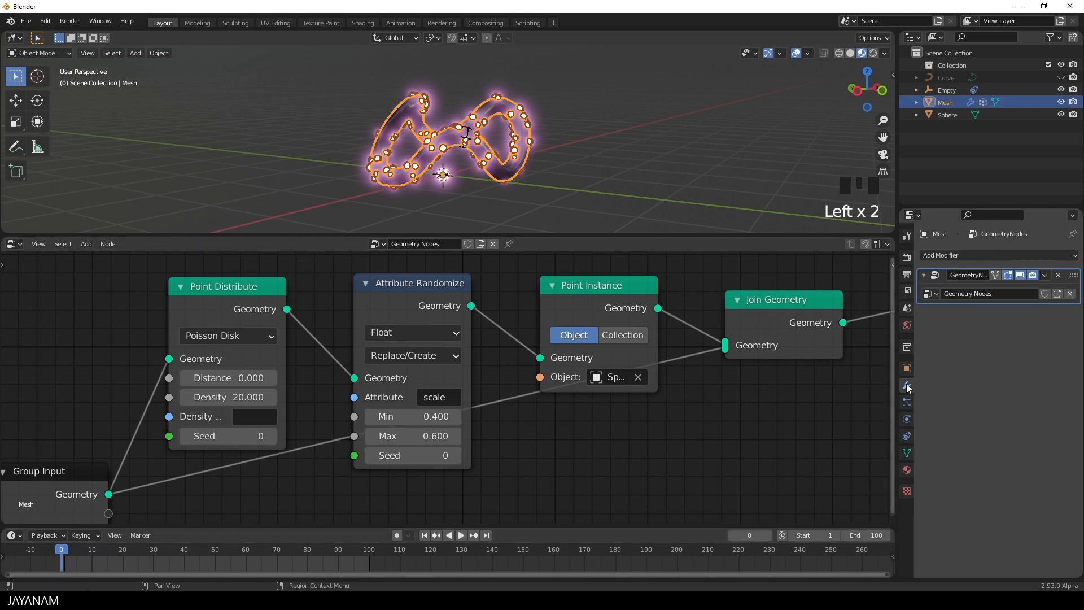
pyautogui.click(956, 255)
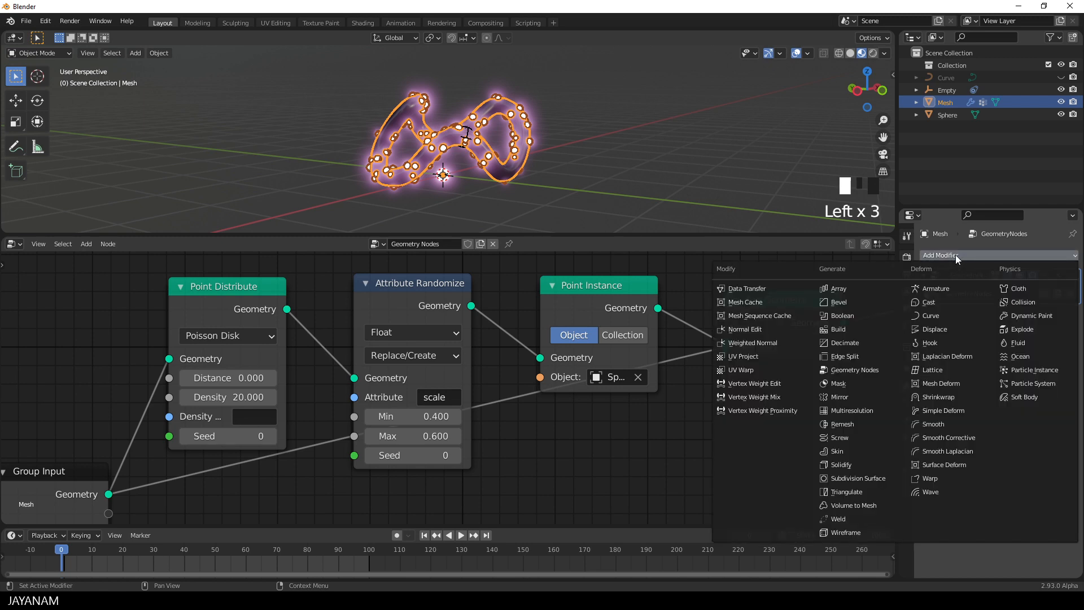
pyautogui.moveTo(762, 411)
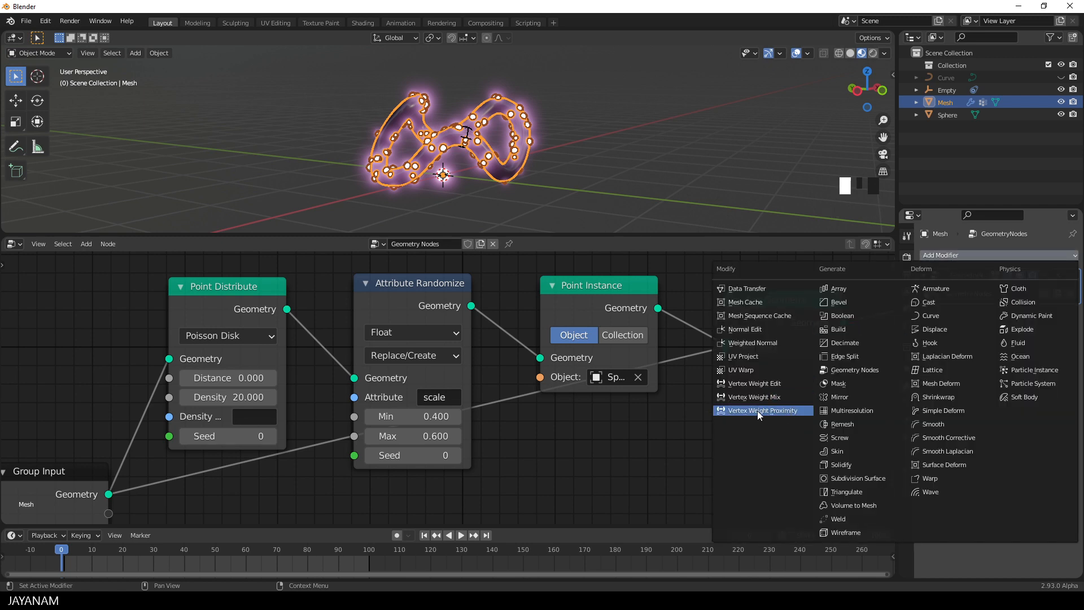
pyautogui.moveTo(760, 413)
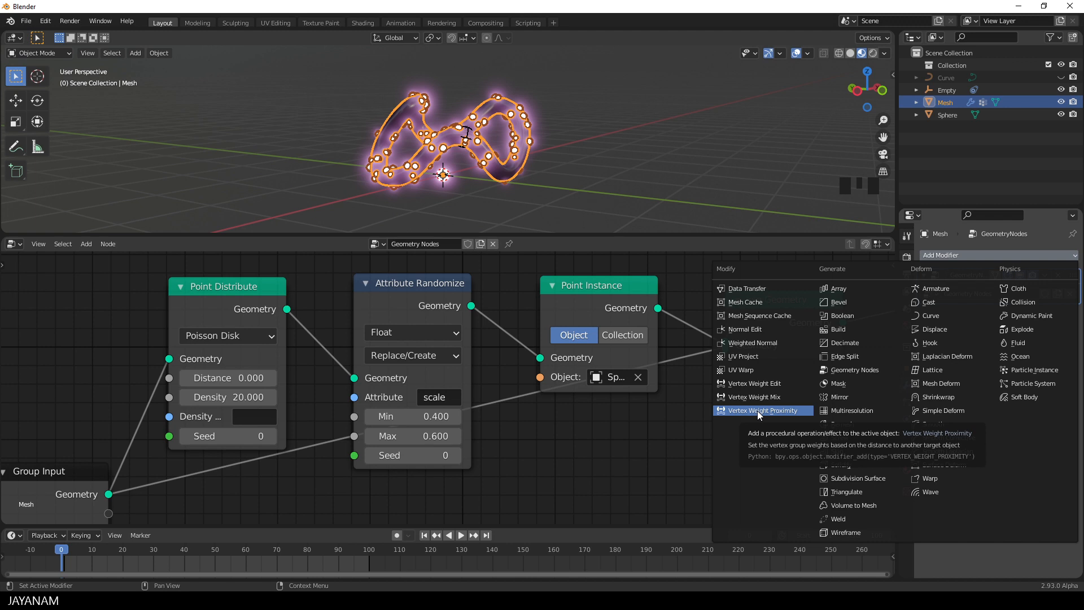
pyautogui.click(759, 411)
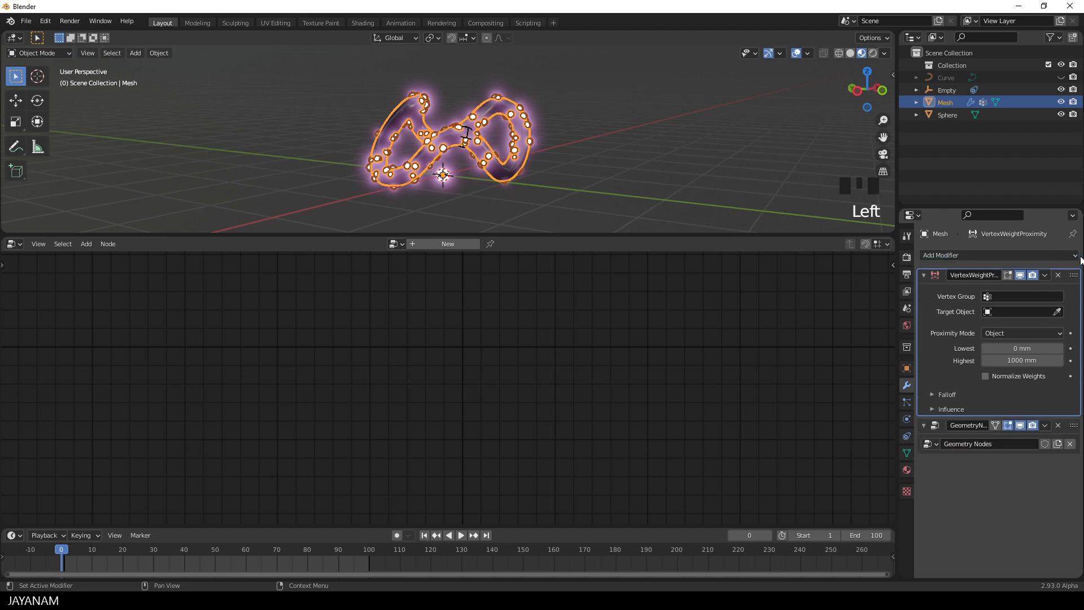
# Weight mesh_vgroup by distance to the Empty's geometry, from 400 mm to 600 mm.
pyautogui.click(1026, 296)
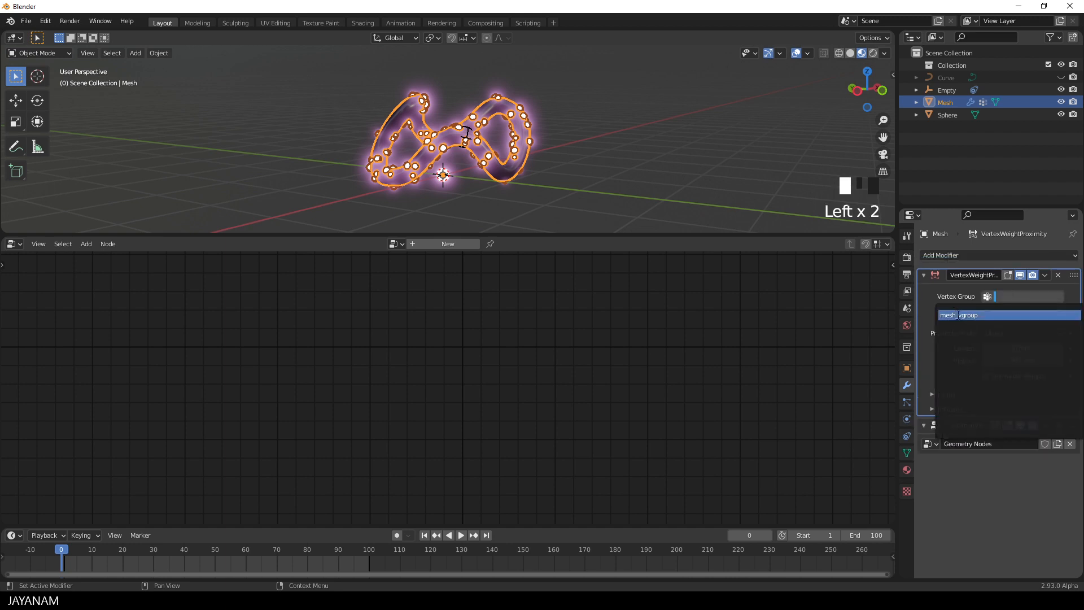
pyautogui.click(960, 315)
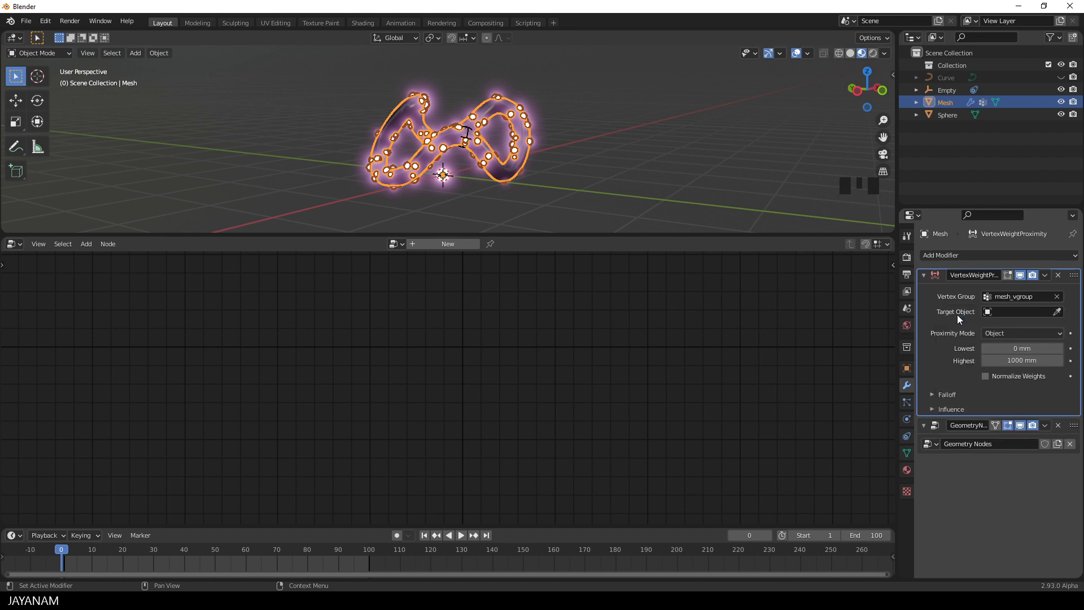
pyautogui.click(1023, 312)
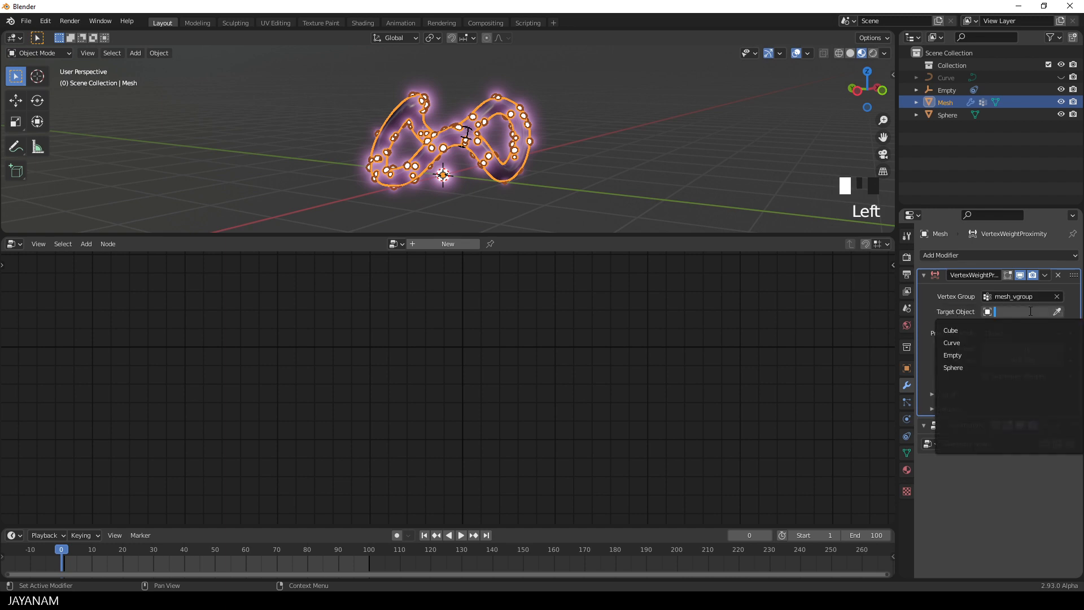
pyautogui.click(952, 355)
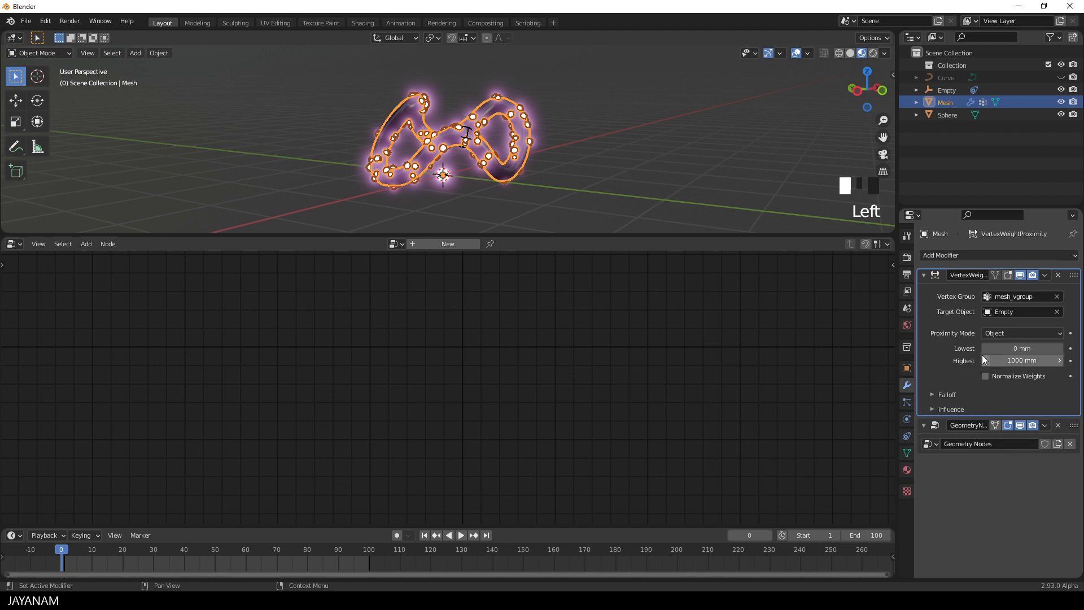
pyautogui.moveTo(985, 360)
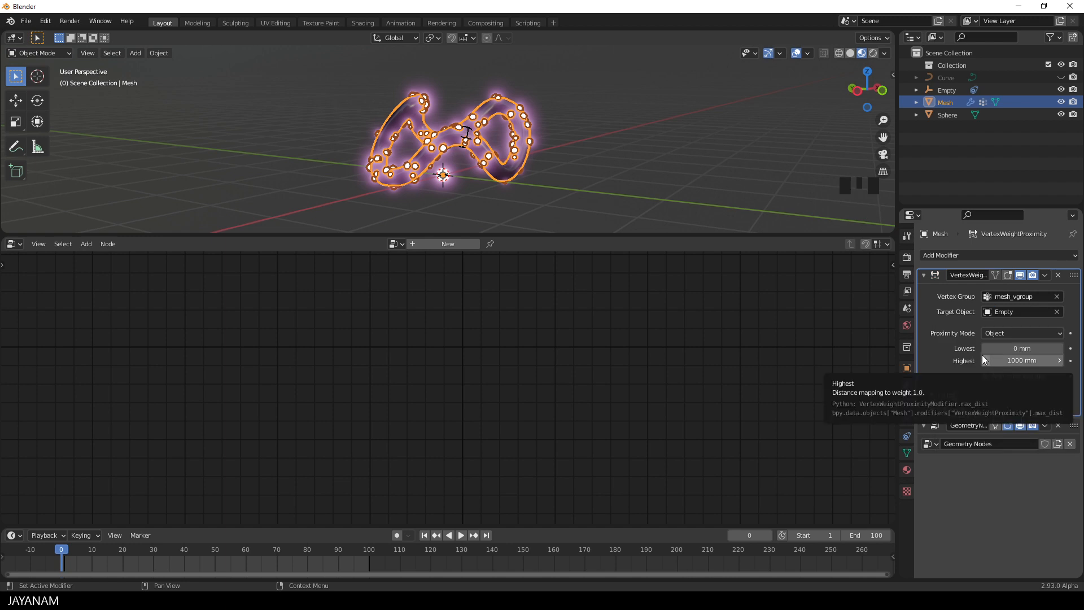
pyautogui.click(1022, 333)
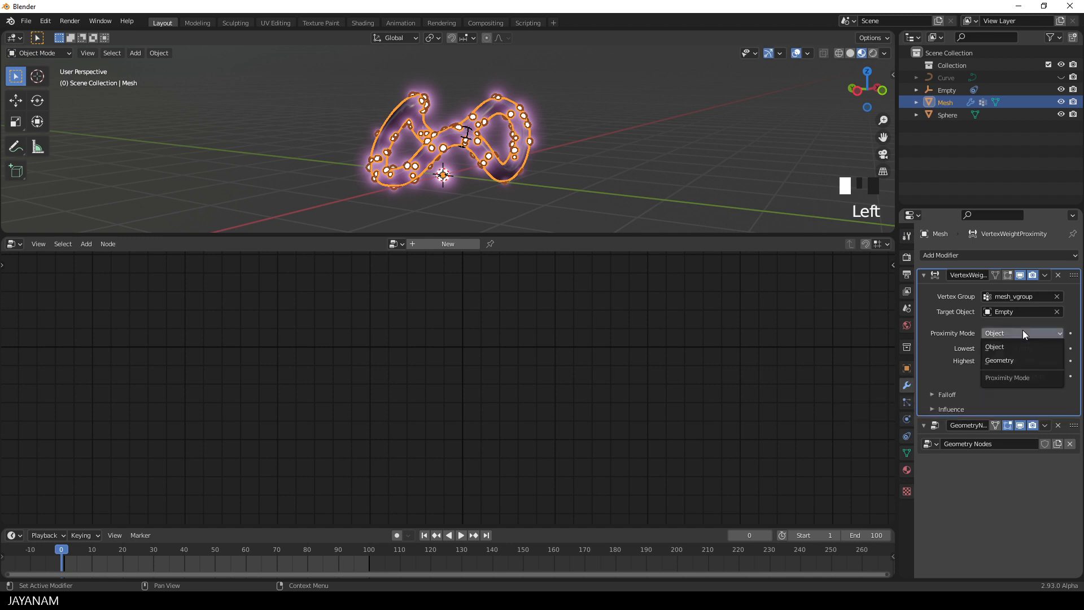
pyautogui.click(999, 361)
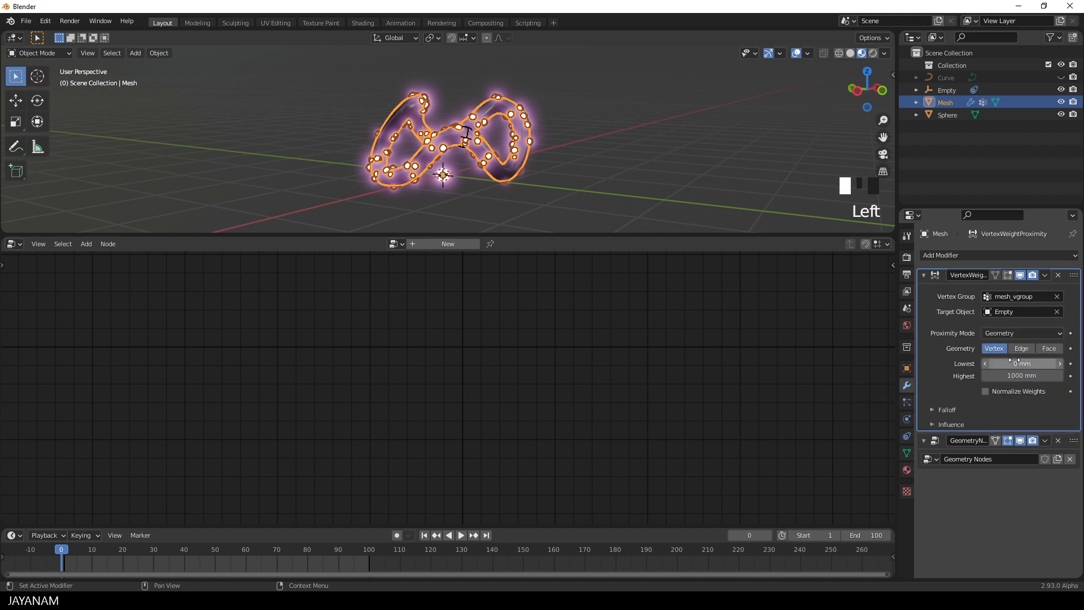
pyautogui.click(1022, 363)
pyautogui.write('400')
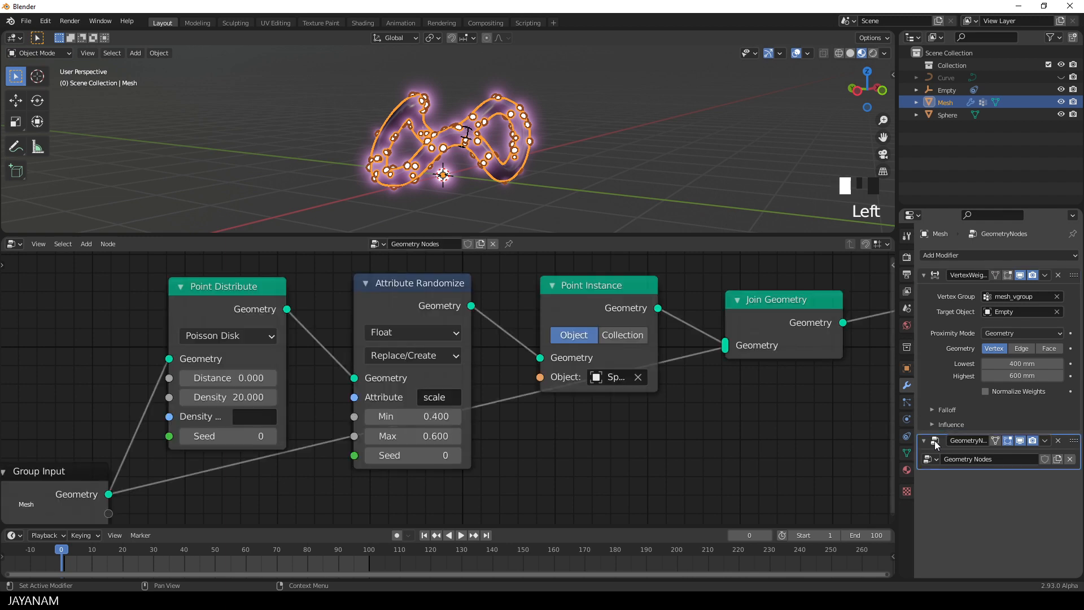
pyautogui.moveTo(936, 442)
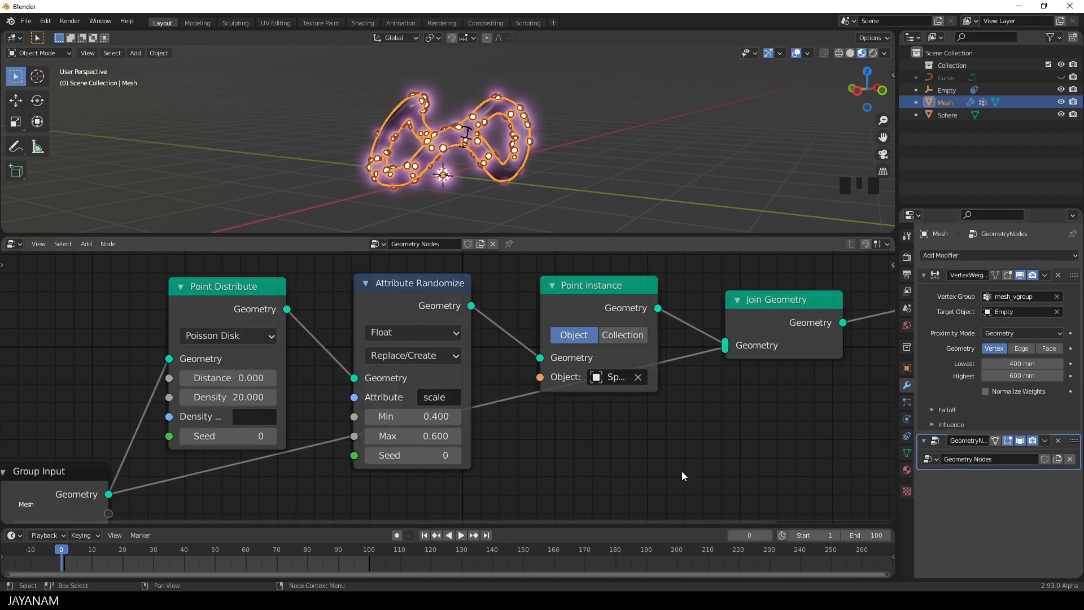
pyautogui.moveTo(691, 468)
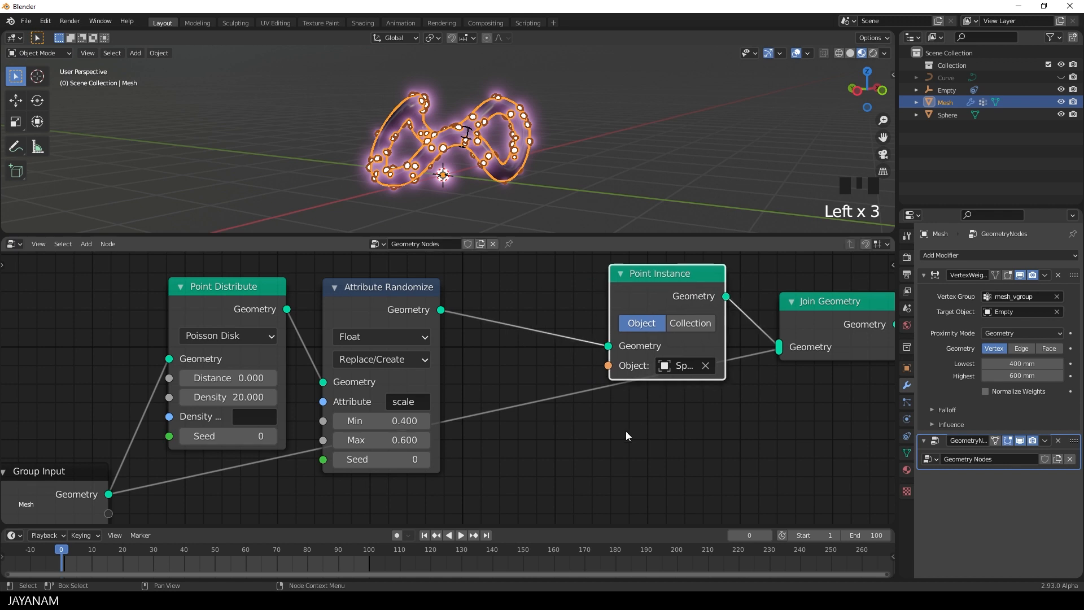
pyautogui.moveTo(1022, 296)
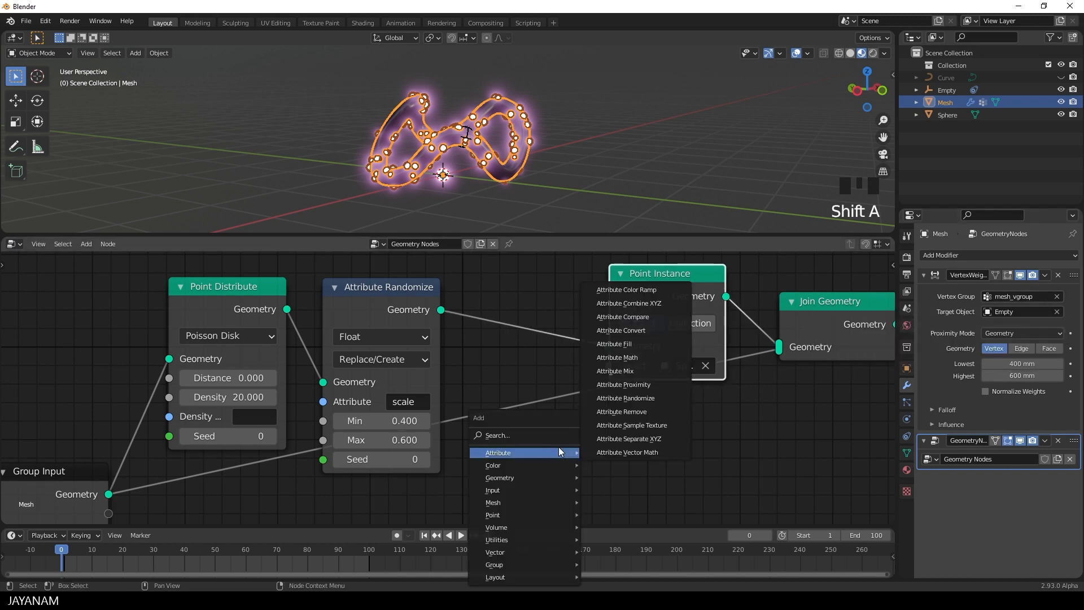
pyautogui.moveTo(660, 411)
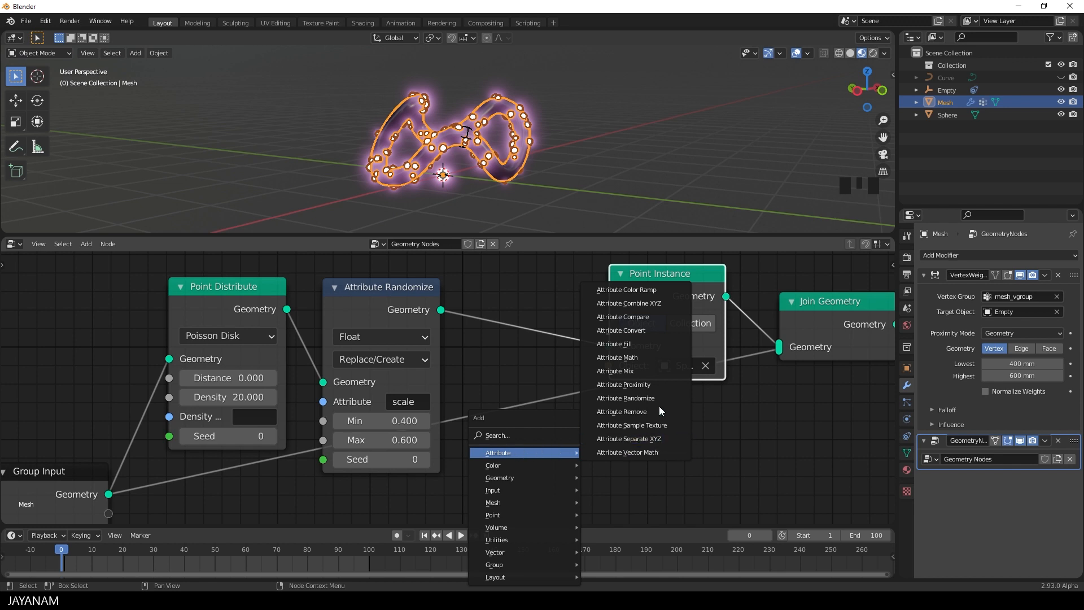
# Add an Attribute Mix with factor mesh_vgroup, A scale, and result written to scale.
pyautogui.click(615, 371)
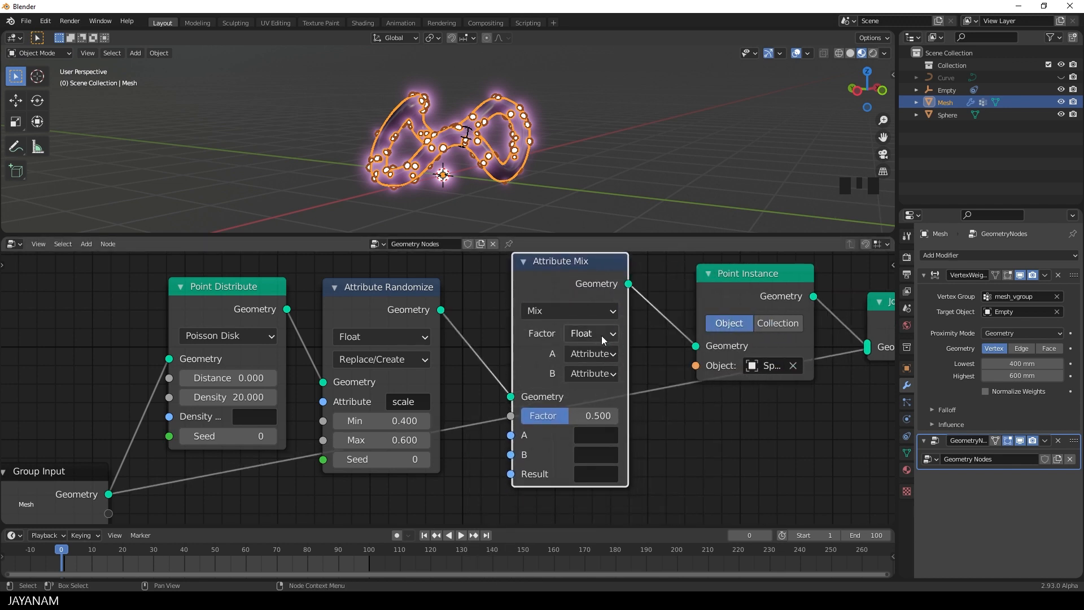
pyautogui.click(591, 333)
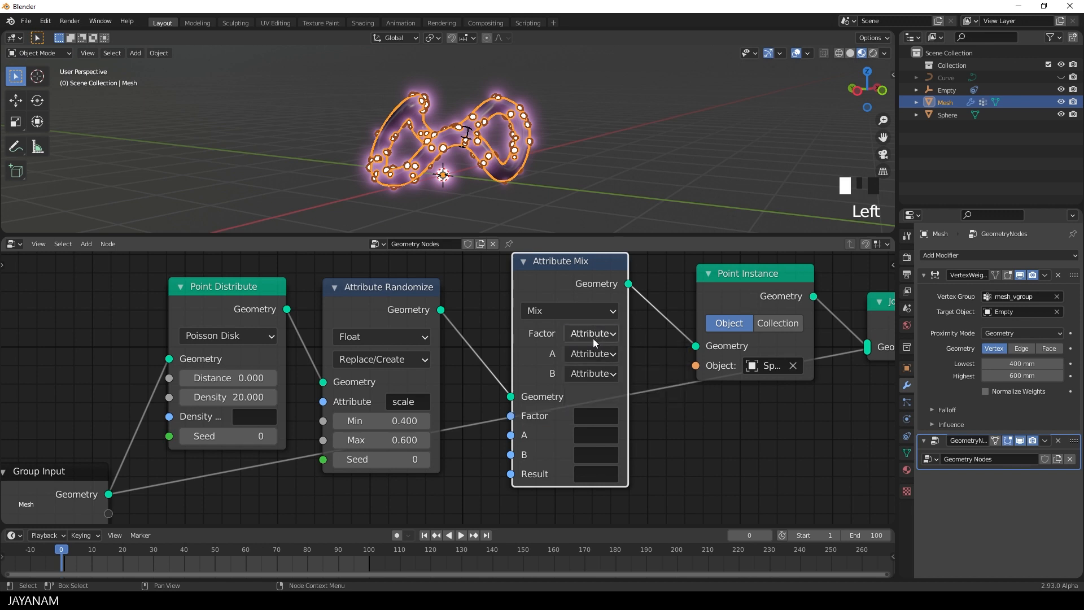
pyautogui.click(595, 416)
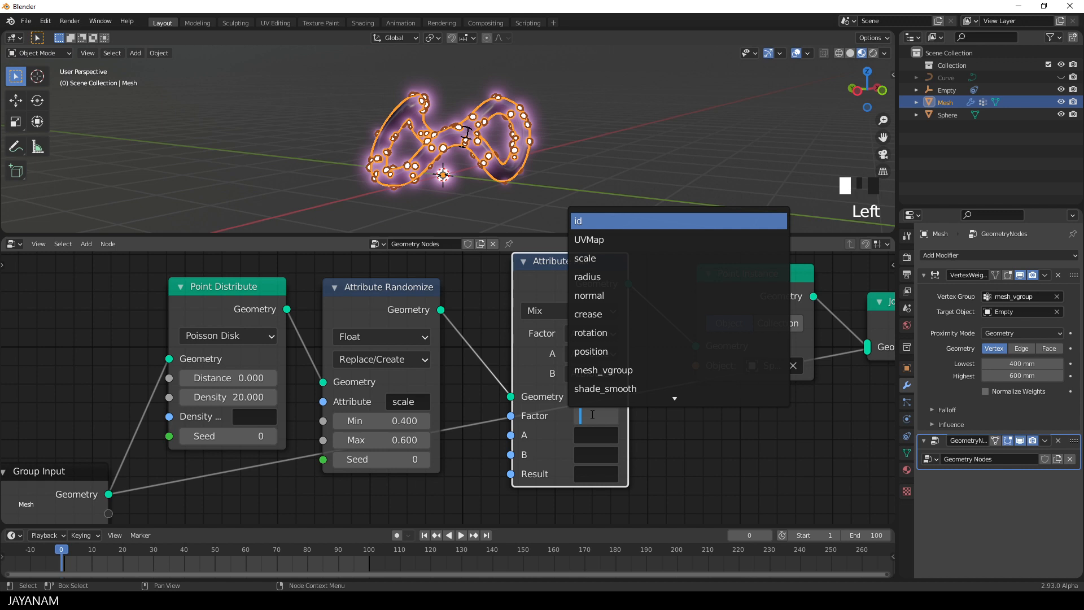
pyautogui.click(603, 370)
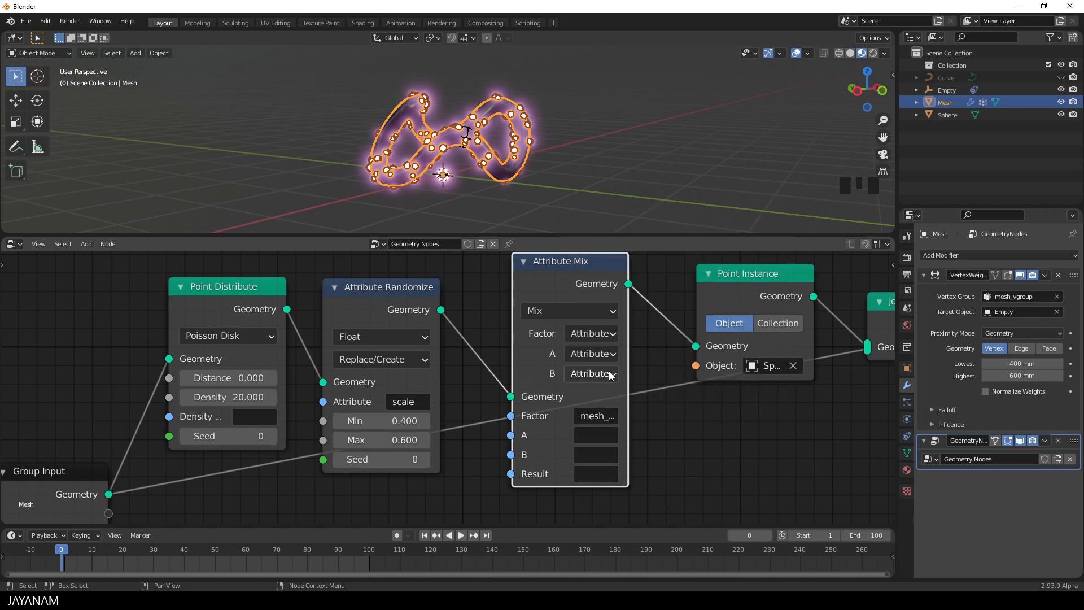
pyautogui.click(595, 435)
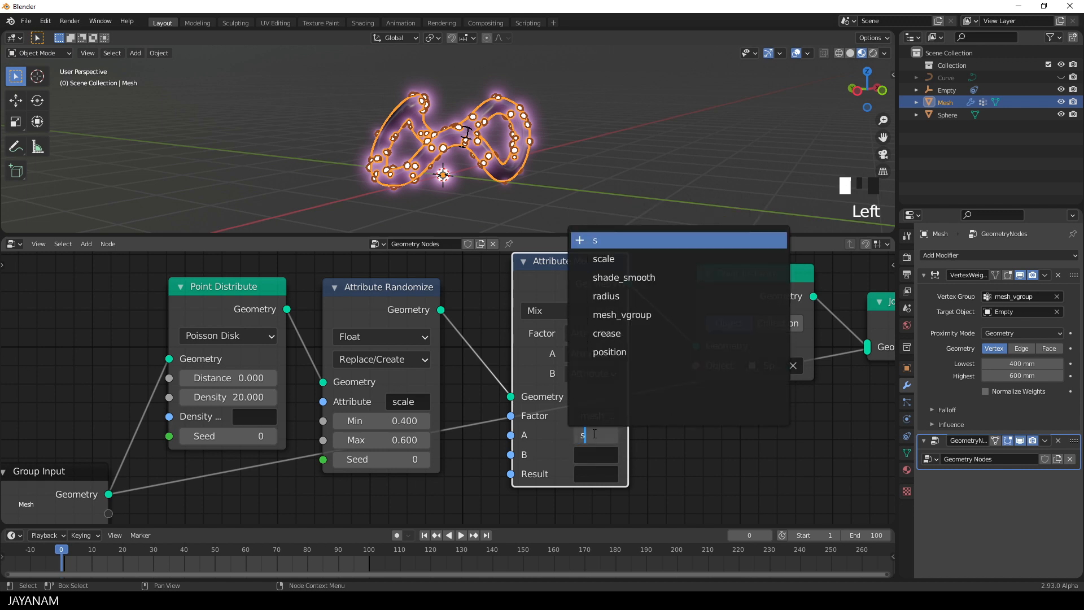
pyautogui.click(604, 259)
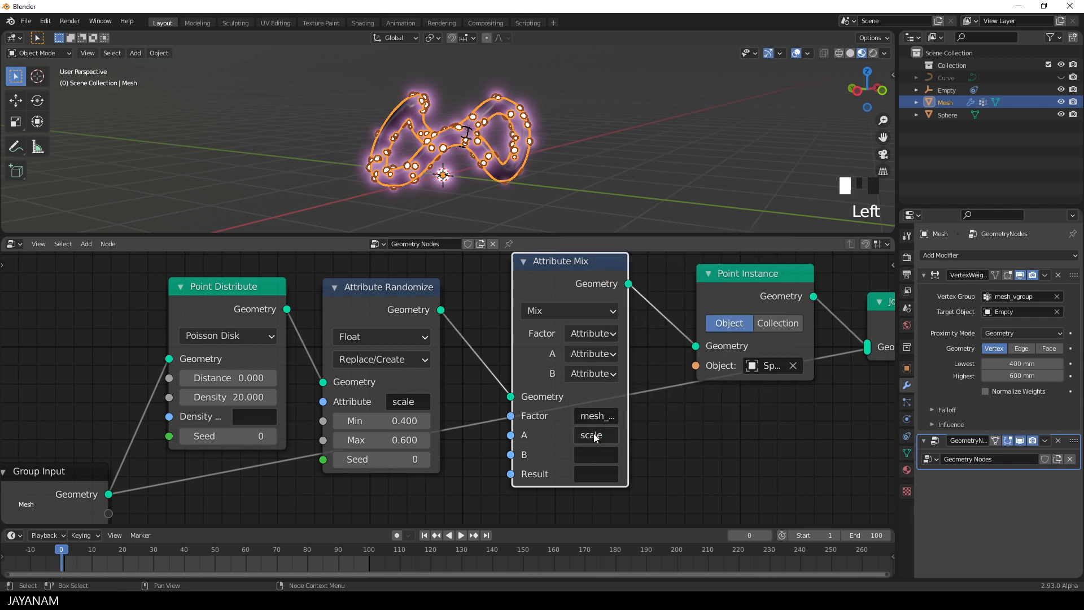
pyautogui.click(596, 473)
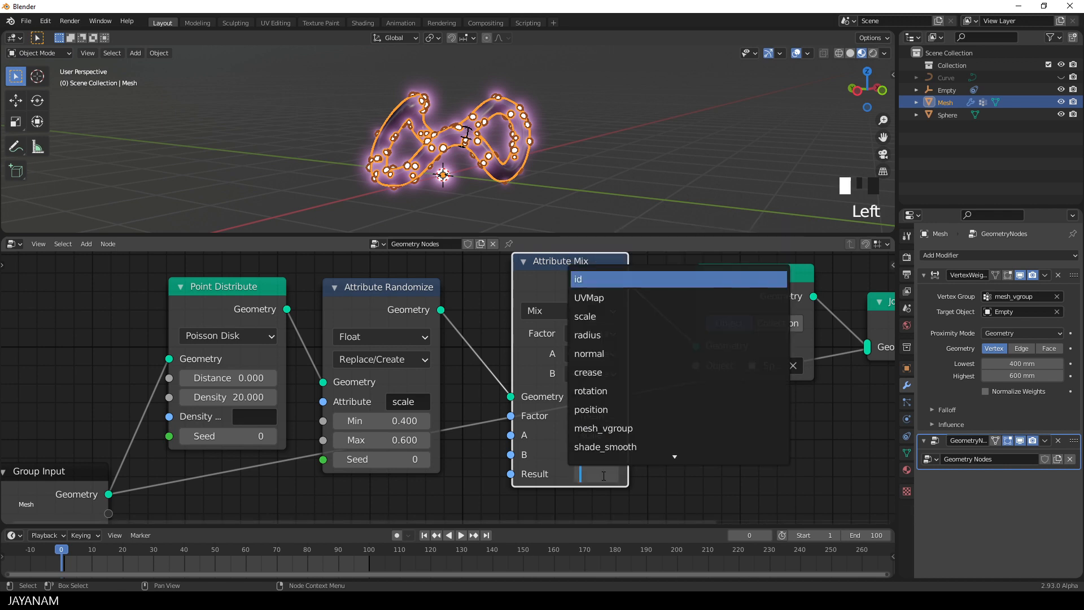
pyautogui.click(585, 316)
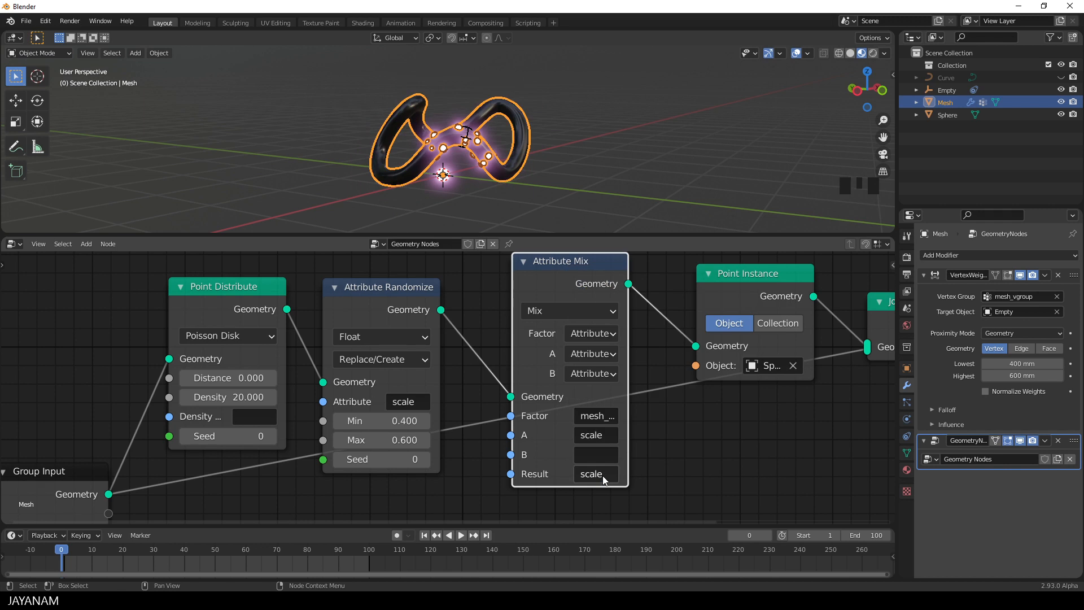
# Move Attribute Randomize up and Join Geometry lower right, then start playback.
pyautogui.scroll(-3)
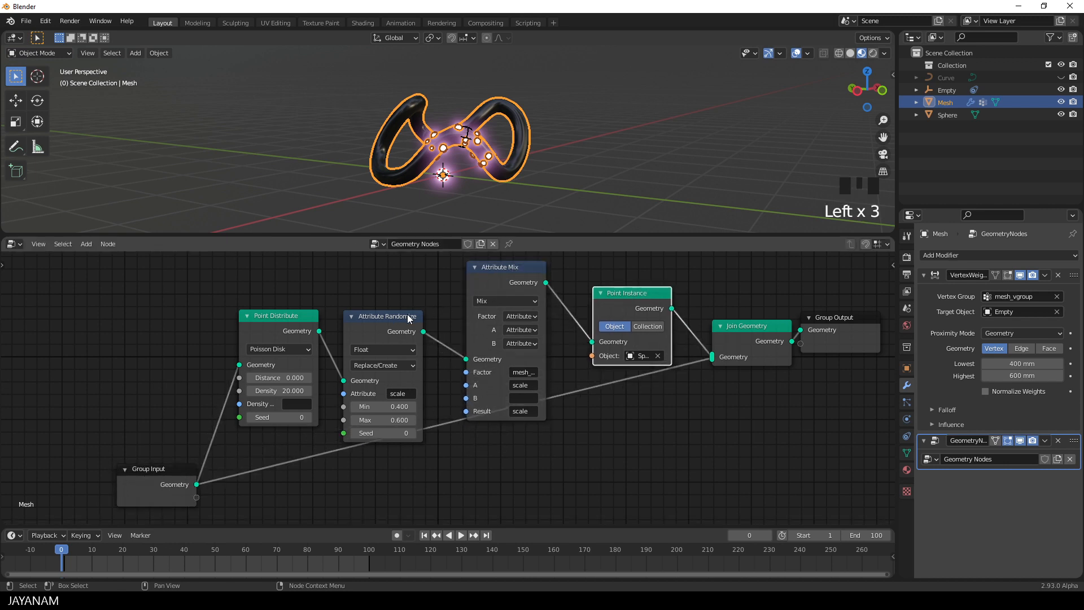
pyautogui.moveTo(382, 317); pyautogui.dragTo(391, 265)
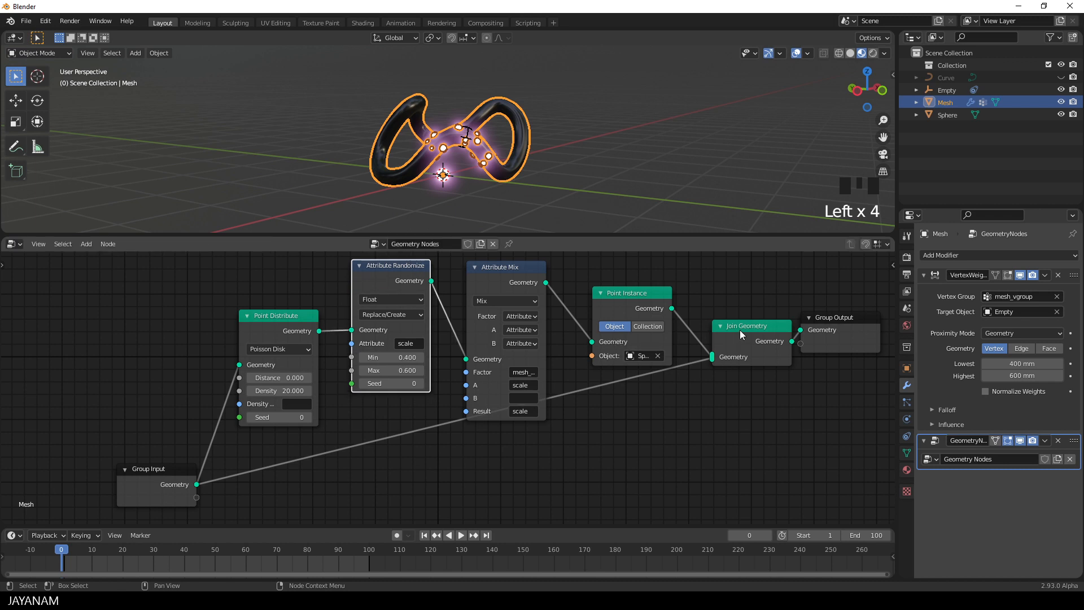
pyautogui.moveTo(752, 325); pyautogui.dragTo(738, 379)
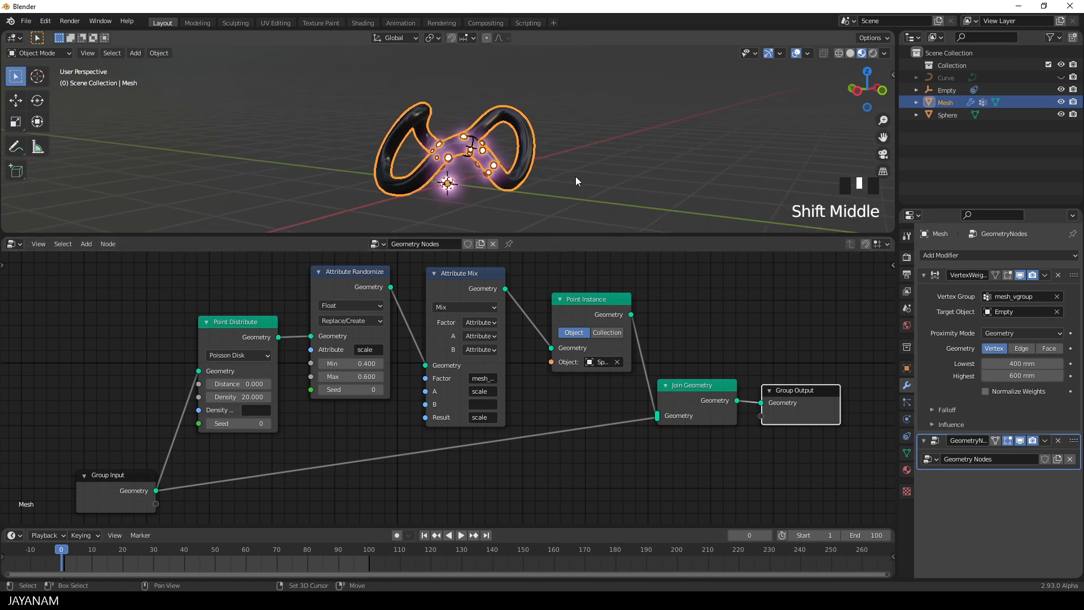
pyautogui.click(99, 564)
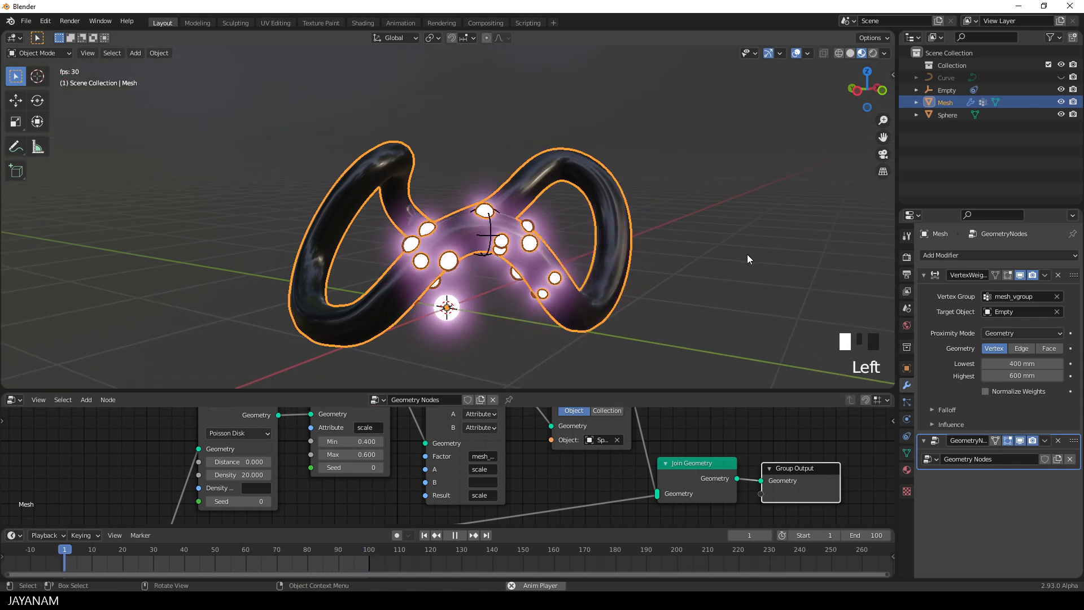
# Drag the matEmit emission colour in the colour picker toward pale yellow.
pyautogui.scroll(-3)
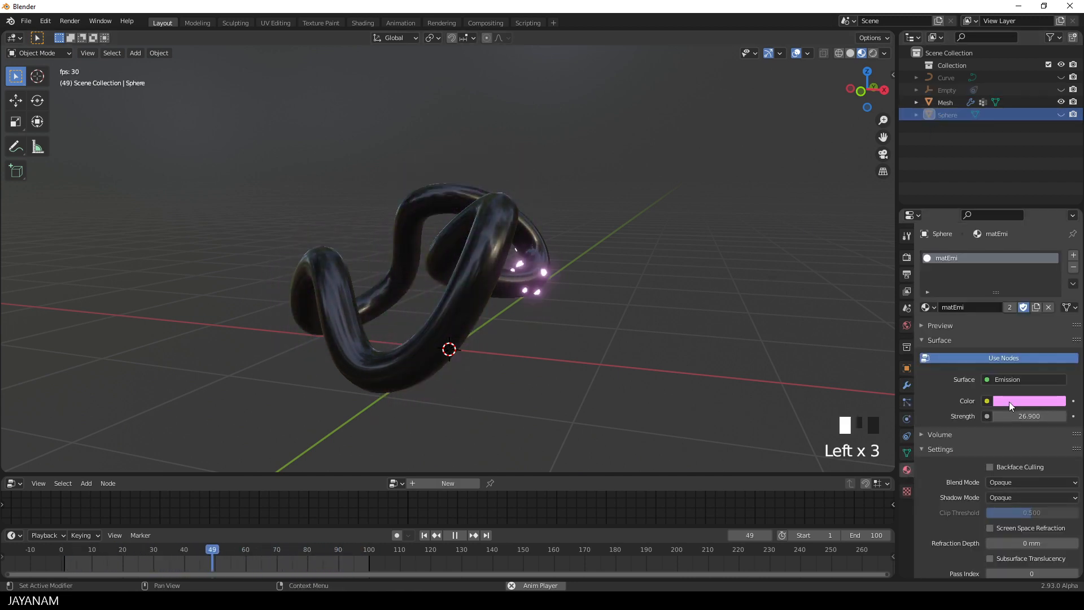
pyautogui.click(1030, 400)
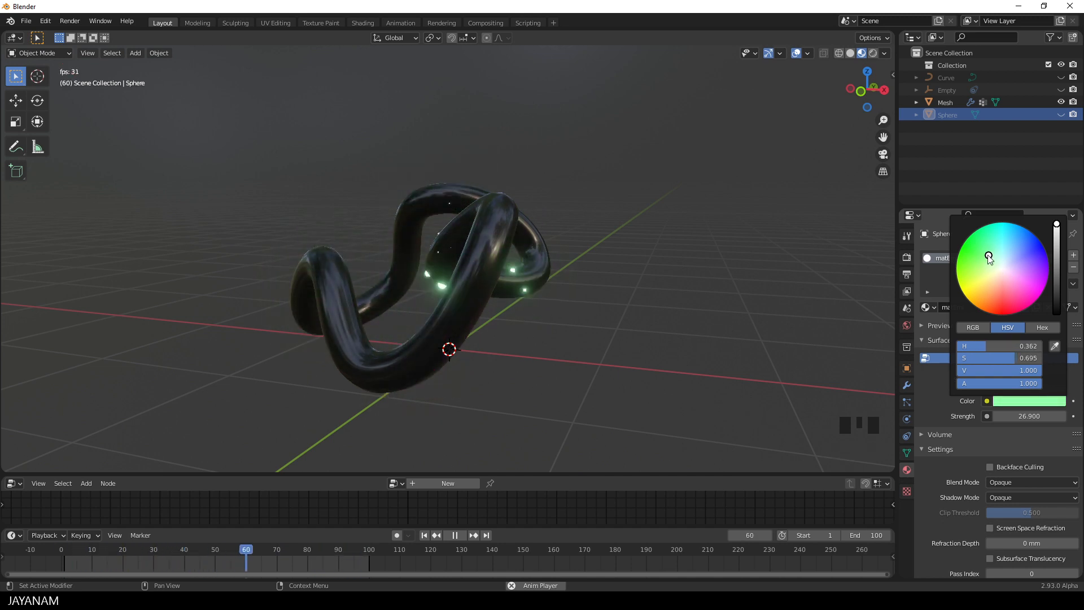
pyautogui.moveTo(990, 259); pyautogui.dragTo(989, 278)
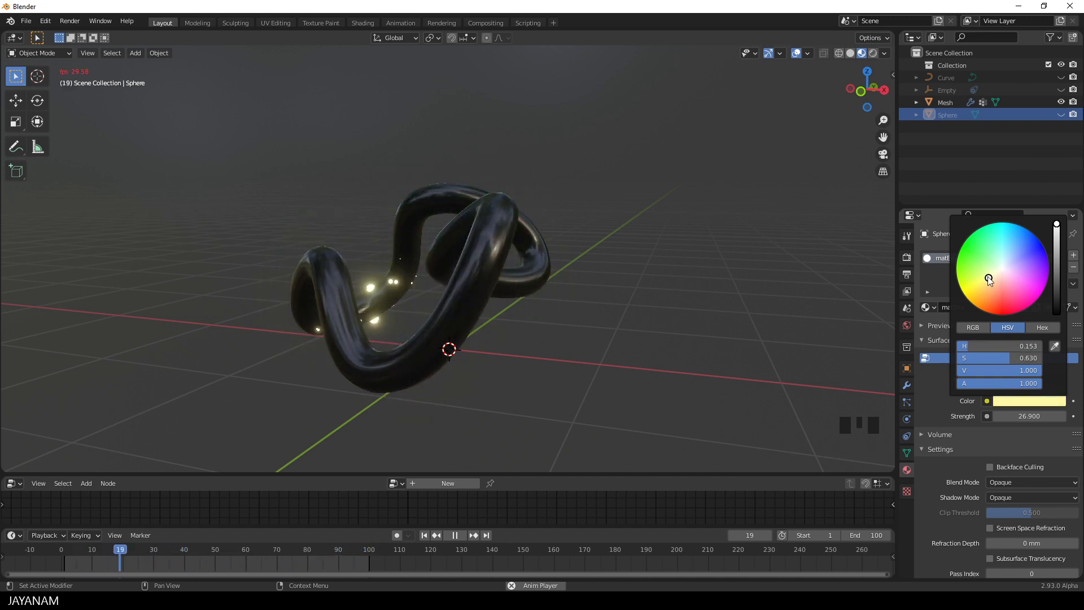